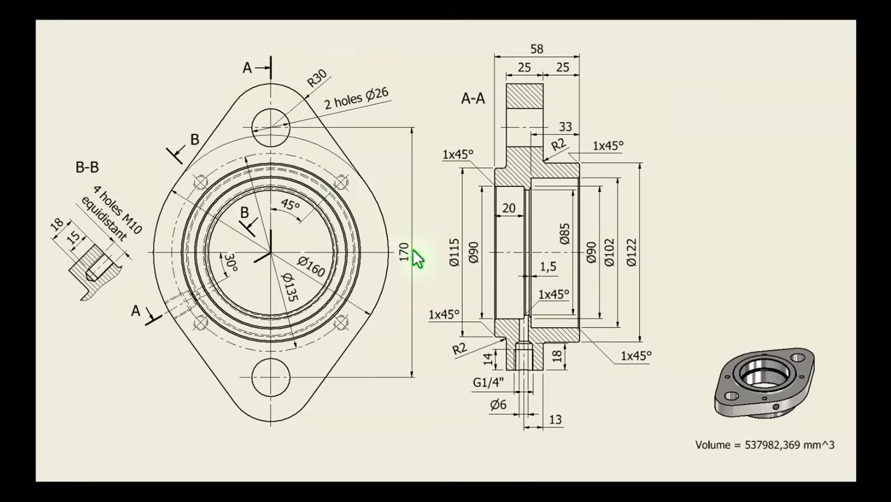
mouse_move(399, 263)
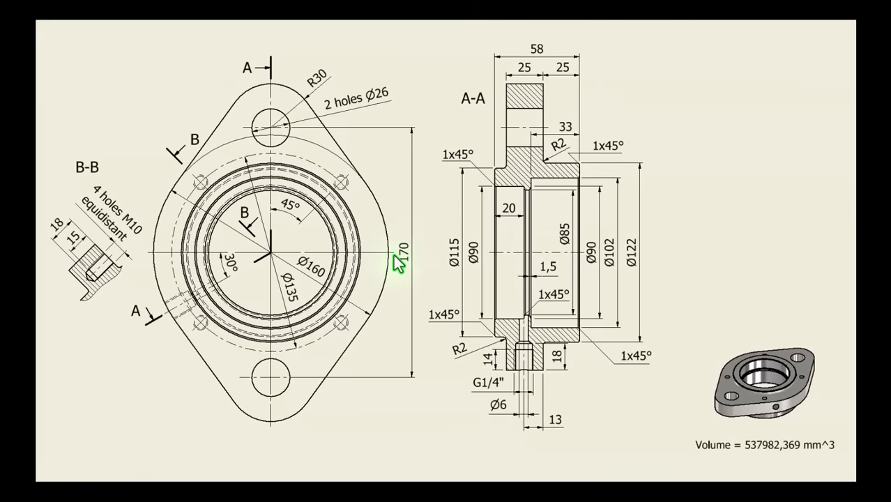
mouse_move(314, 283)
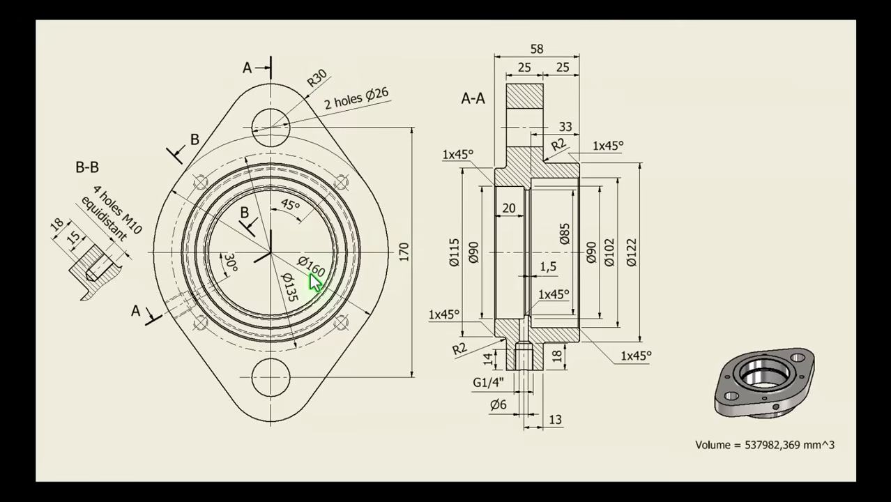
mouse_move(424, 62)
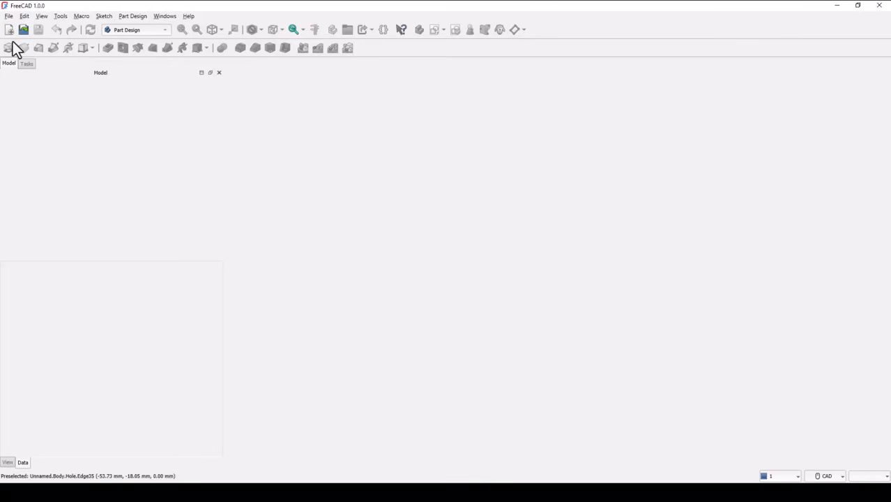
Create a new empty document with the Part Design workbench active
click(10, 29)
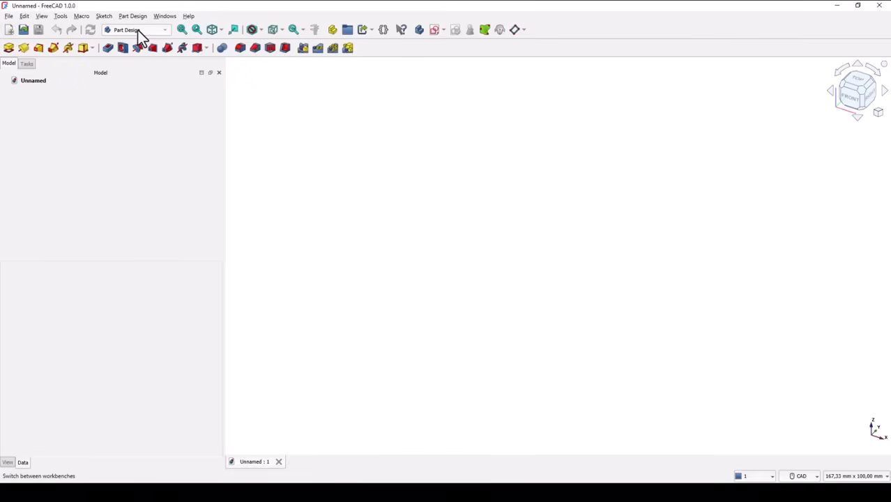
click(800, 476)
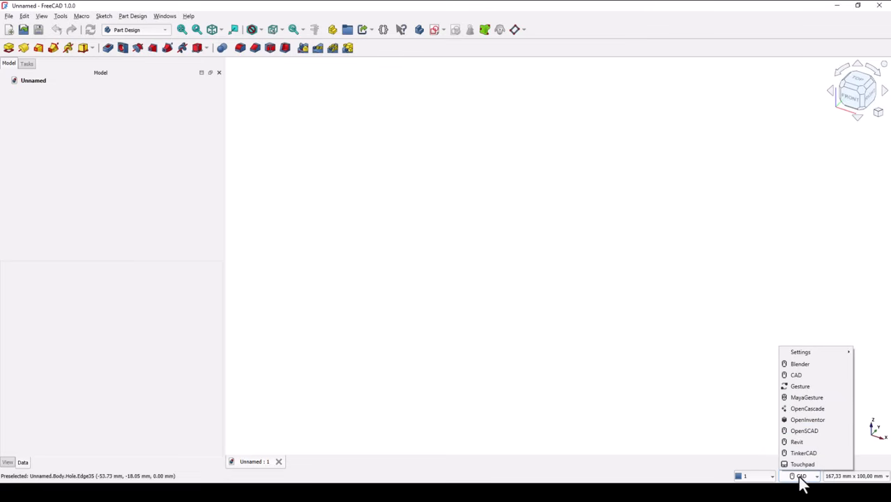
mouse_move(799, 363)
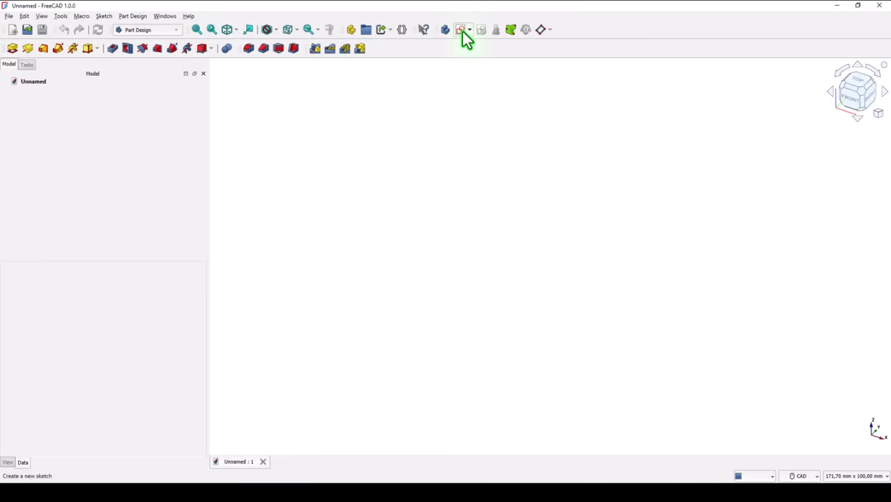
Create a sketch on the XY-plane and start drawing the central 160 mm circle
click(461, 29)
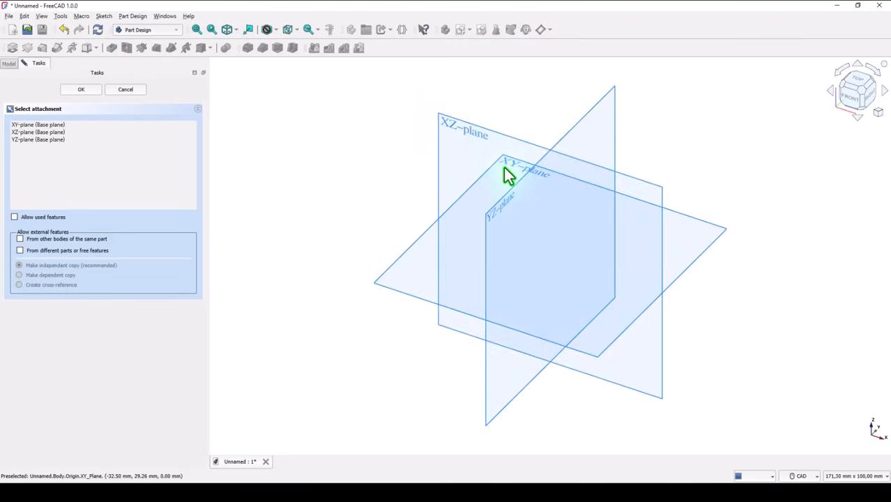
click(516, 174)
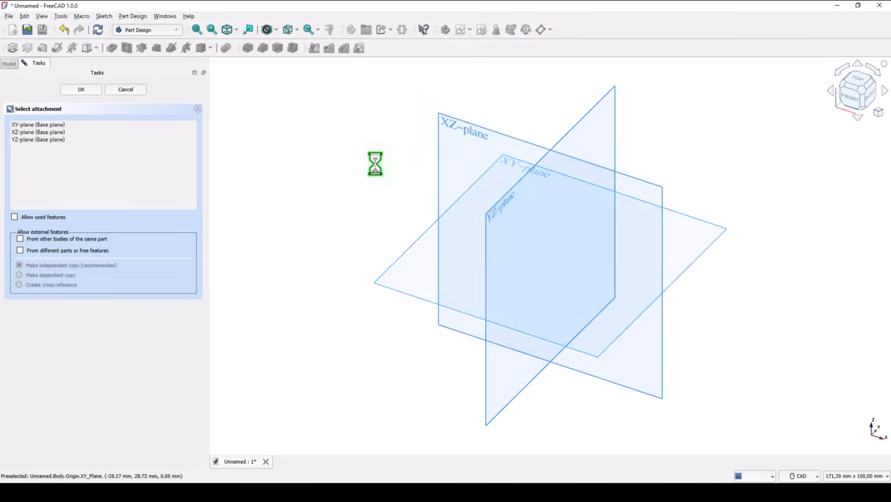
click(81, 90)
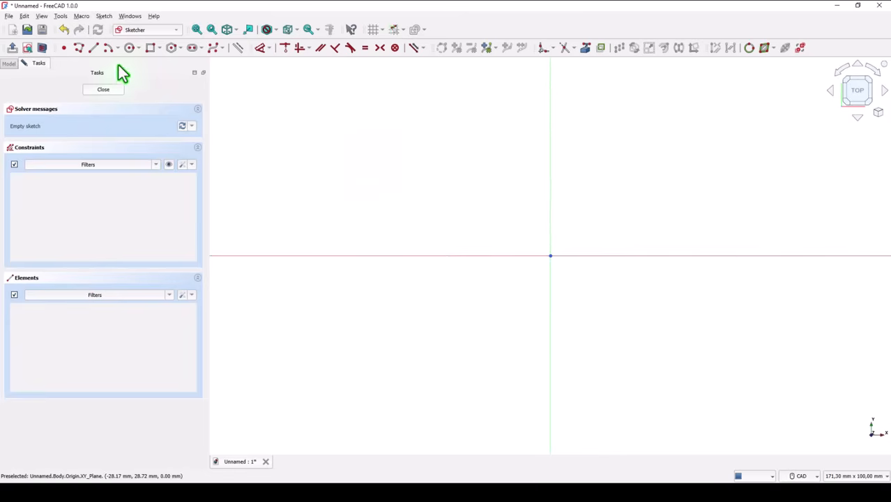
click(130, 47)
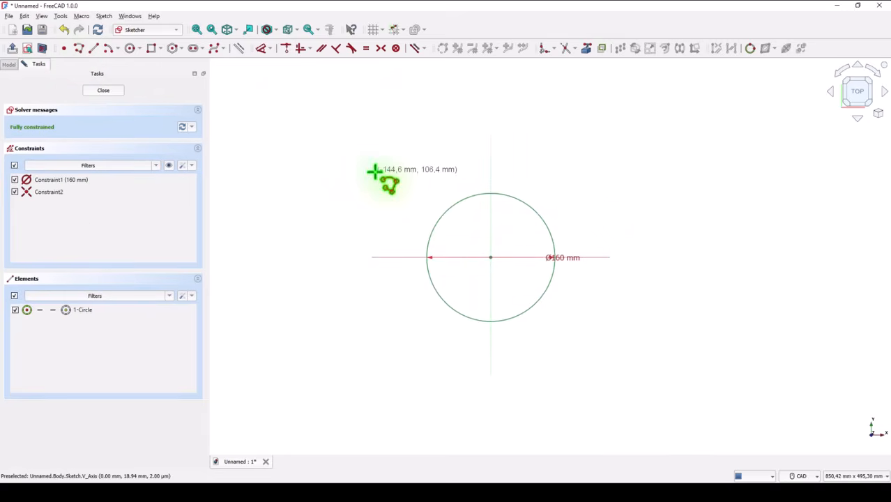
mouse_move(454, 214)
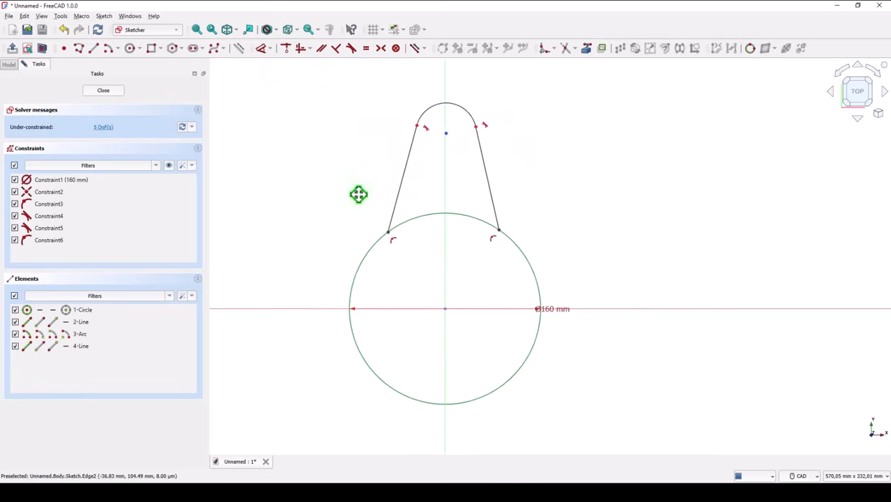
mouse_move(407, 139)
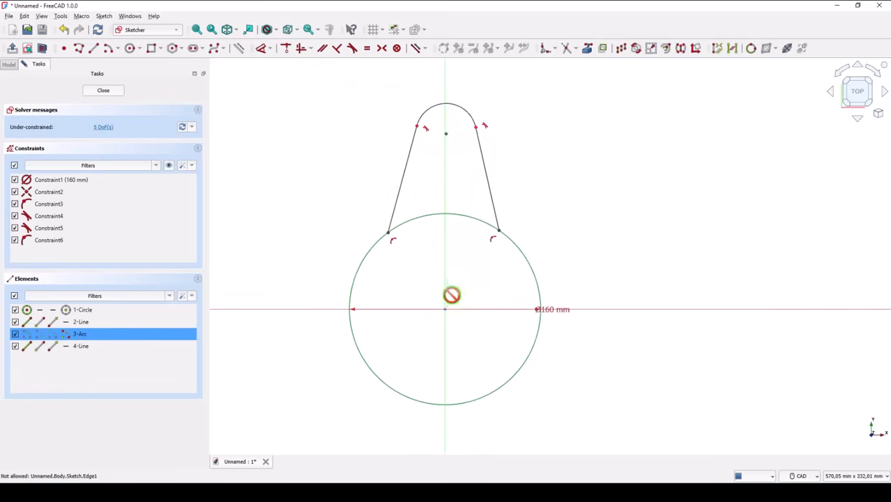
Keep the lobe arc centre on the vertical axis, equalize the lines, set R30, and mirror the lobe
click(451, 309)
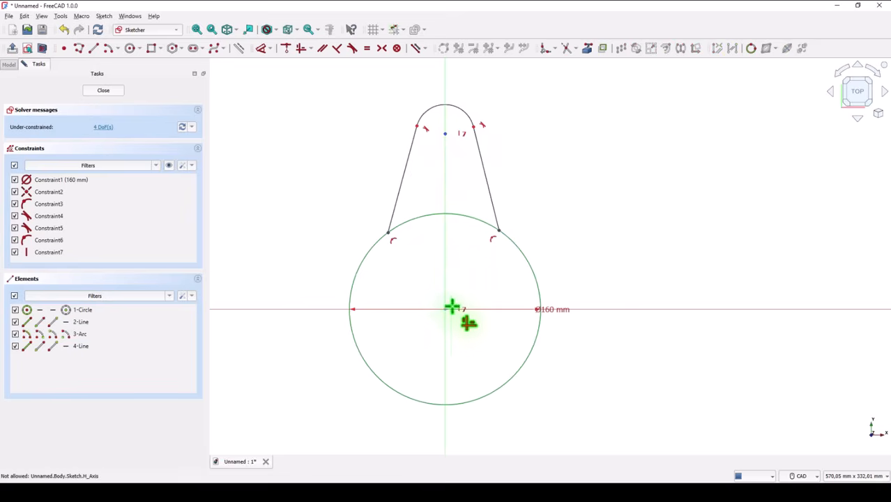
mouse_move(369, 70)
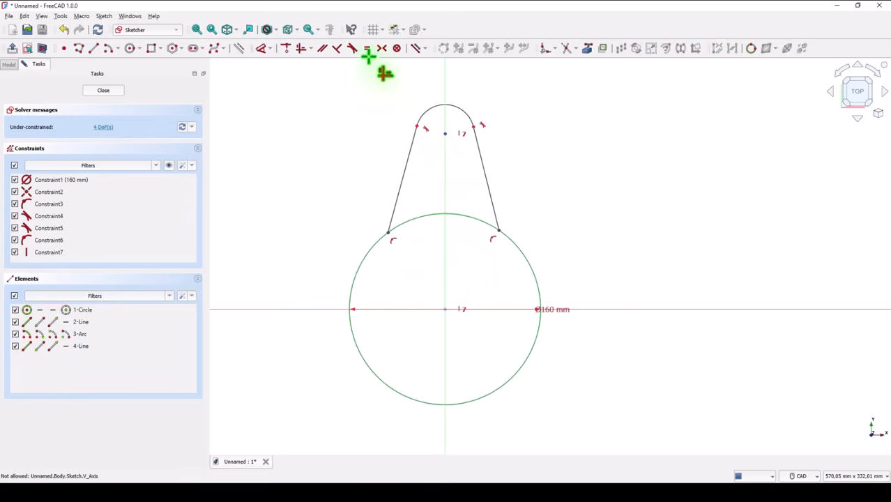
click(488, 177)
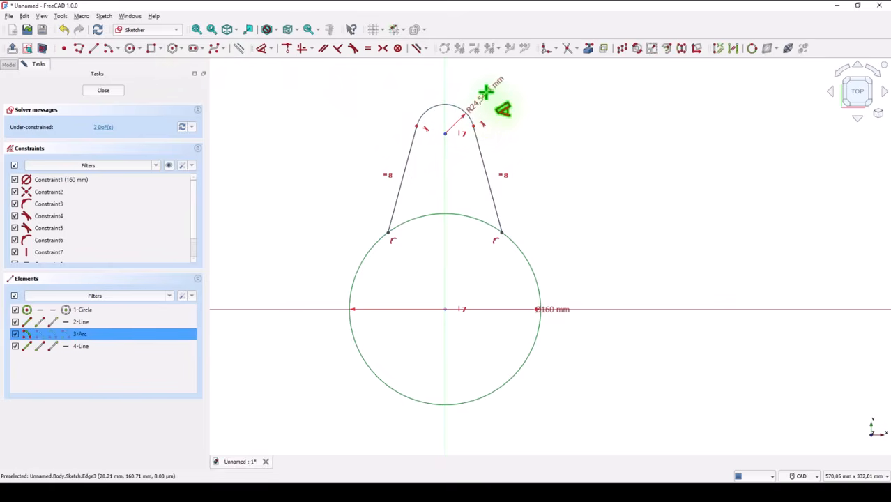
click(486, 94)
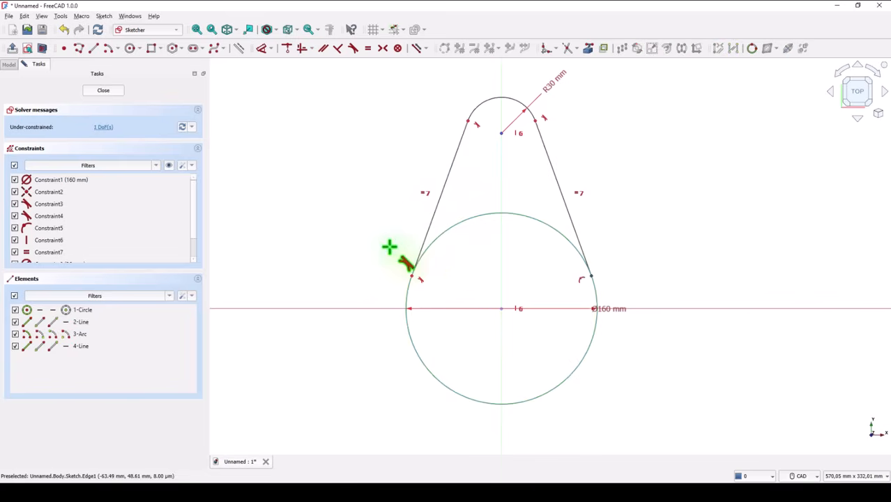
mouse_move(343, 161)
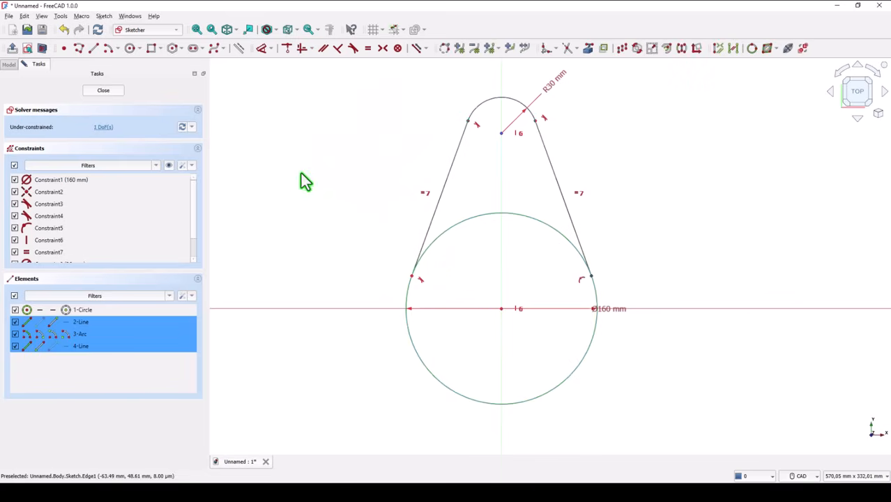
mouse_move(688, 91)
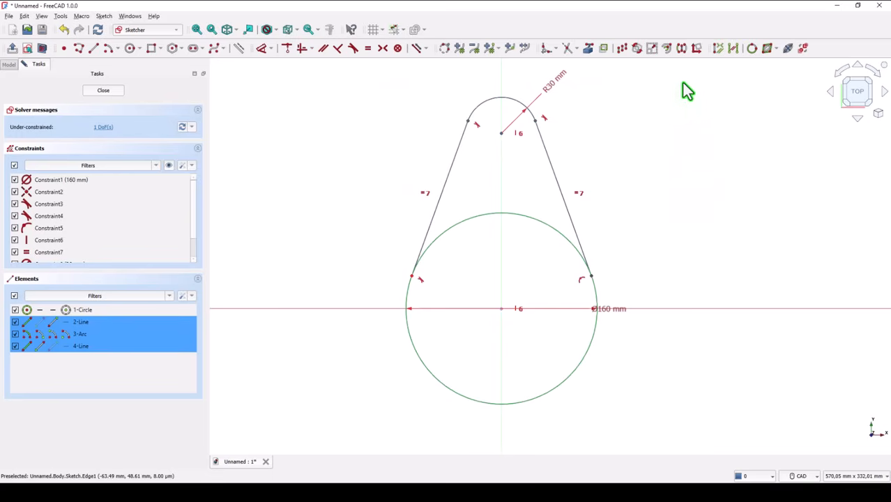
mouse_move(687, 48)
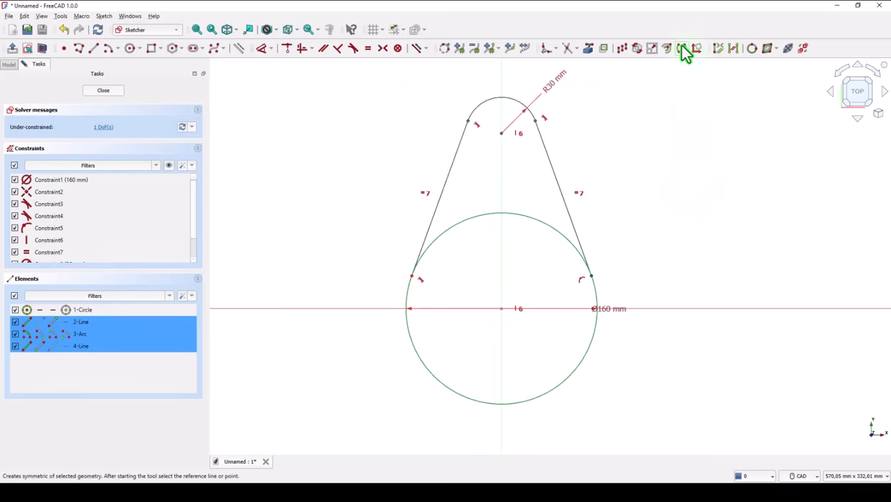
click(681, 49)
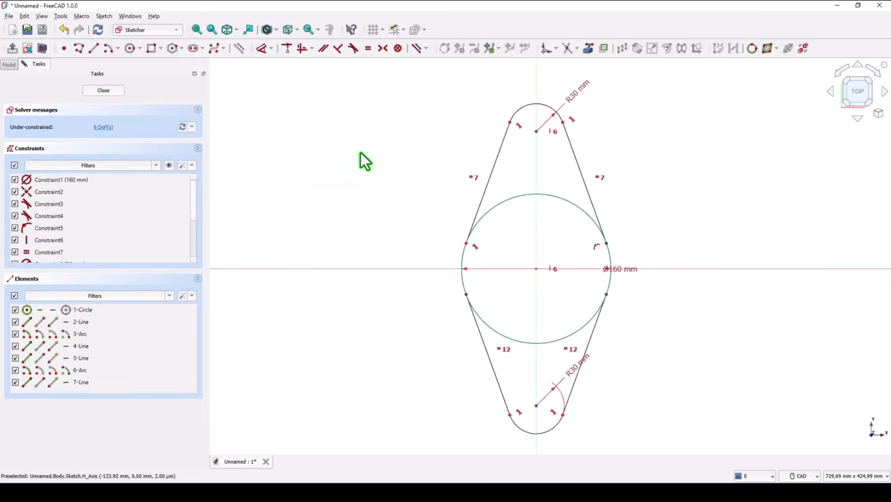
mouse_move(313, 132)
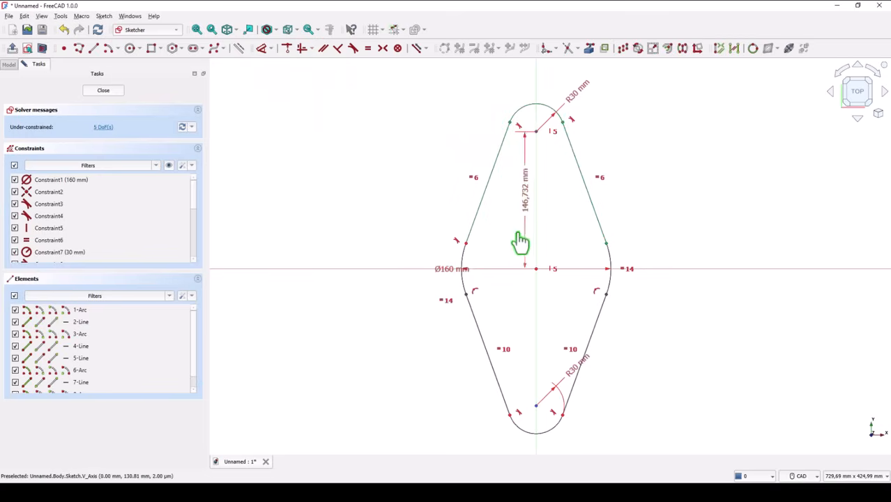
mouse_move(536, 410)
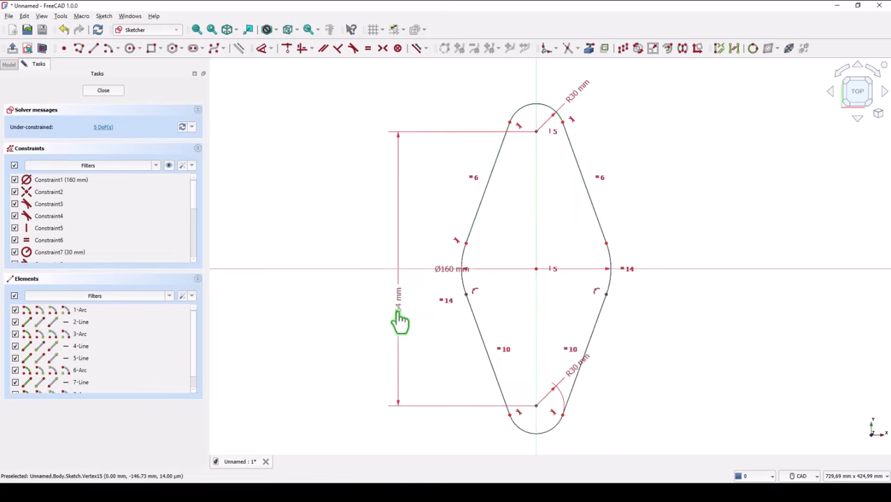
Fix the lobe centres 170 mm apart and make both lower lines tangent to the arcs
double_click(399, 321)
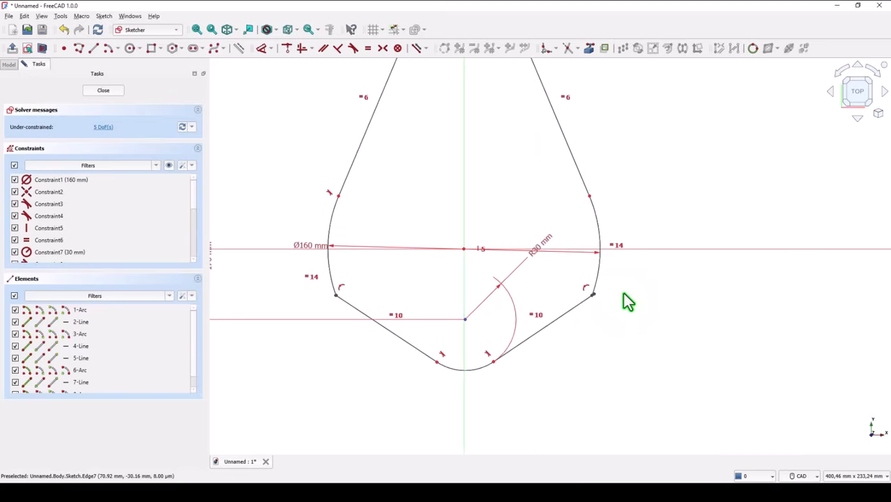
mouse_move(594, 302)
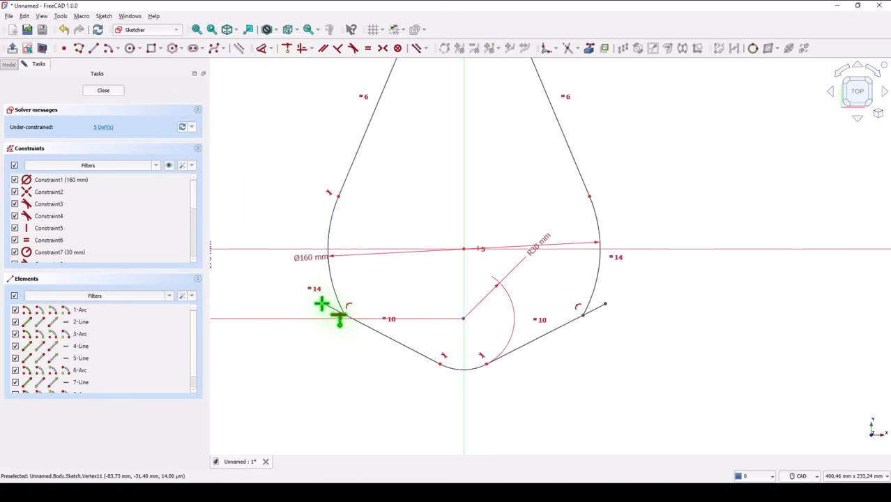
click(346, 322)
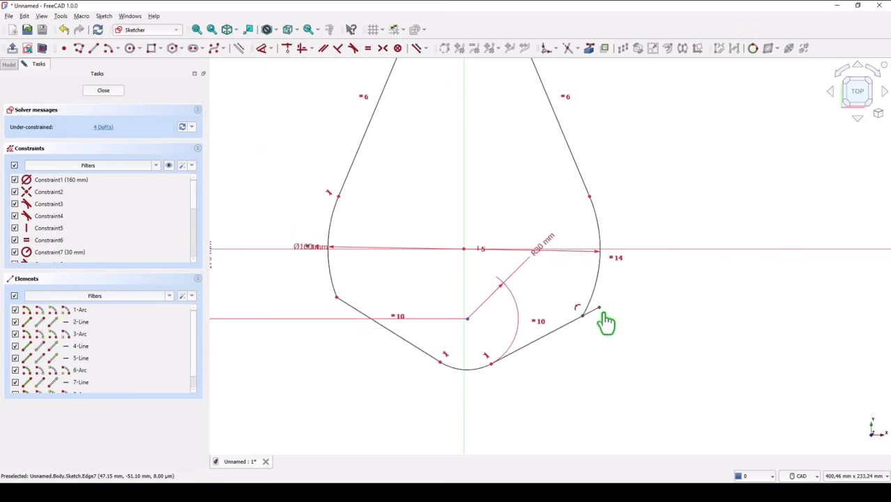
click(584, 316)
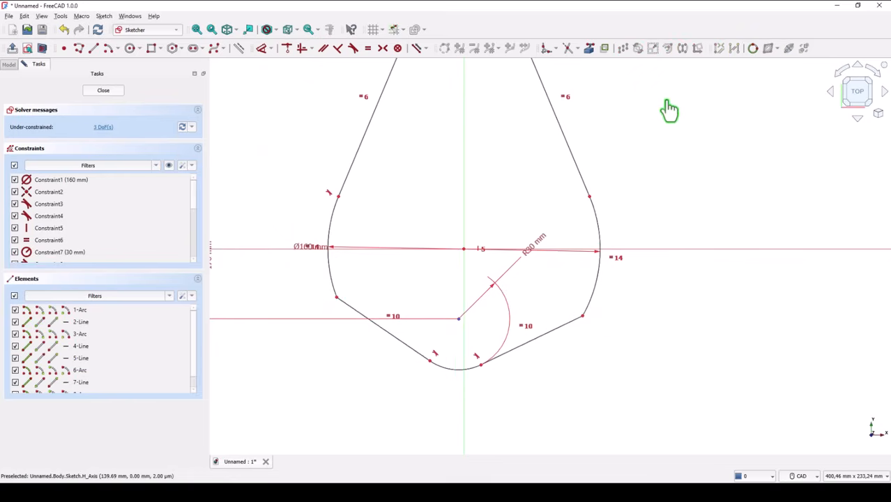
mouse_move(263, 221)
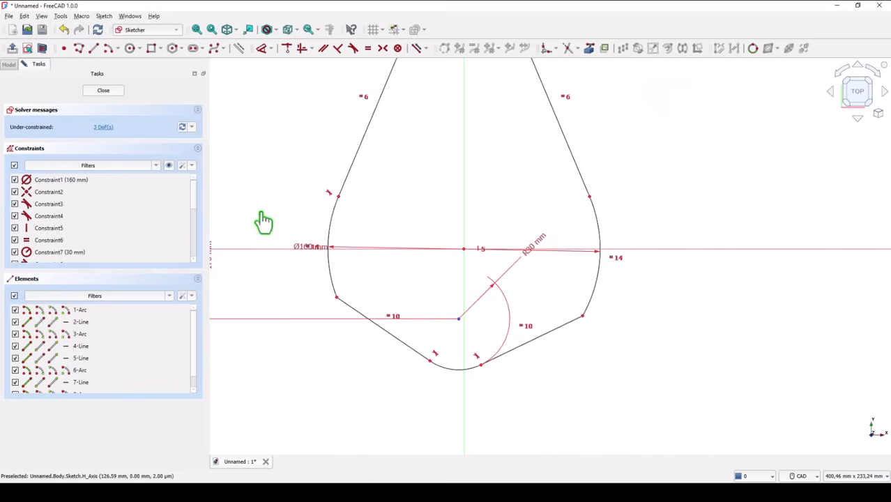
mouse_move(277, 116)
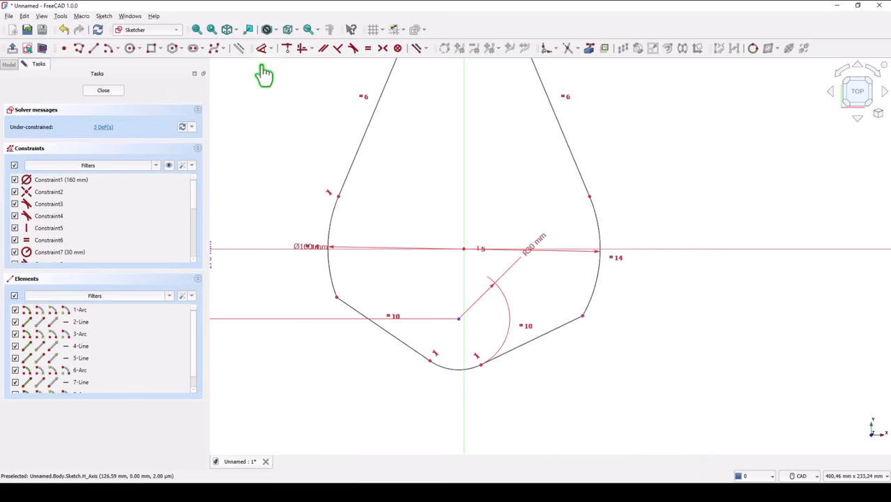
mouse_move(308, 77)
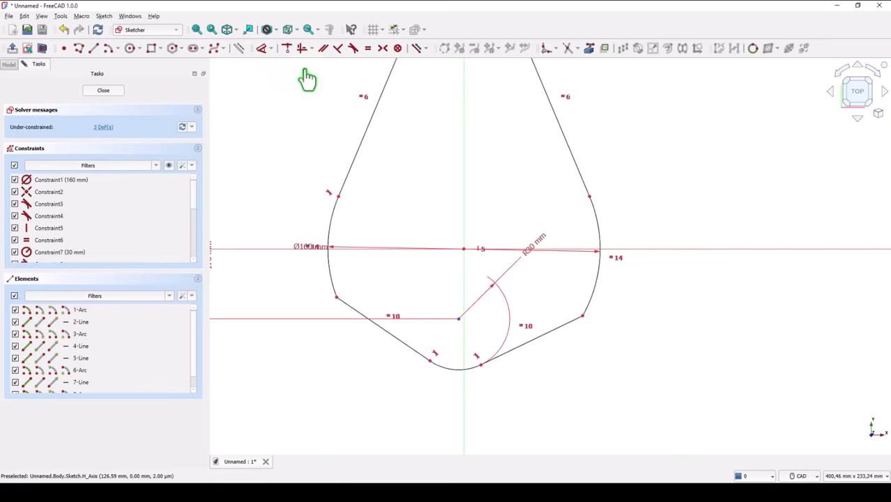
mouse_move(352, 317)
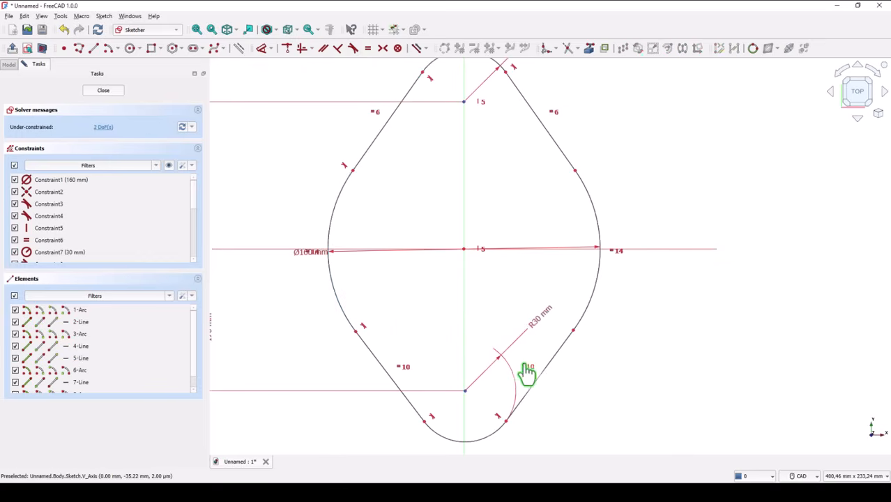
click(212, 29)
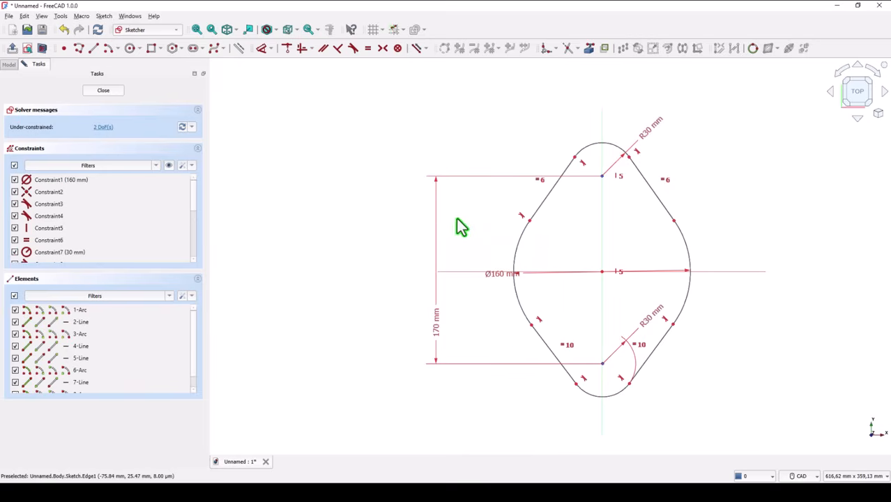
mouse_move(528, 251)
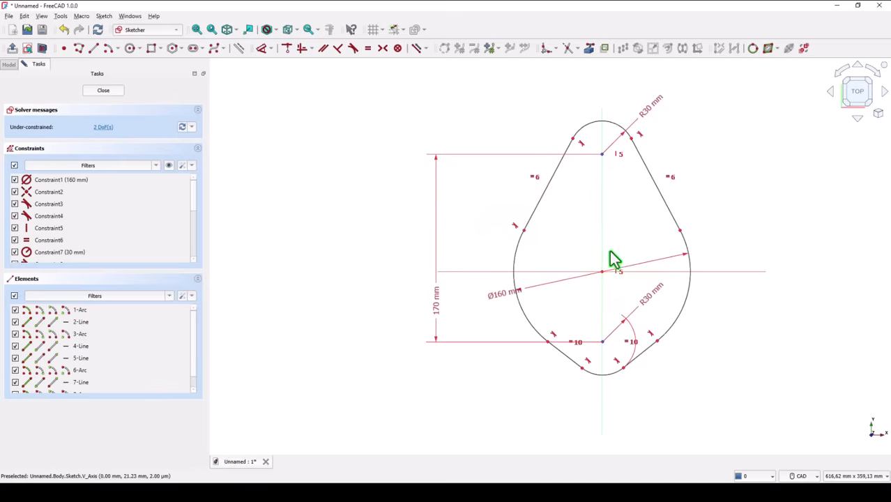
mouse_move(387, 116)
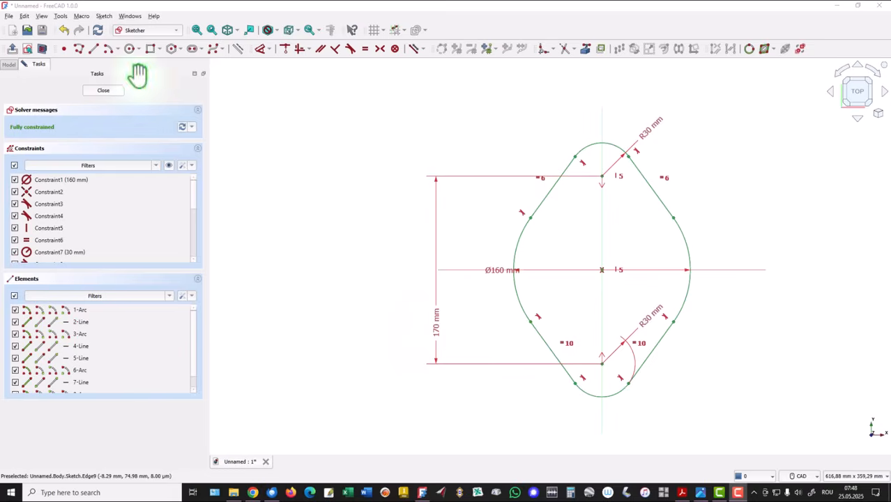
Draw Ø26 hole circles at both lobe centres and close the sketch
click(129, 48)
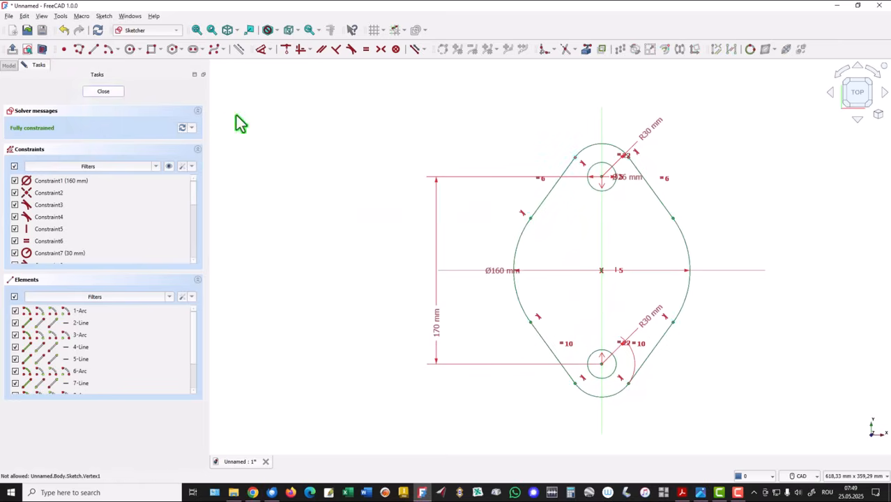
click(103, 91)
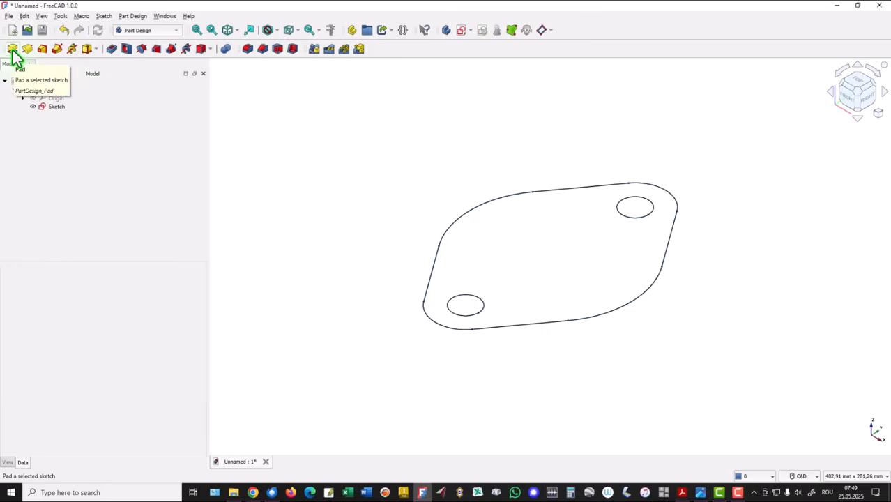
Pad the flange sketch 10 mm into a plate with two through holes
click(12, 49)
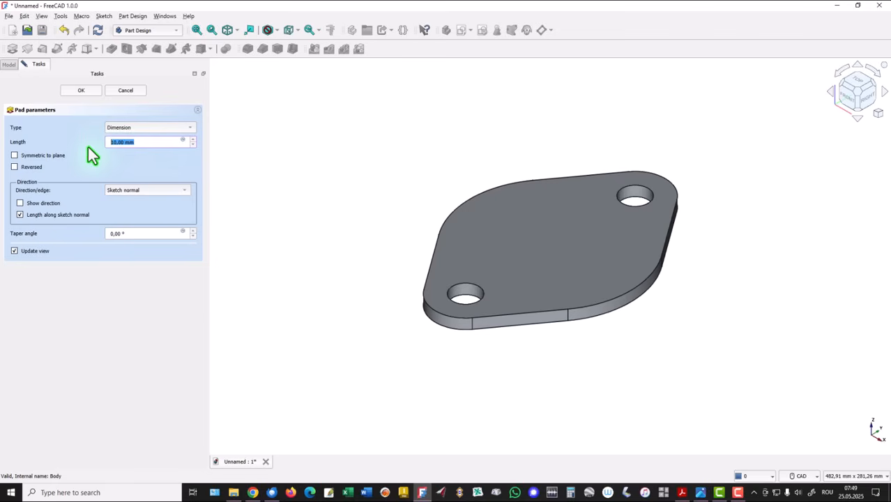
click(81, 90)
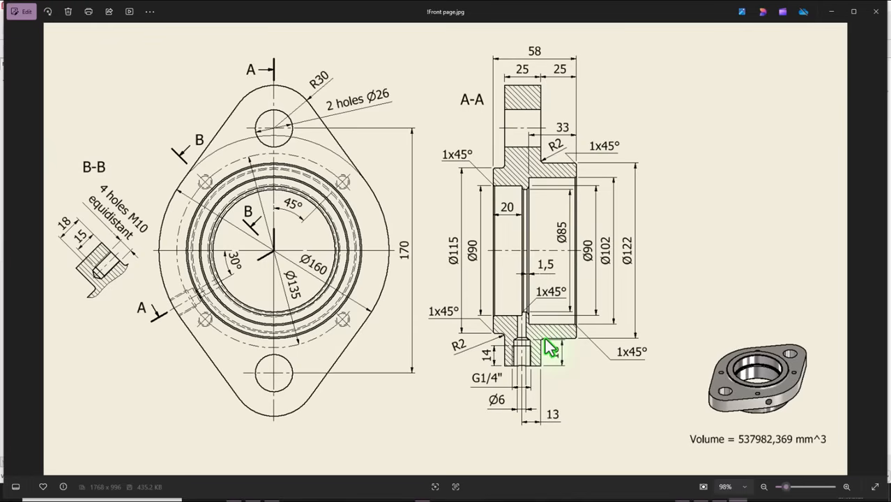
mouse_move(620, 340)
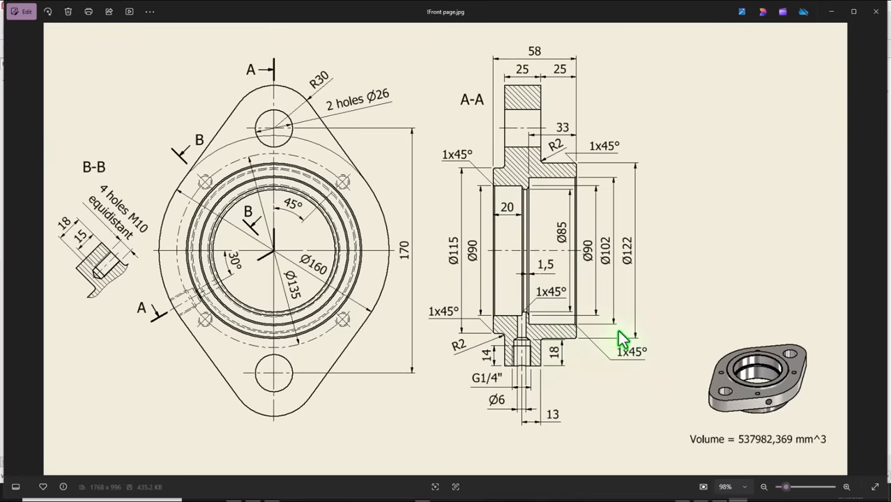
mouse_move(631, 251)
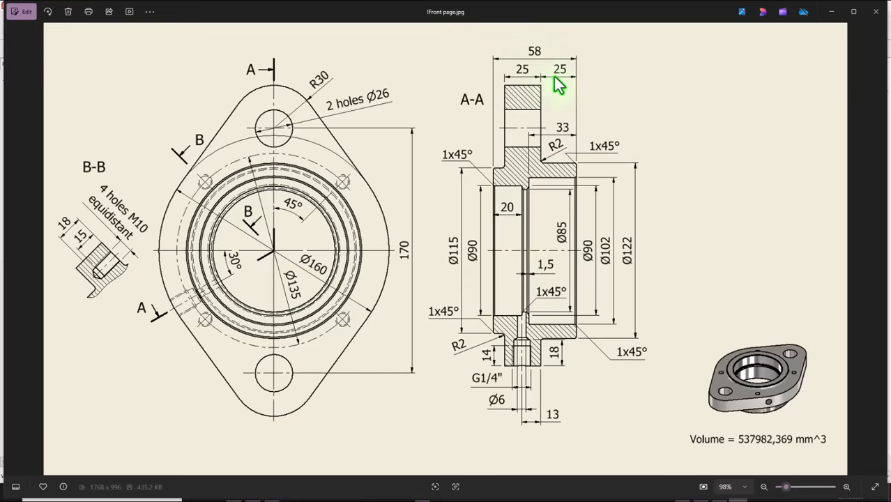
mouse_move(487, 224)
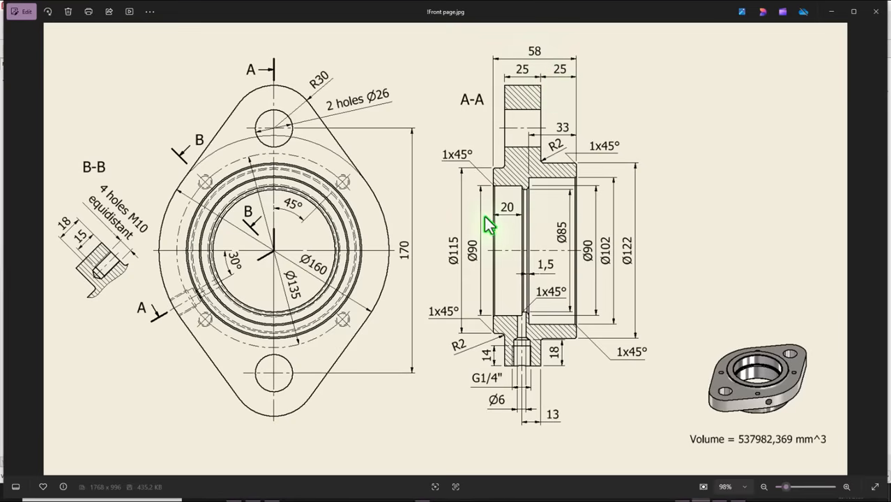
mouse_move(456, 263)
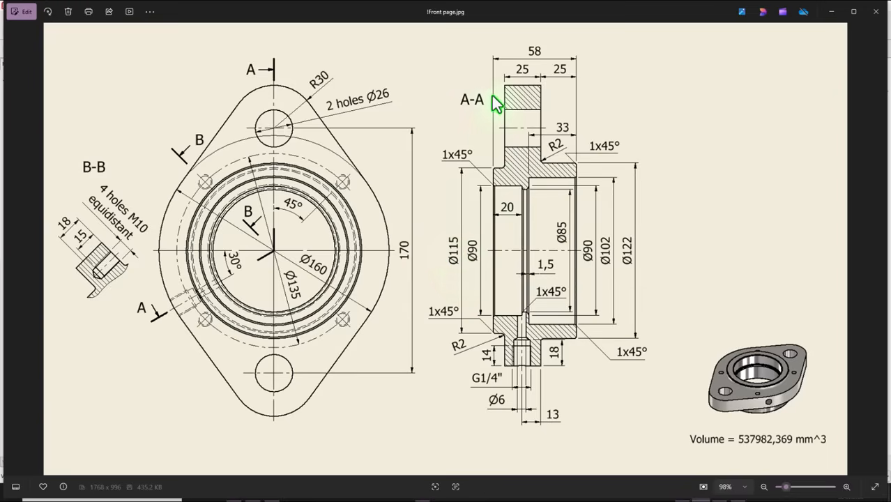
mouse_move(551, 75)
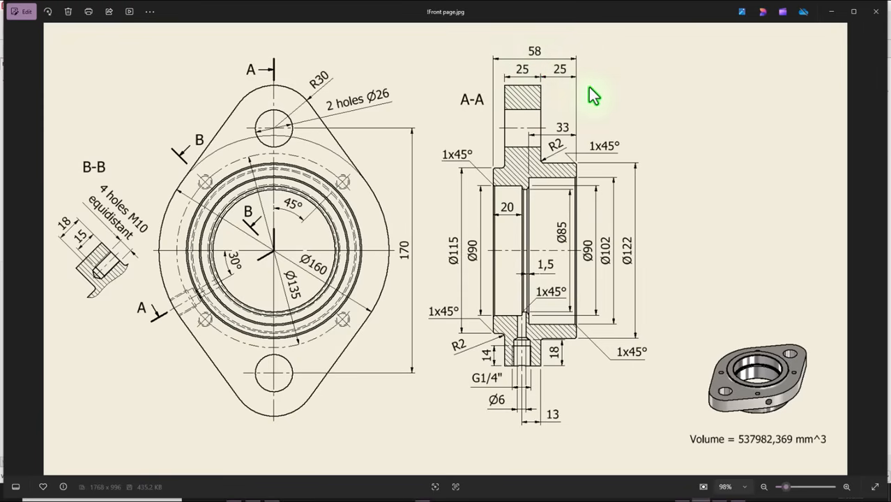
mouse_move(620, 89)
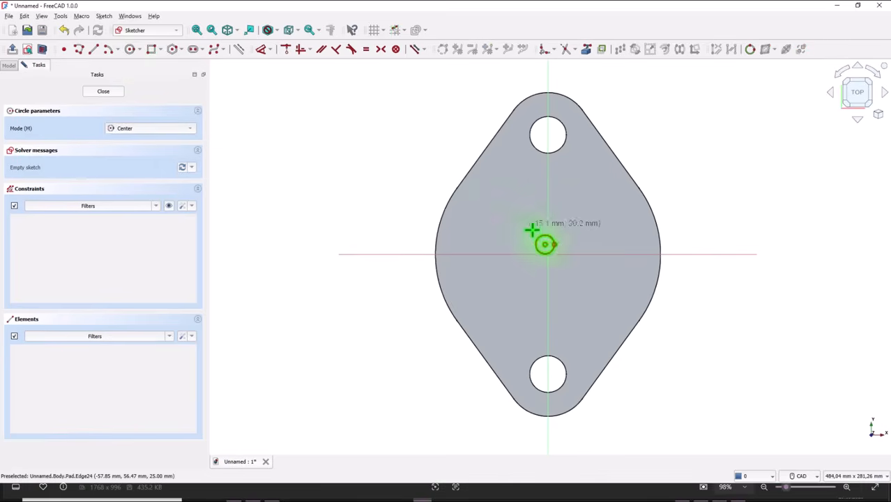
Centre the Ø115 circle on the origin and close the sketch
click(548, 254)
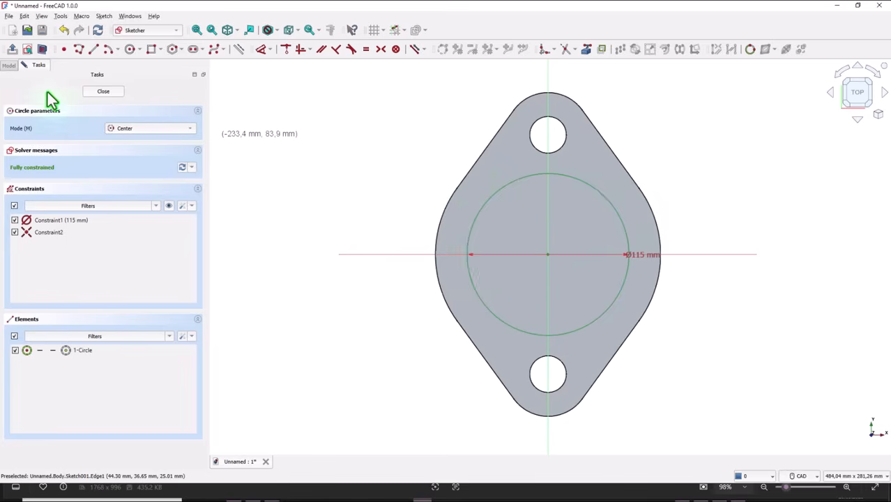
click(103, 90)
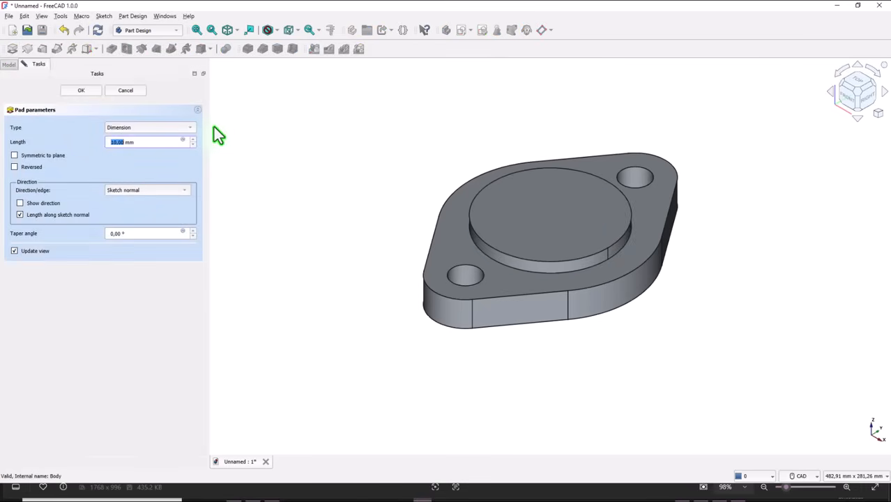
mouse_move(242, 142)
text(58)
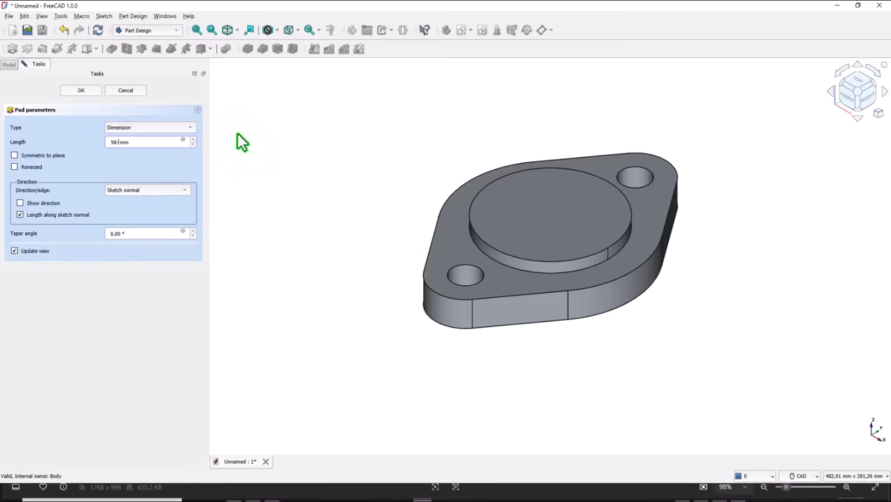
Enter the boss pad length as the expression 58-25*2 mm
text(-25*2)
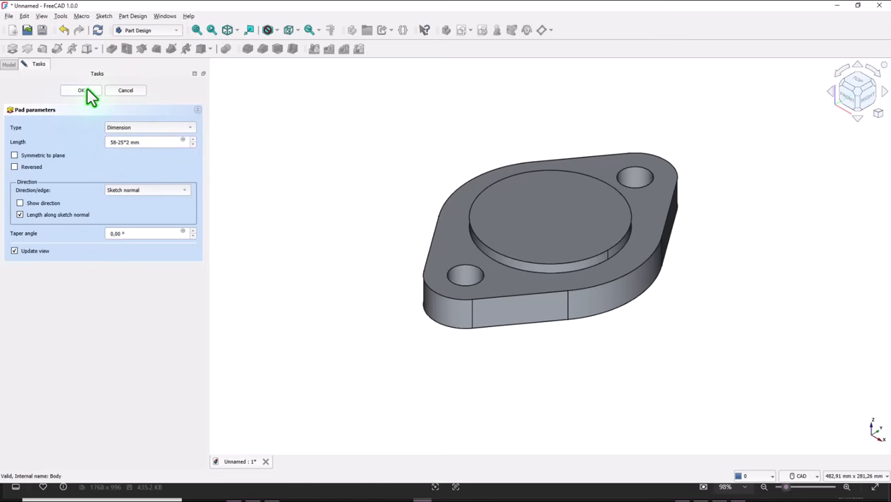
Confirm the boss, then sketch a Ø122 circle on the plate's bottom face
click(80, 90)
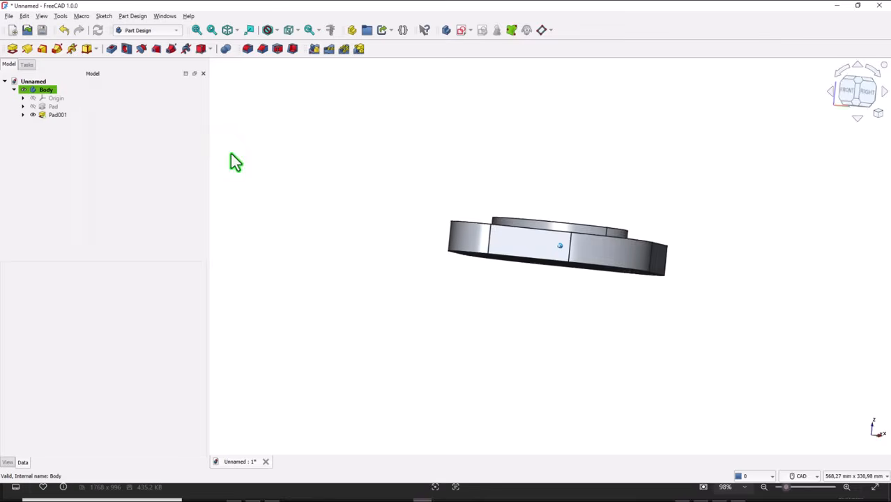
click(57, 114)
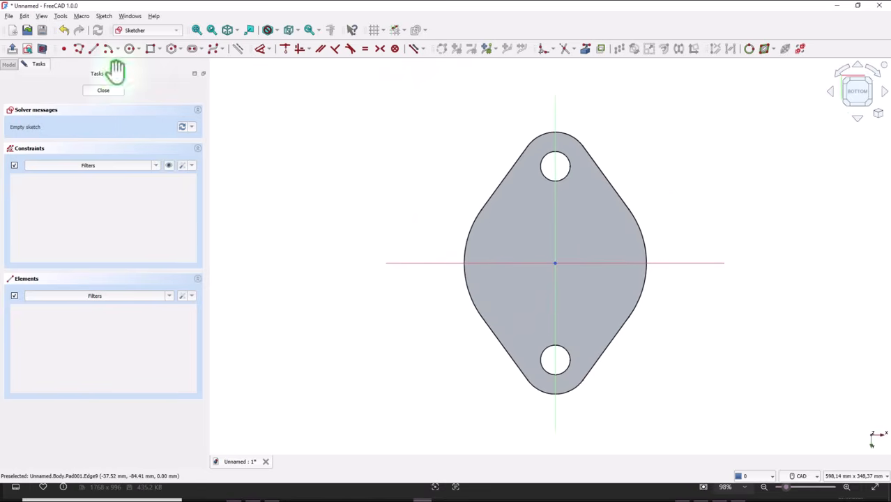
click(129, 48)
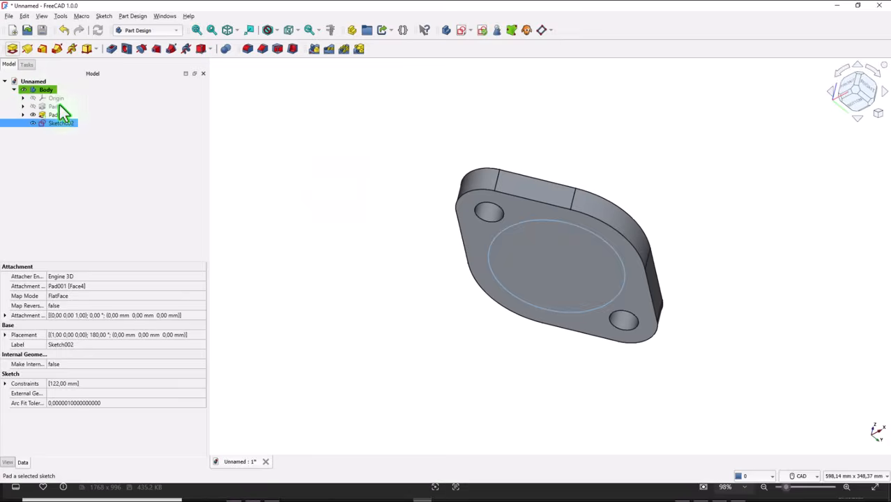
Pad the Ø122 underside circle 2 mm
click(112, 48)
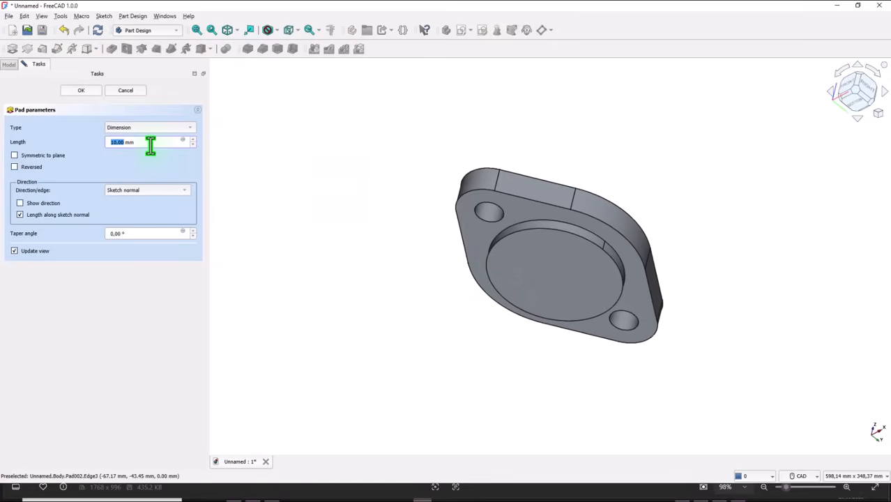
text(2 mm)
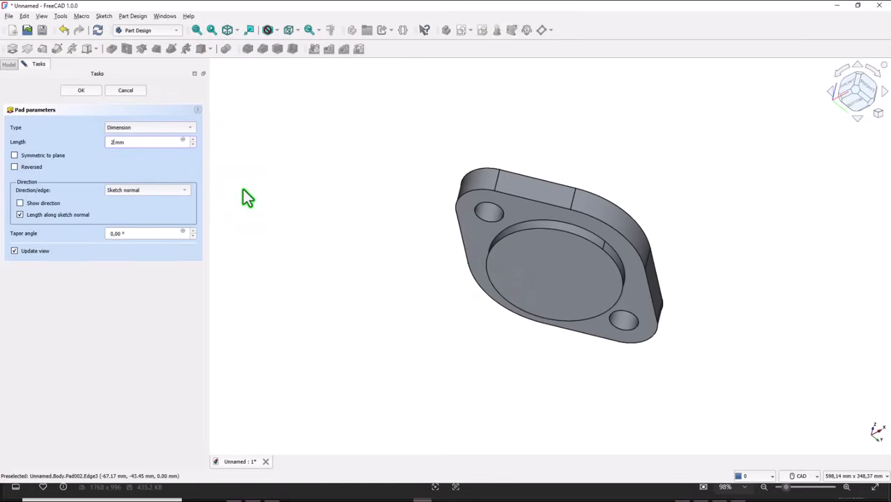
click(81, 90)
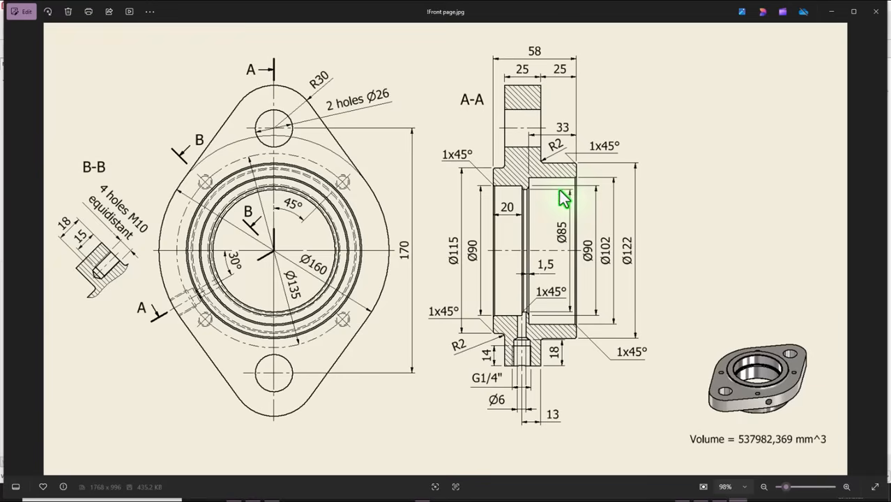
mouse_move(488, 195)
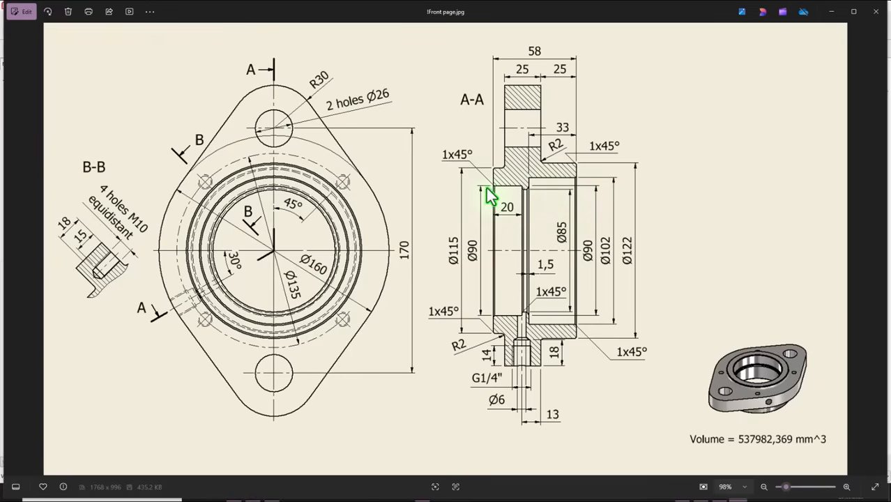
mouse_move(582, 334)
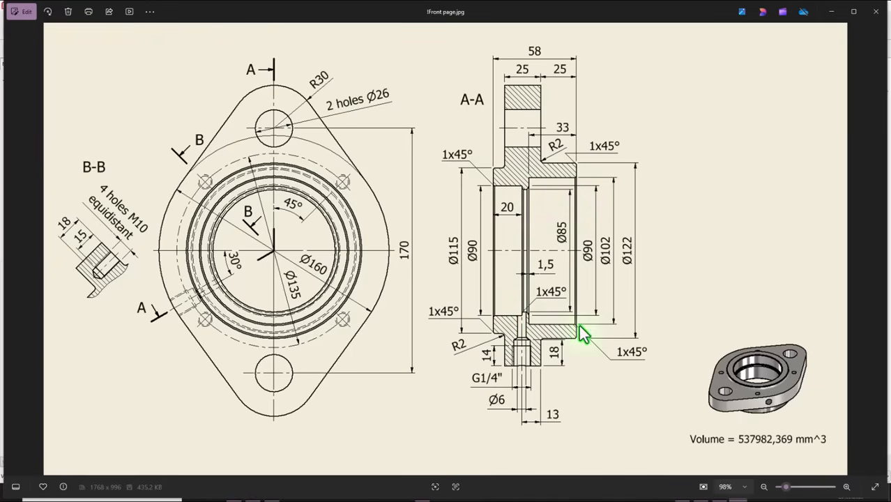
mouse_move(612, 263)
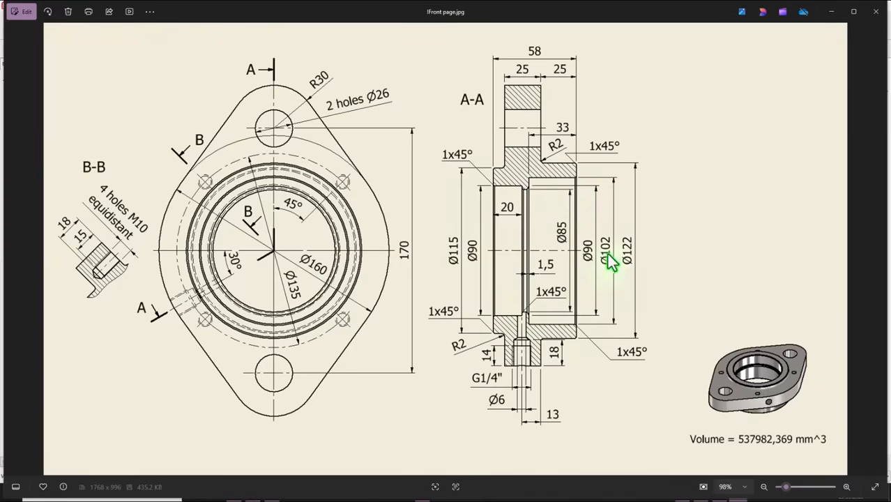
mouse_move(682, 162)
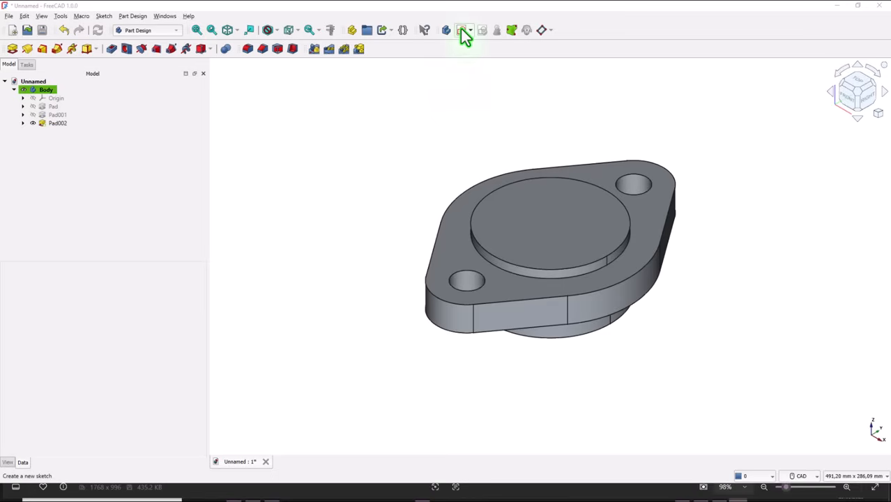
Create a new sketch attached to the YZ-plane for the bore profile
click(462, 30)
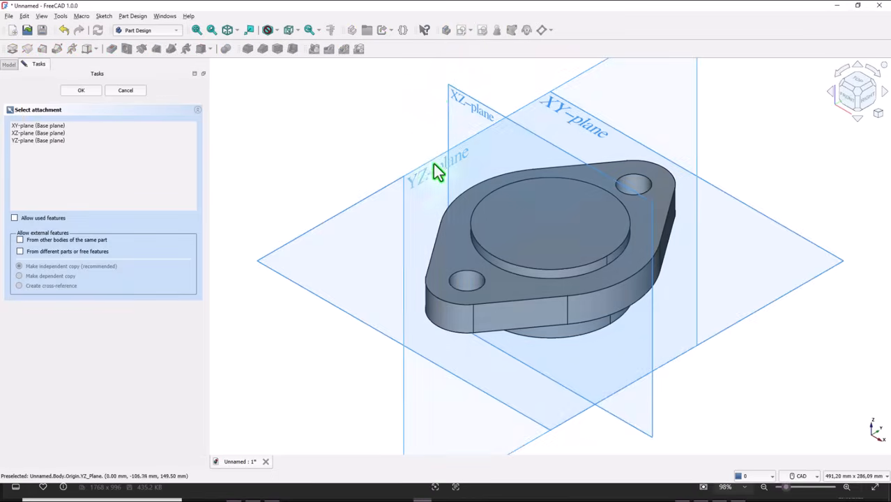
mouse_move(373, 139)
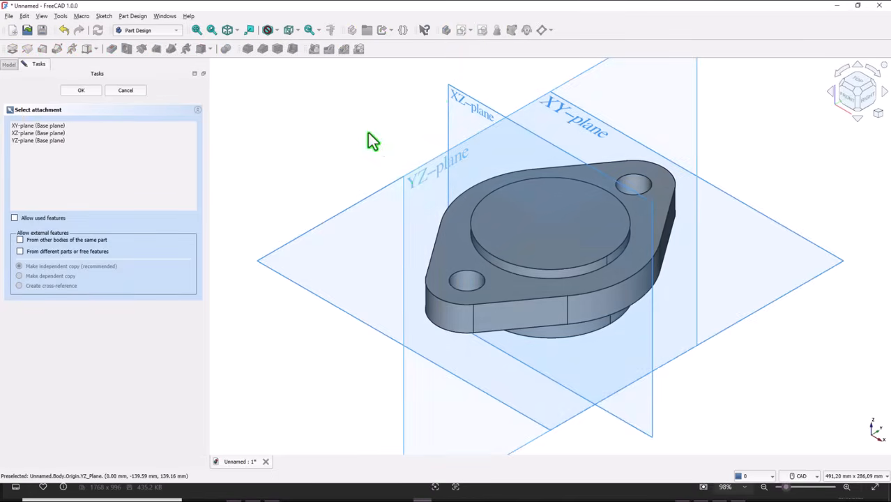
click(81, 90)
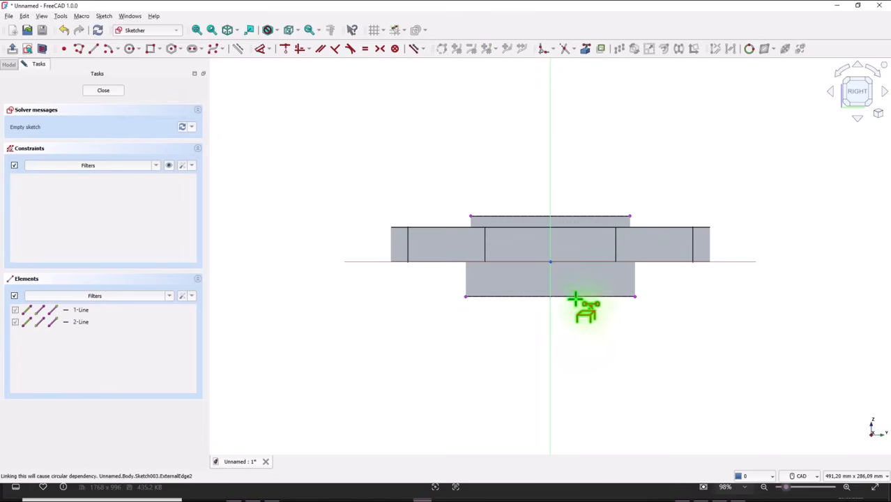
mouse_move(139, 77)
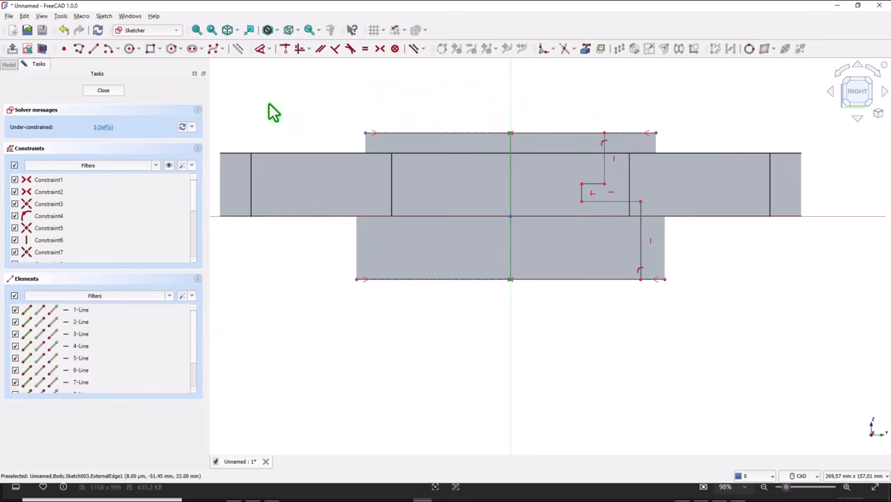
mouse_move(164, 87)
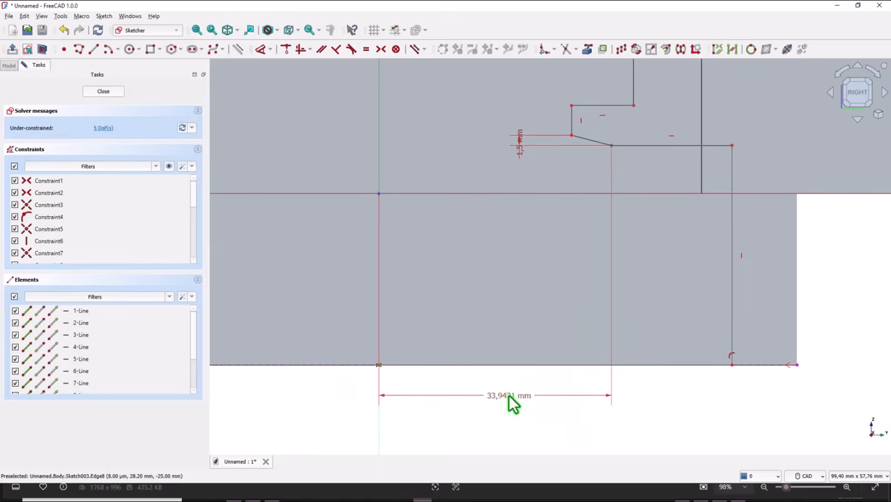
Edit the groove profile's horizontal dimensions to 51 mm and 28 mm
double_click(508, 395)
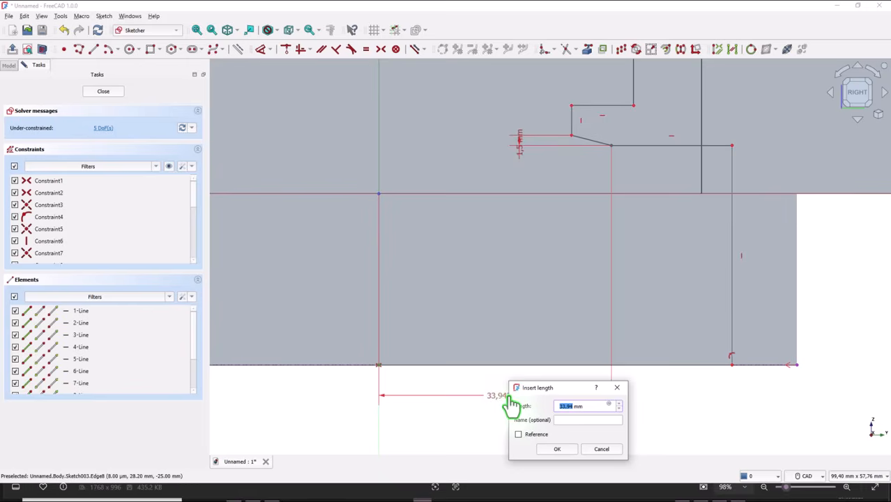
text(90)
text(102)
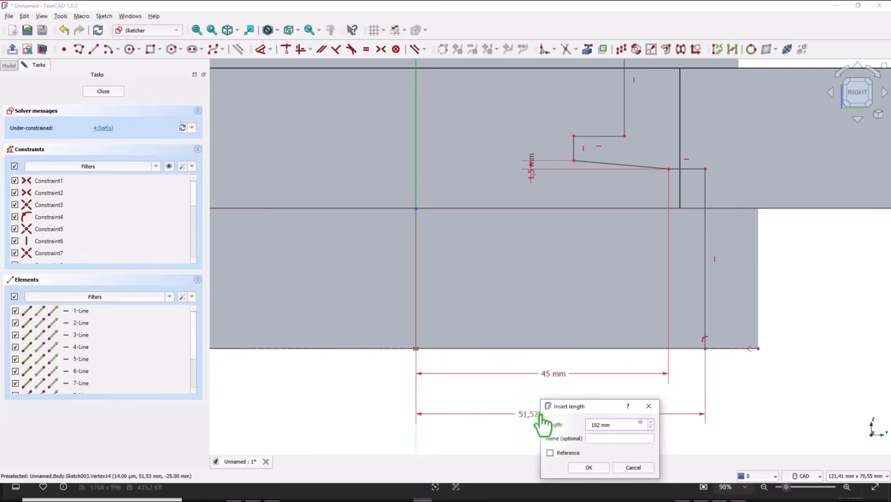
click(587, 467)
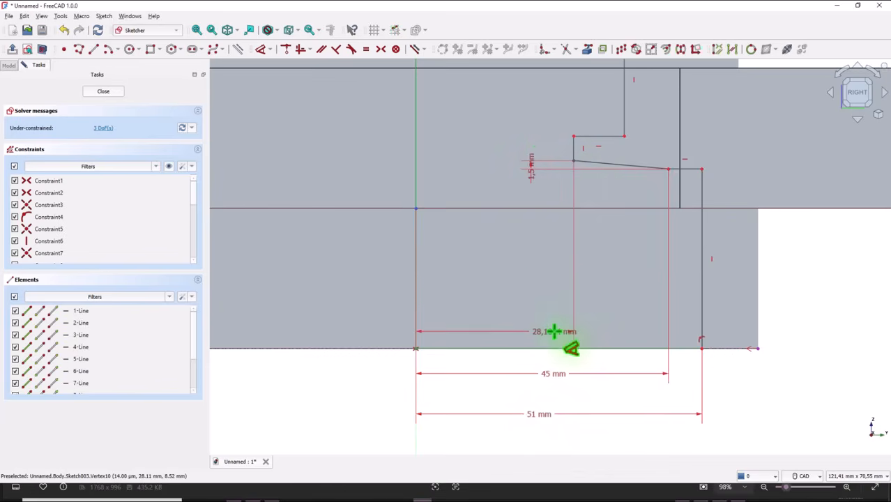
double_click(554, 331)
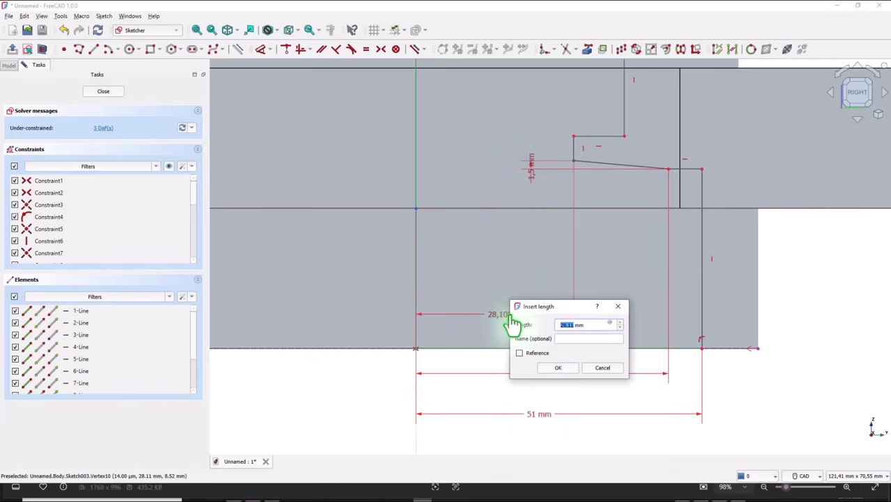
text(8)
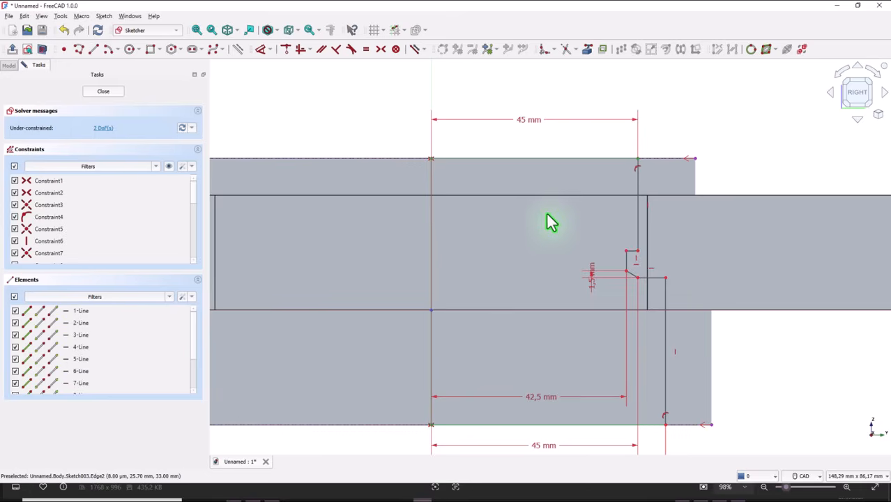
mouse_move(636, 224)
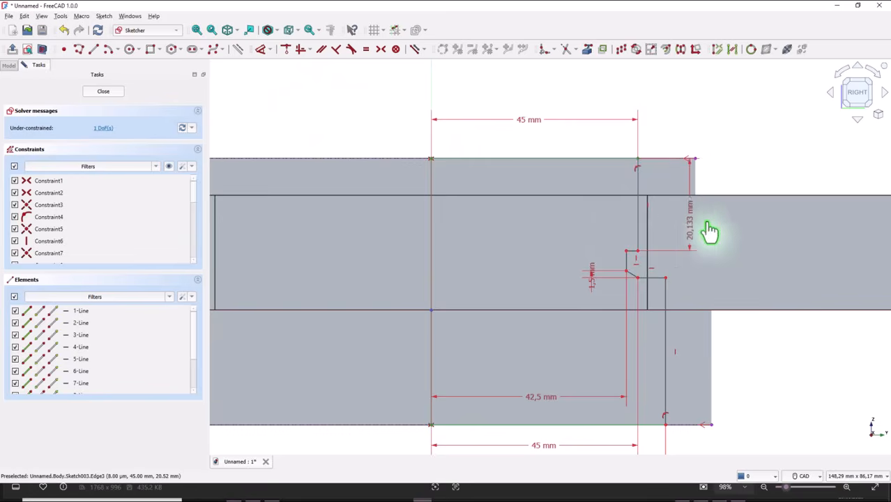
Add 20 mm and 33 mm vertical dimensions, close the sketch and start the Groove
double_click(690, 223)
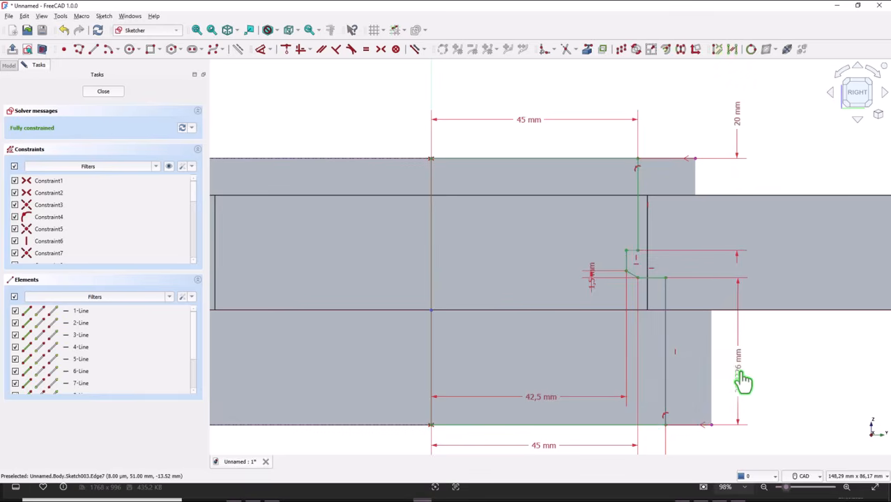
double_click(737, 365)
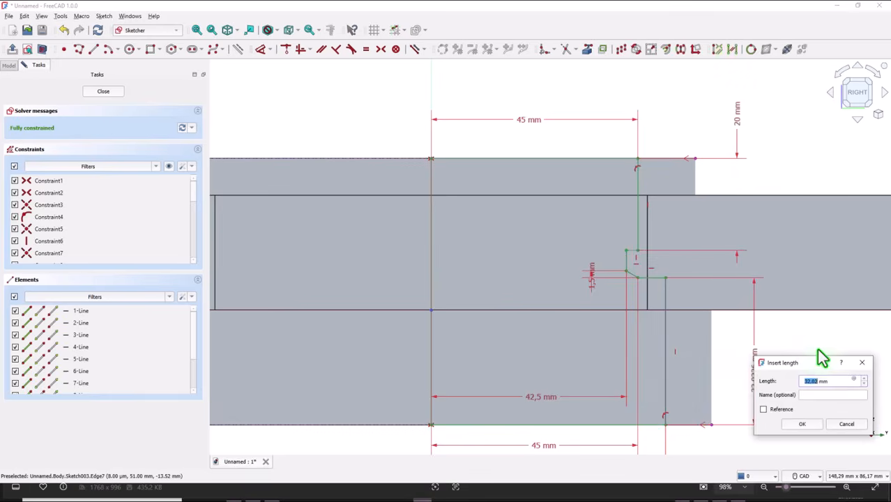
mouse_move(826, 341)
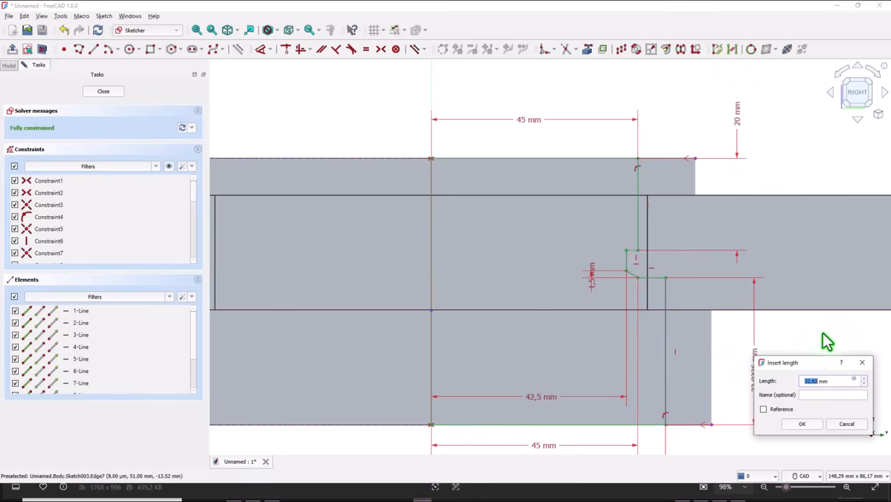
text(3)
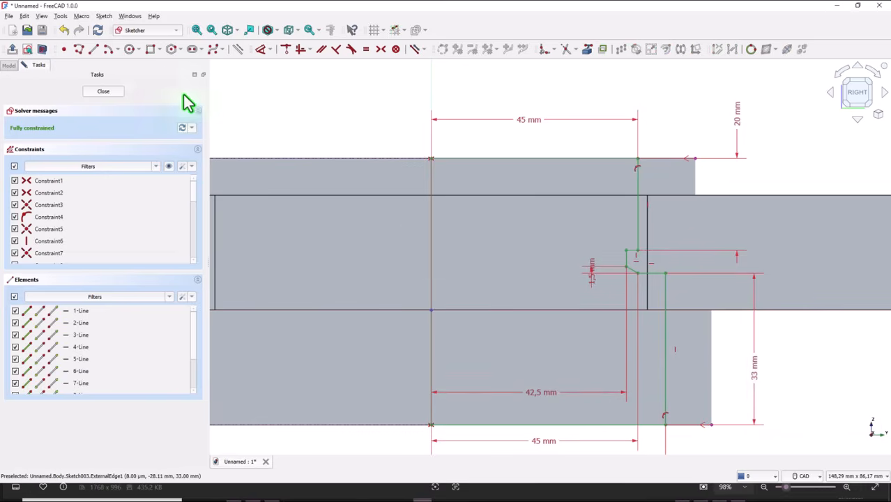
click(104, 90)
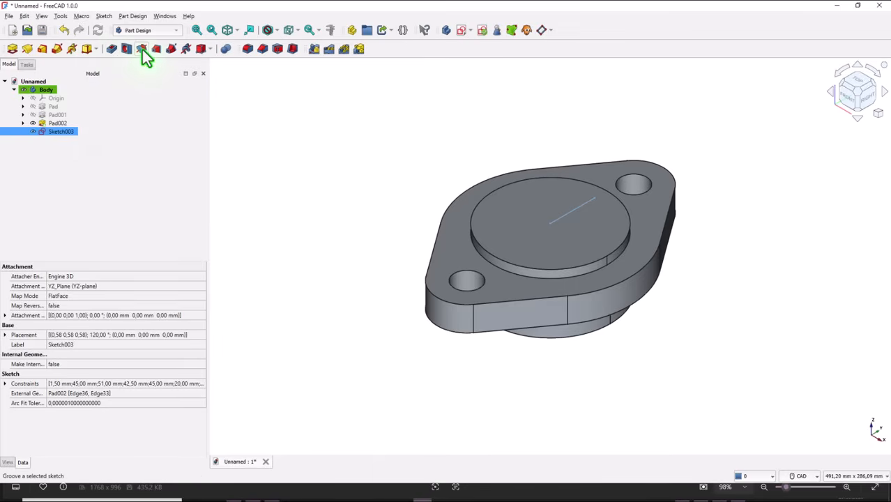
click(140, 48)
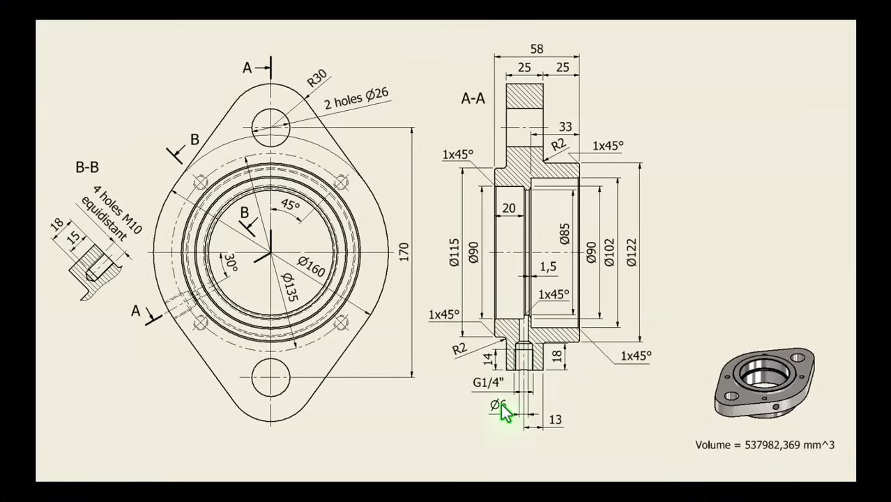
mouse_move(504, 269)
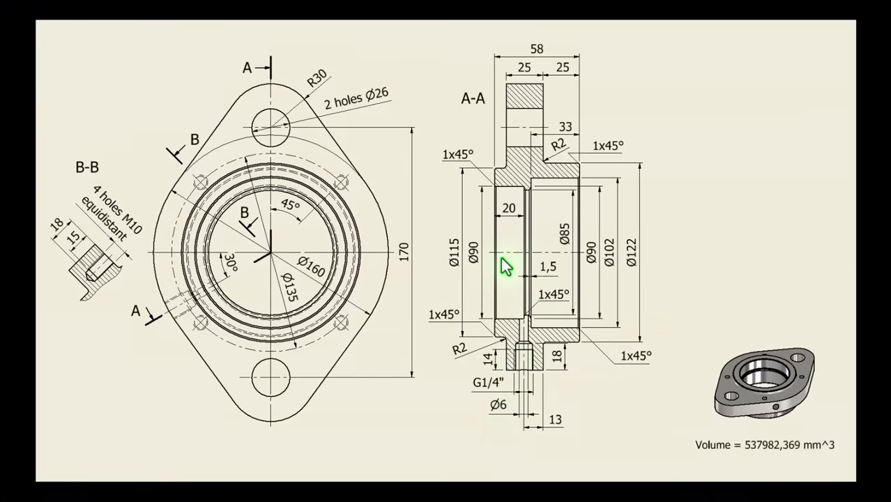
mouse_move(495, 393)
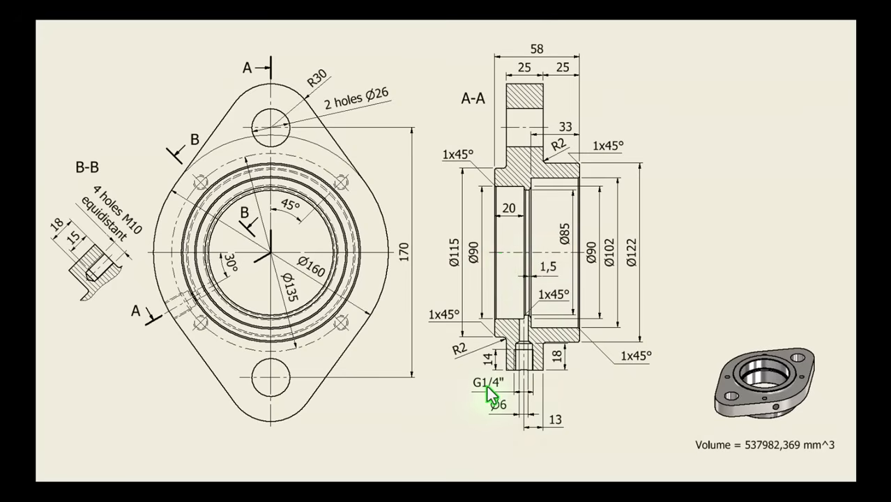
mouse_move(564, 362)
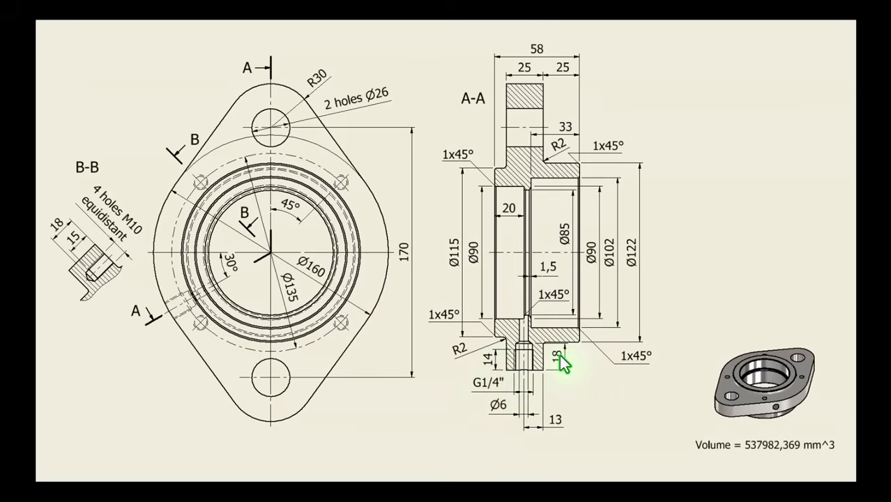
mouse_move(551, 401)
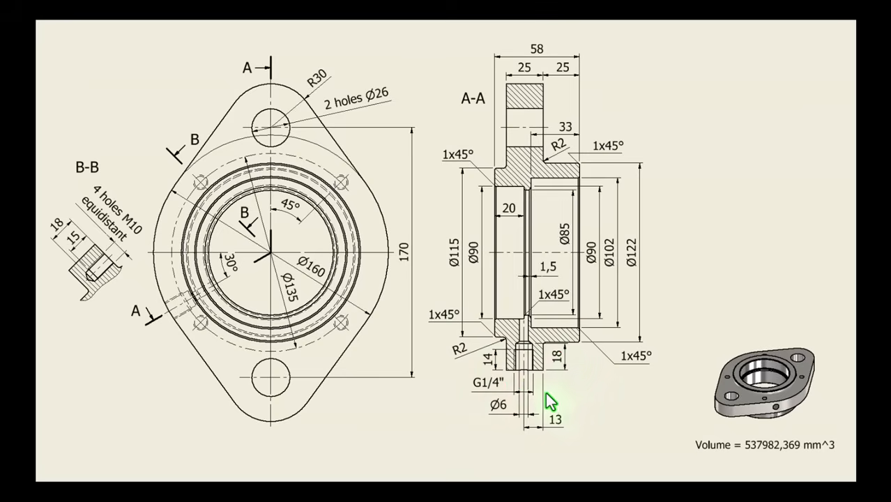
mouse_move(234, 291)
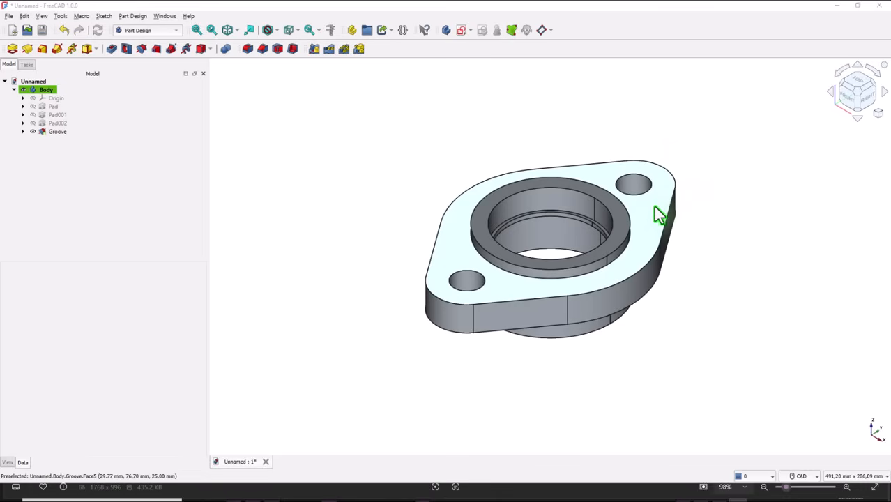
Sketch a line on the flange top face from the bore centre at -30° to the outer edge
click(58, 131)
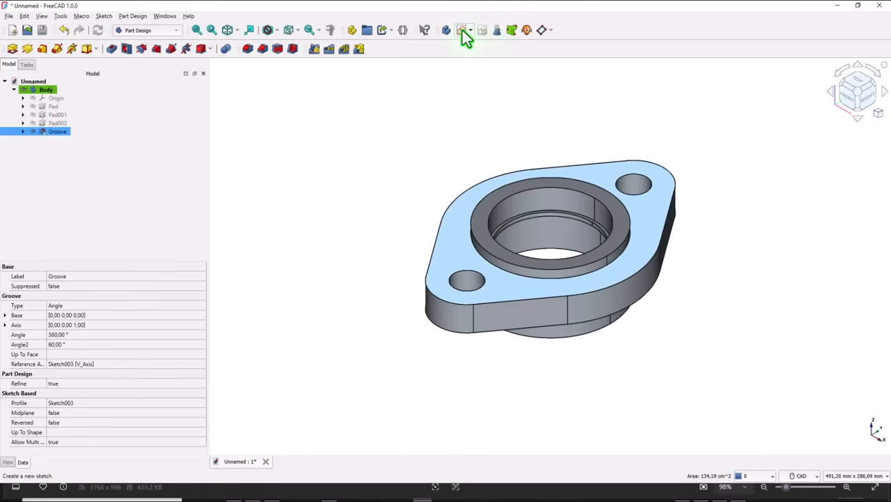
click(462, 30)
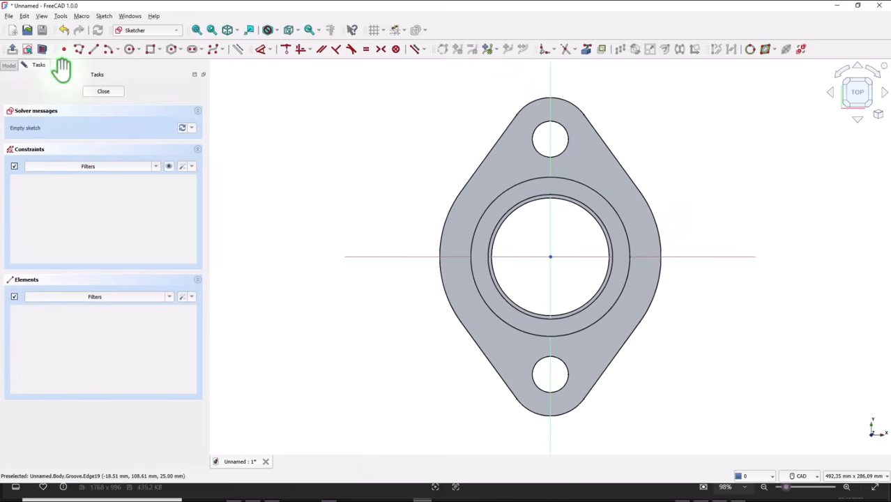
click(78, 48)
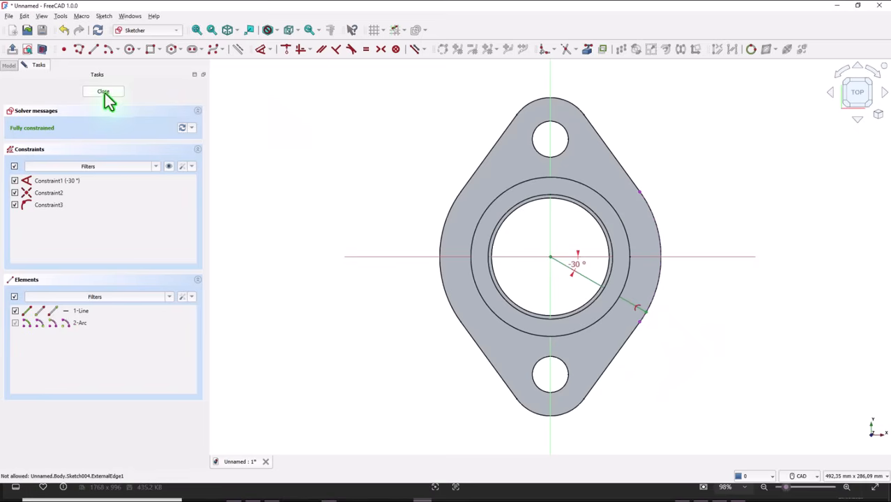
click(103, 91)
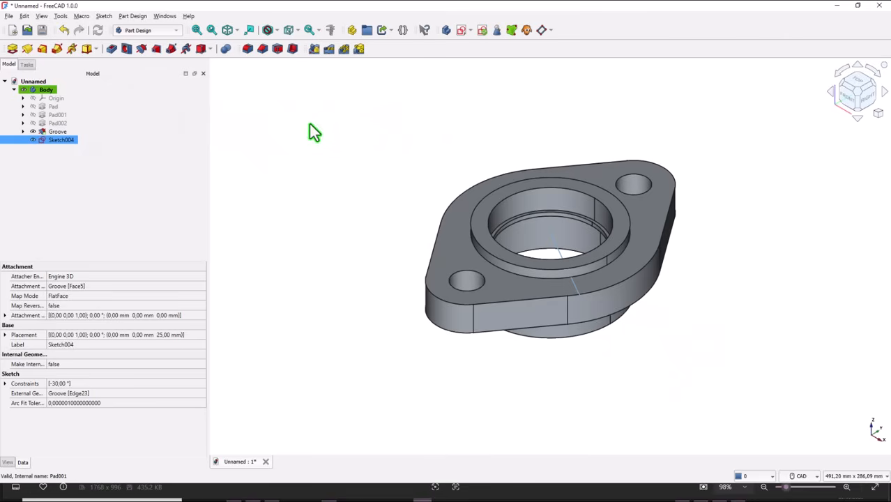
mouse_move(601, 344)
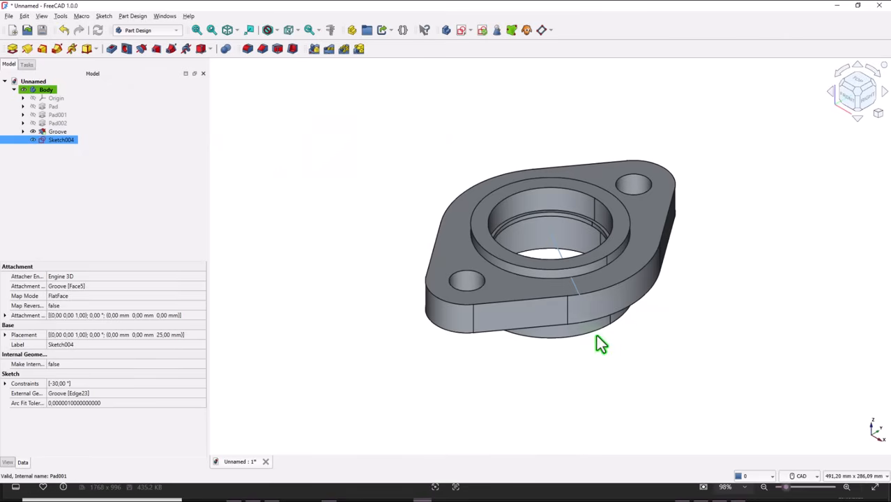
mouse_move(589, 307)
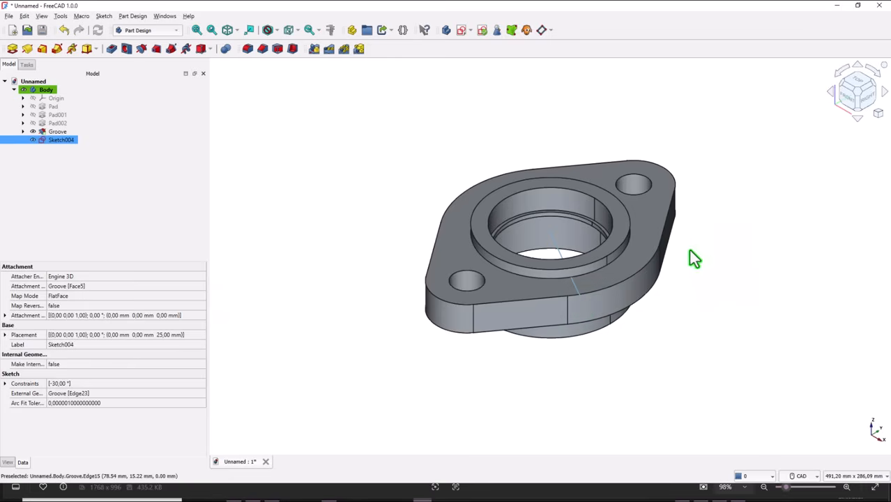
mouse_move(545, 84)
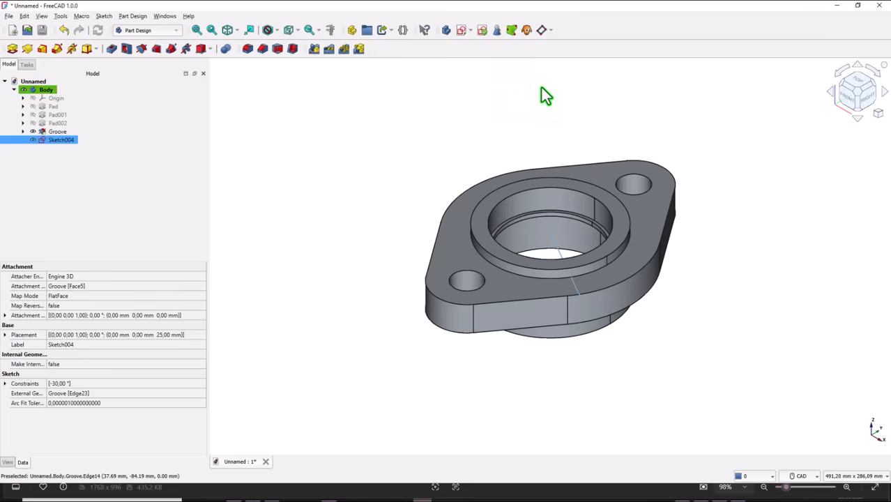
Attach a DatumPoint to Sketch004's origin, then select the flange's outer side face
click(542, 30)
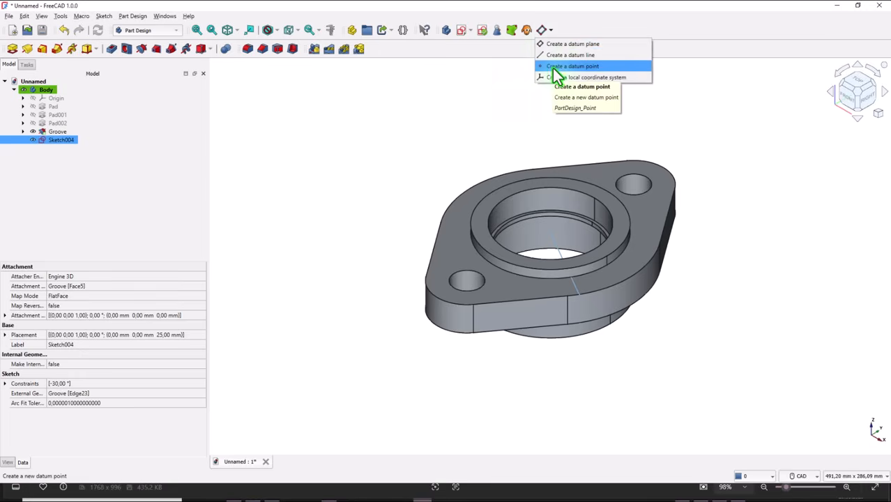
click(572, 65)
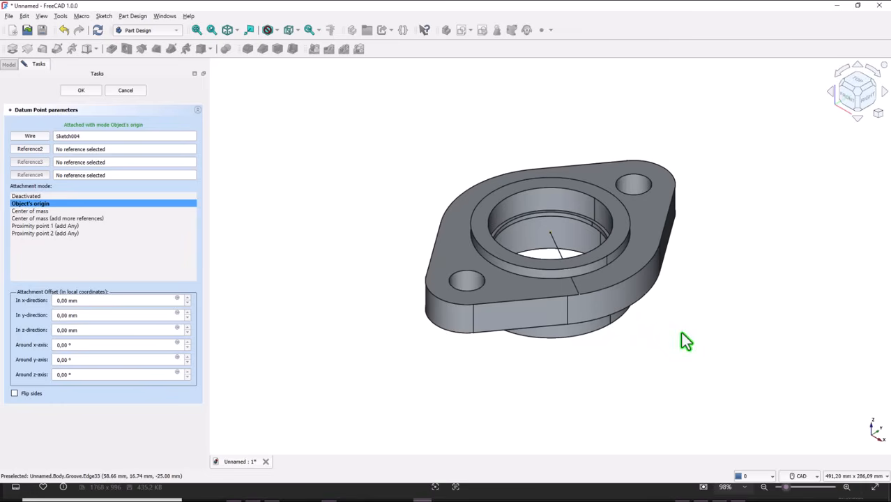
mouse_move(640, 301)
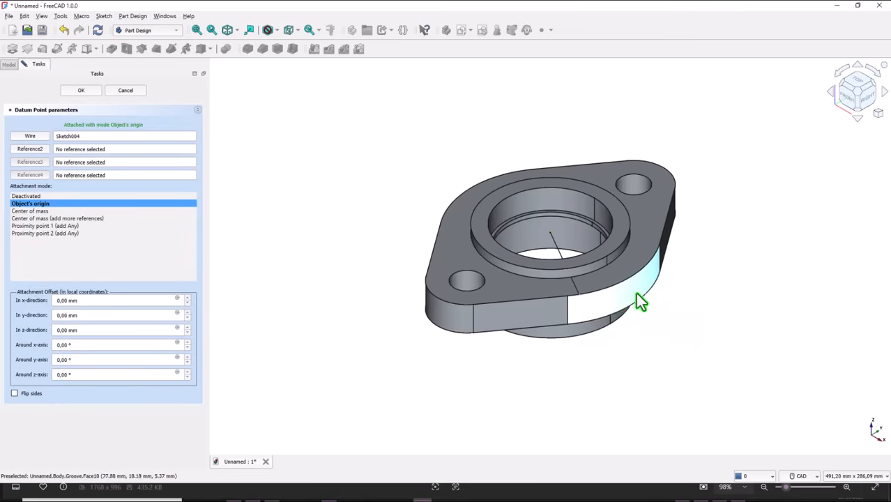
mouse_move(724, 236)
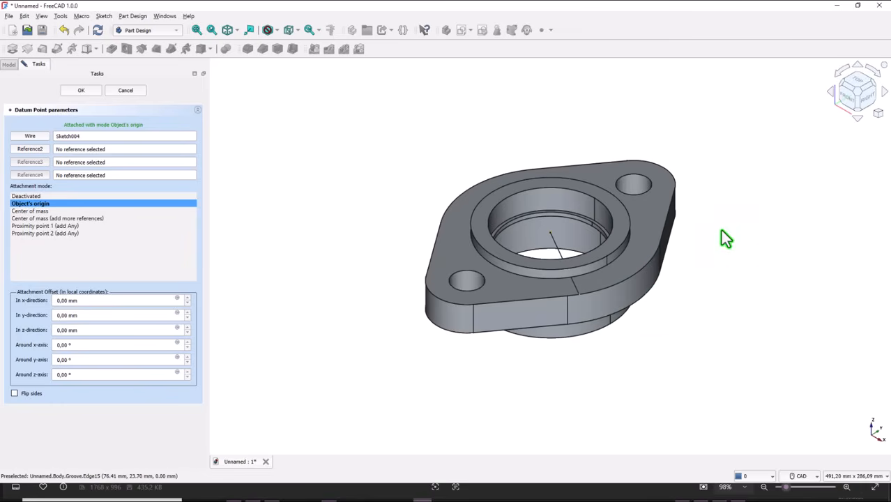
mouse_move(278, 136)
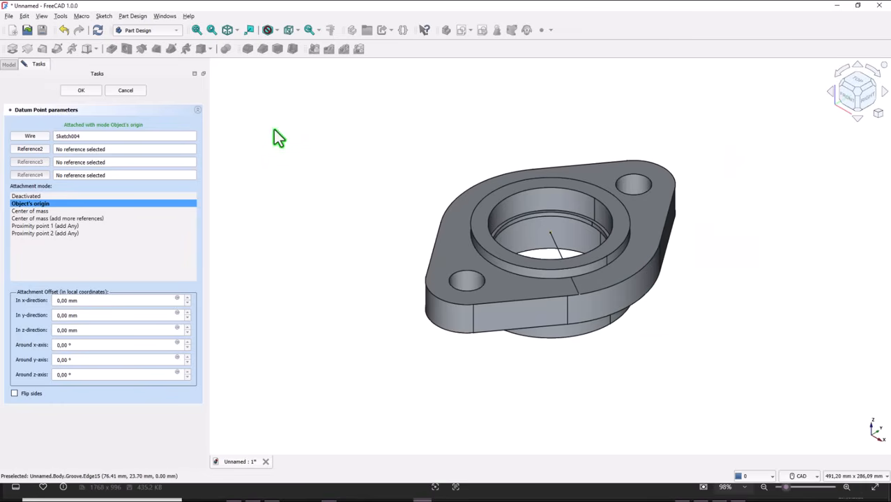
click(81, 90)
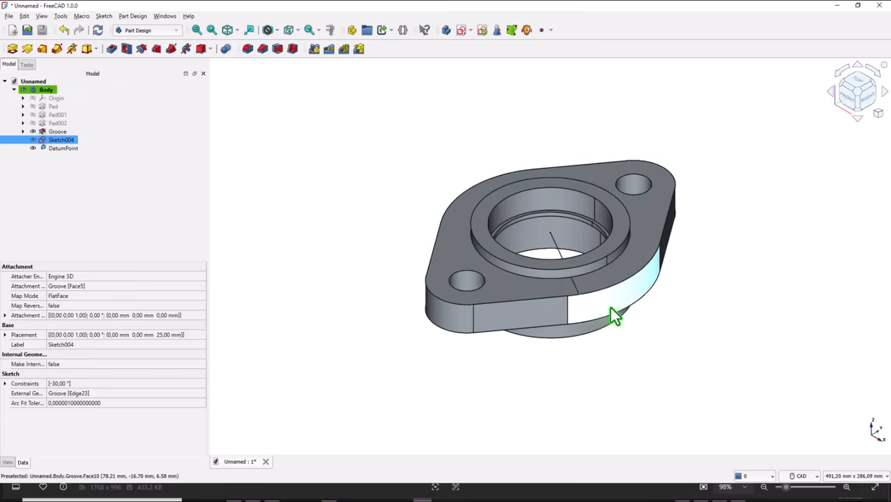
click(58, 131)
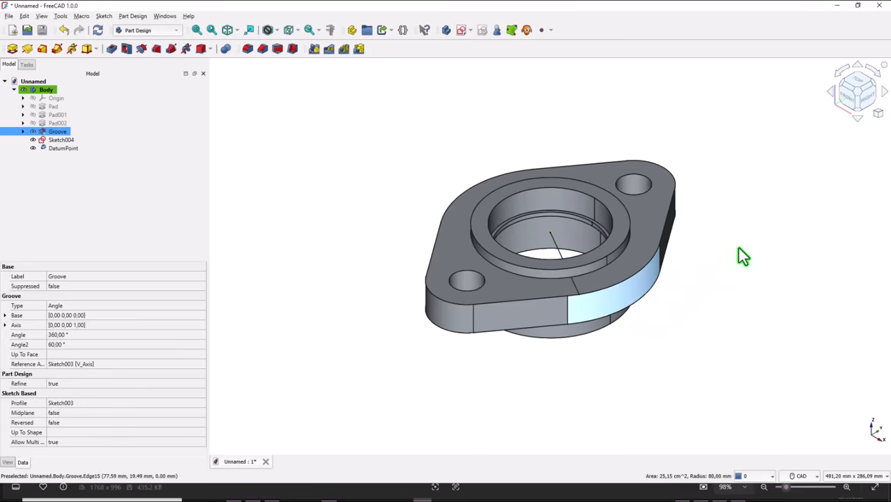
mouse_move(727, 323)
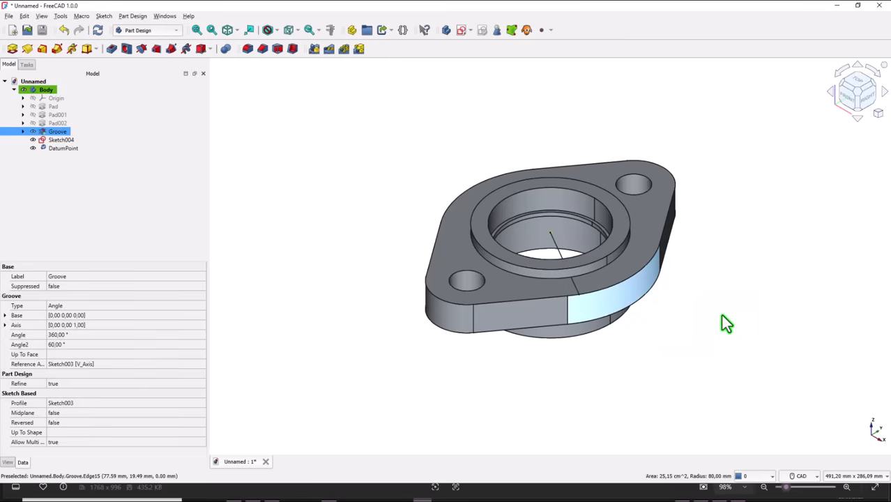
mouse_move(584, 306)
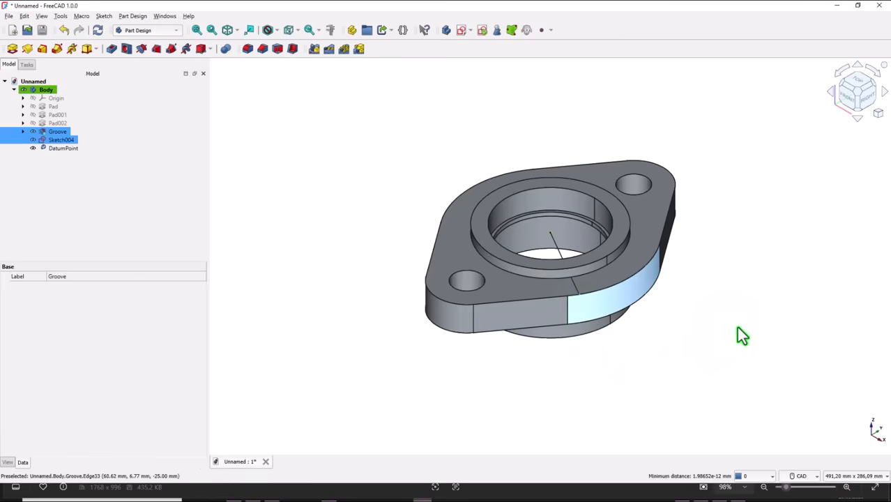
mouse_move(444, 115)
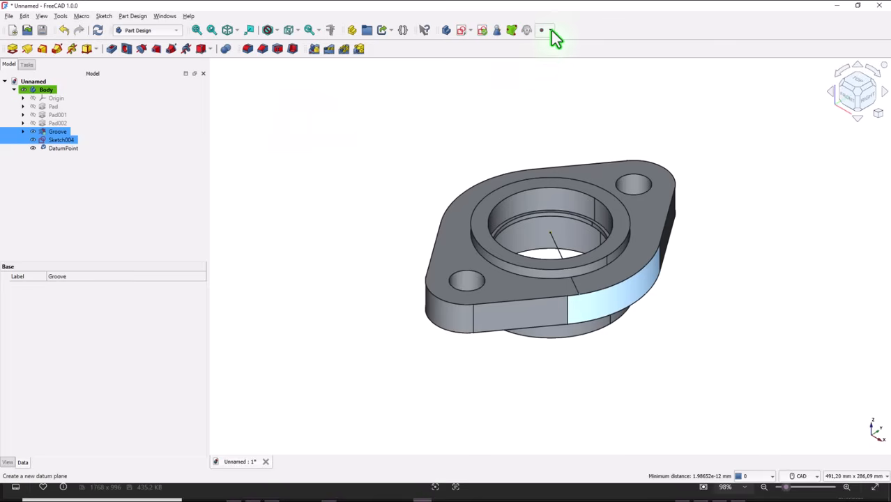
Create a DatumPlane tangent to the outer Groove face through Sketch004's vertex
click(549, 30)
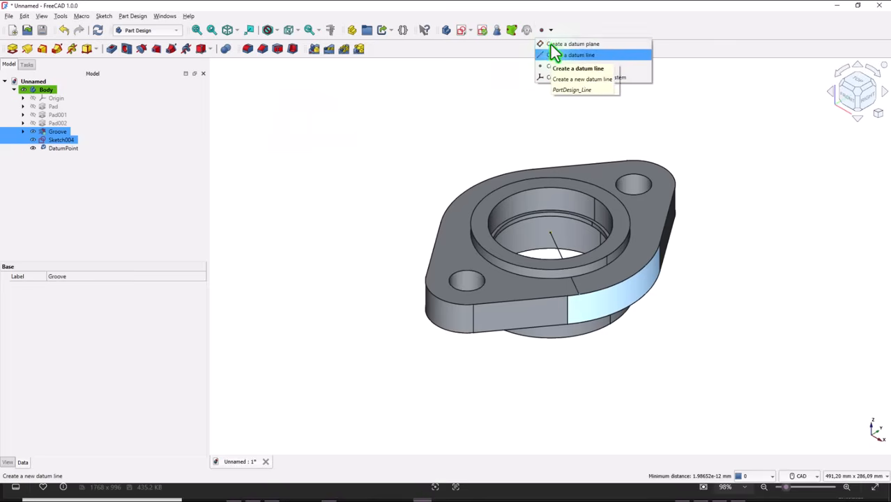
click(573, 44)
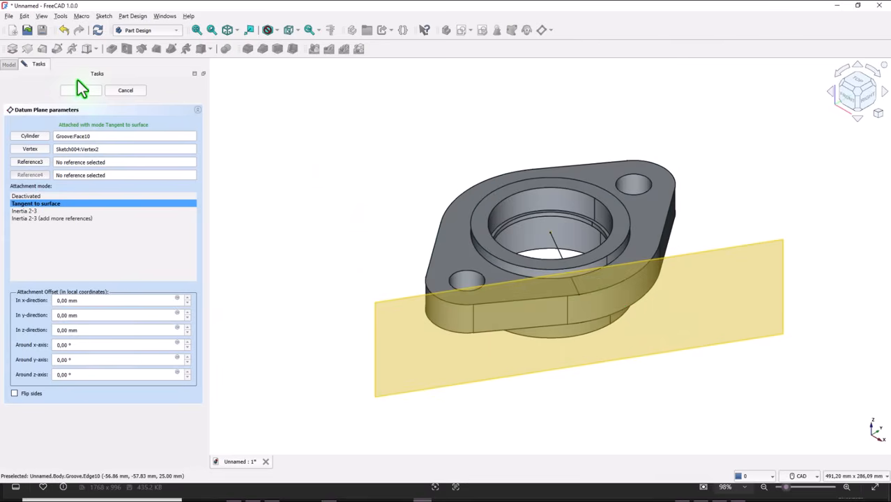
click(80, 90)
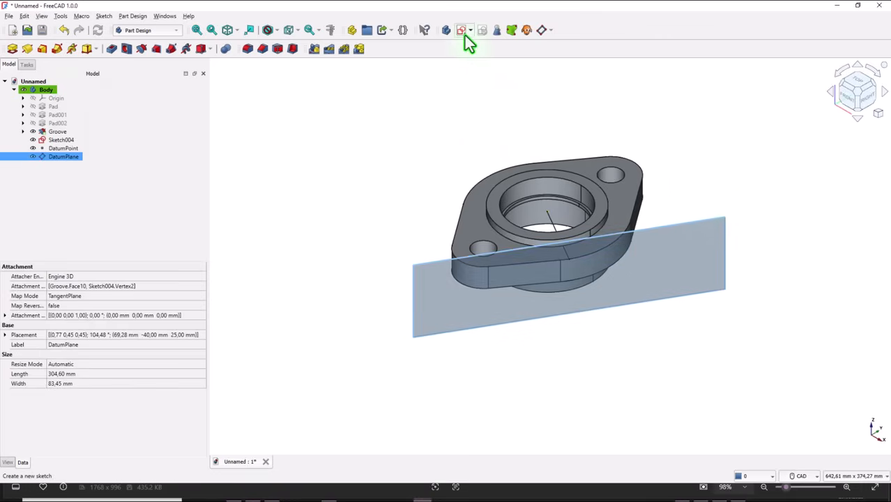
Start Sketch005 on the datum plane and hide DatumPlane, DatumPoint and Sketch004
click(460, 29)
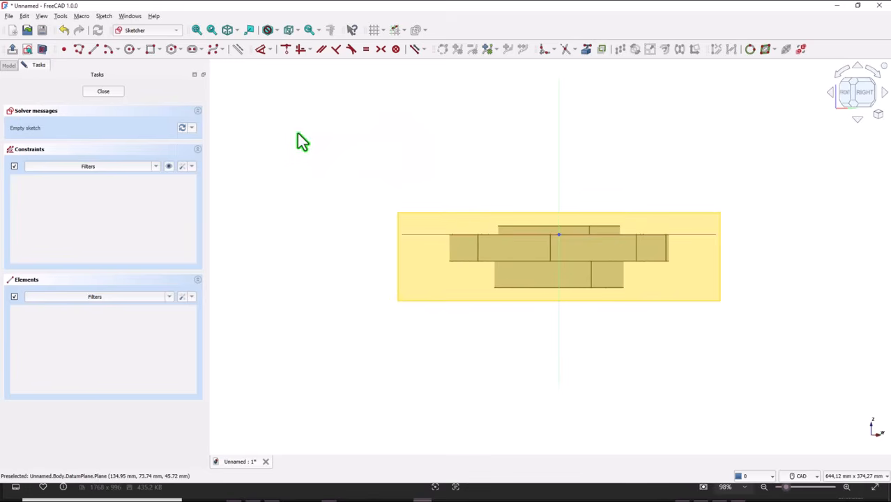
click(103, 90)
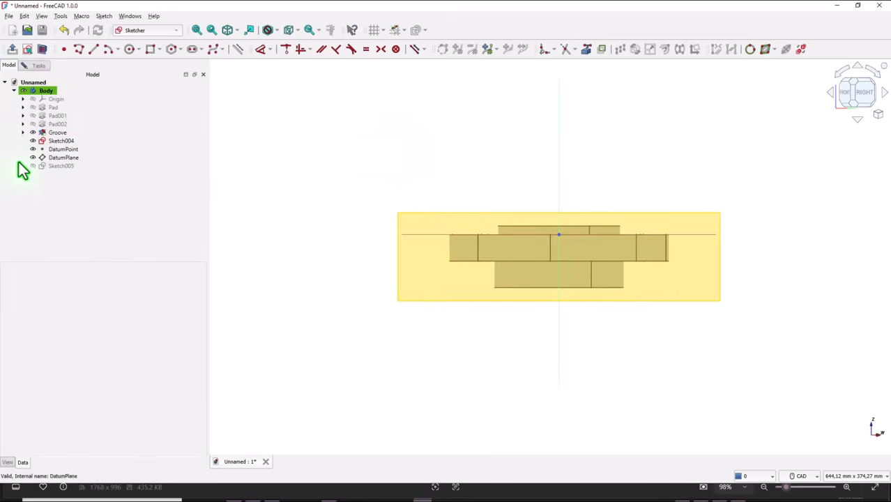
click(63, 157)
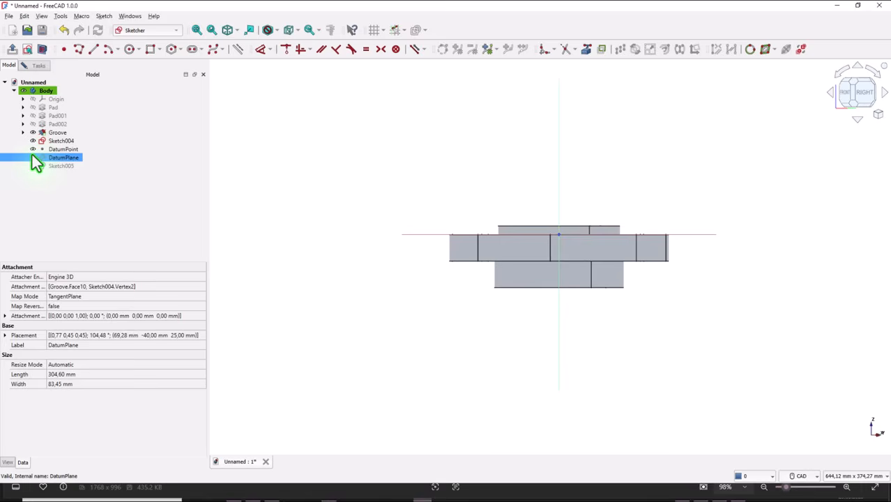
click(62, 148)
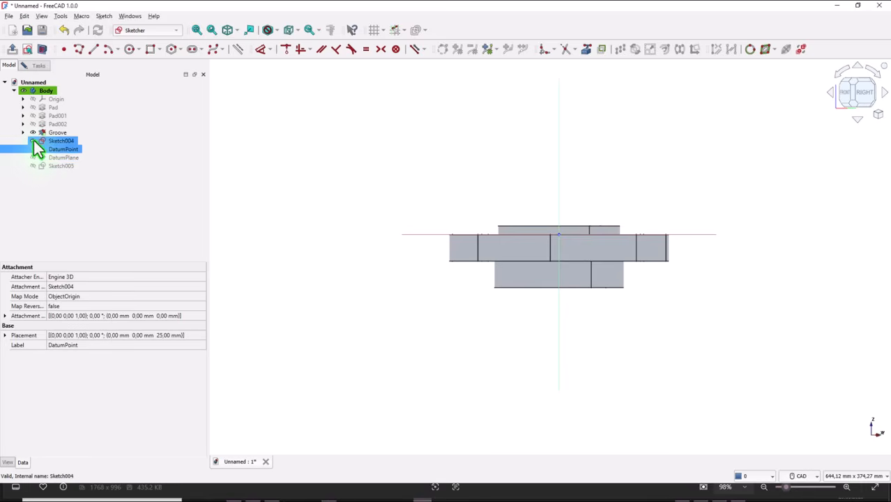
click(61, 140)
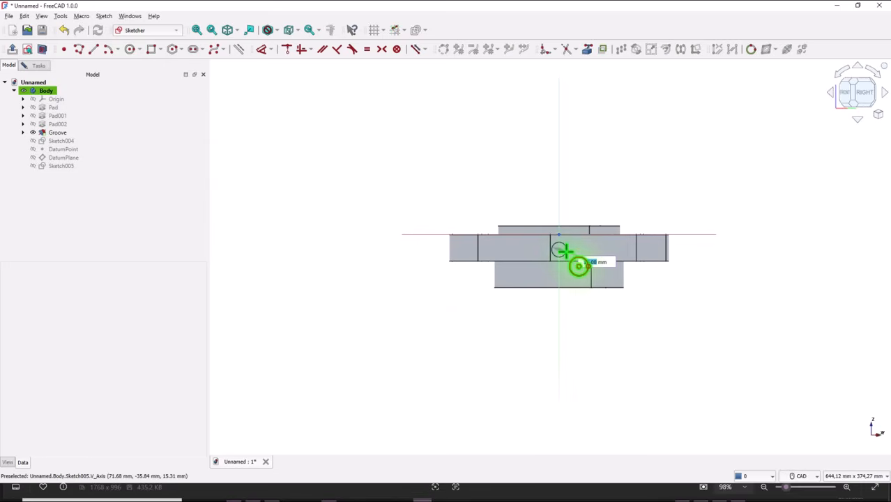
Draw a 6 mm diameter circle and close the sketch
key(Enter)
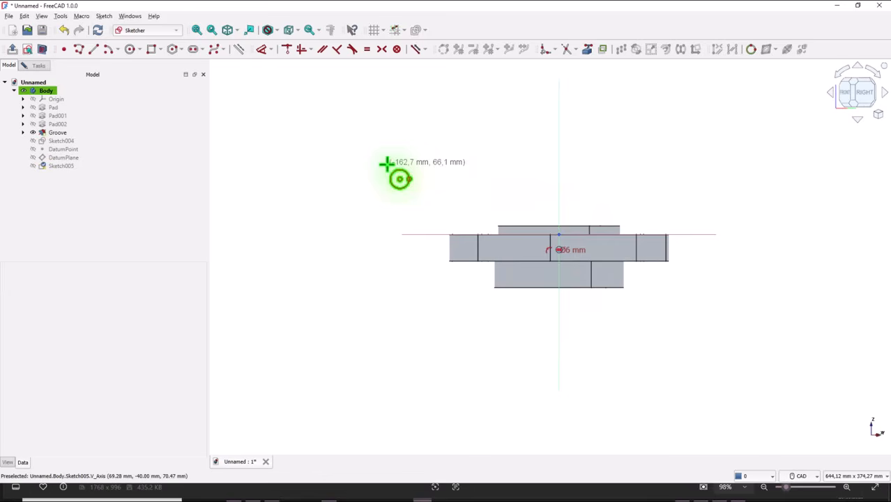
click(38, 65)
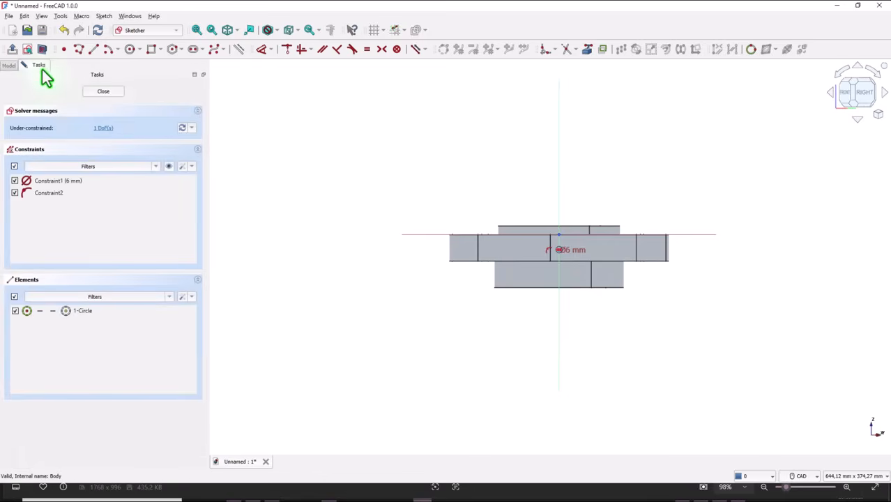
click(103, 90)
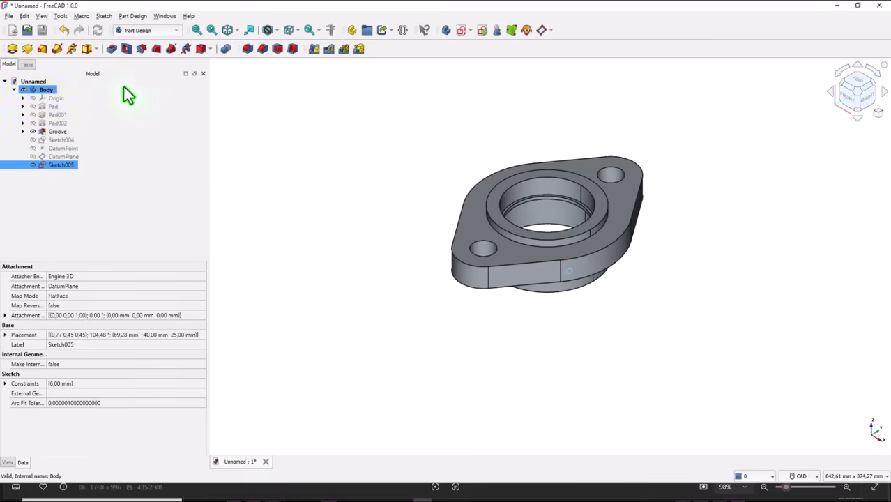
Pocket Sketch005's 6 mm circle with a length of 160/2 mm
click(41, 48)
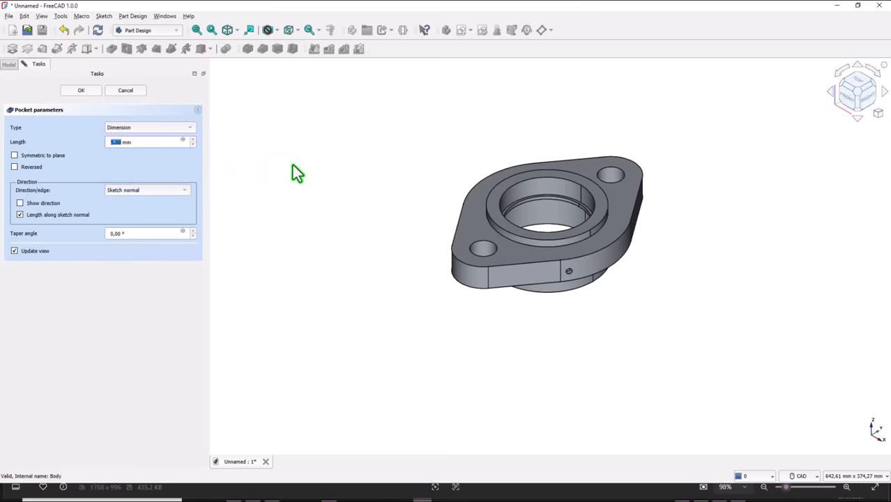
mouse_move(144, 171)
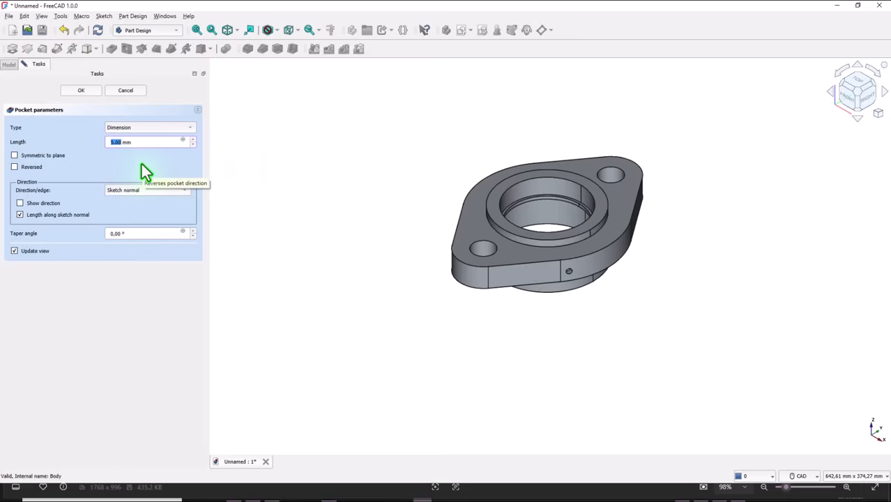
text(160/2)
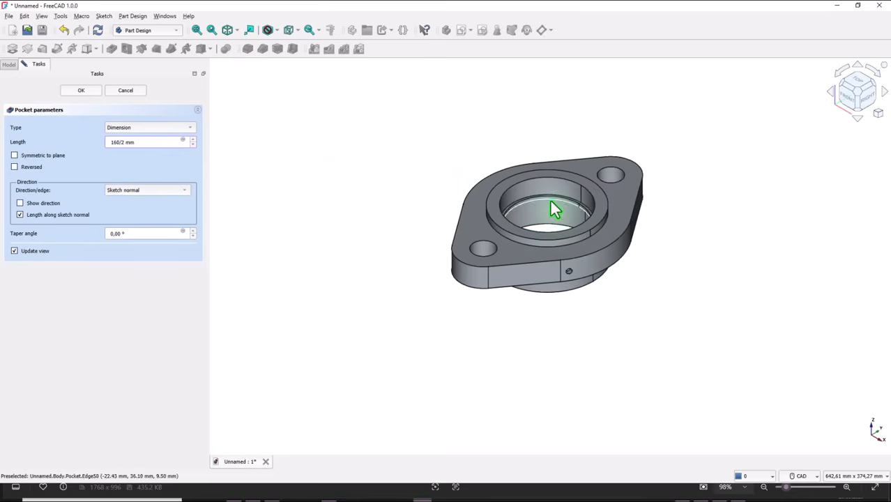
mouse_move(566, 274)
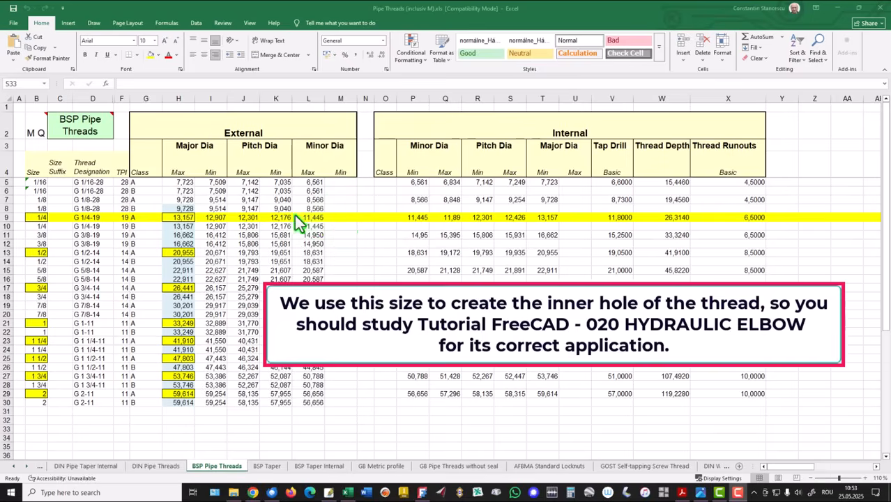
mouse_move(324, 223)
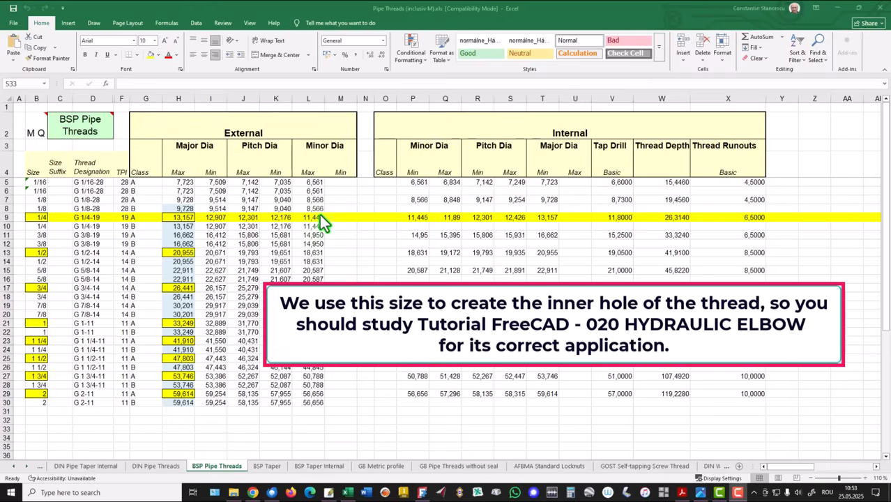
mouse_move(341, 242)
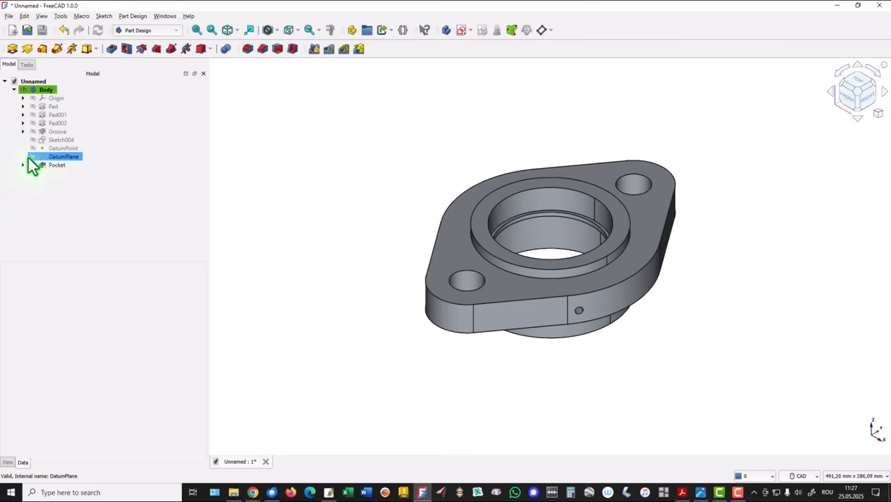
Create Sketch006 on the datum plane holding an 11.445 mm circle centred on the port
click(63, 156)
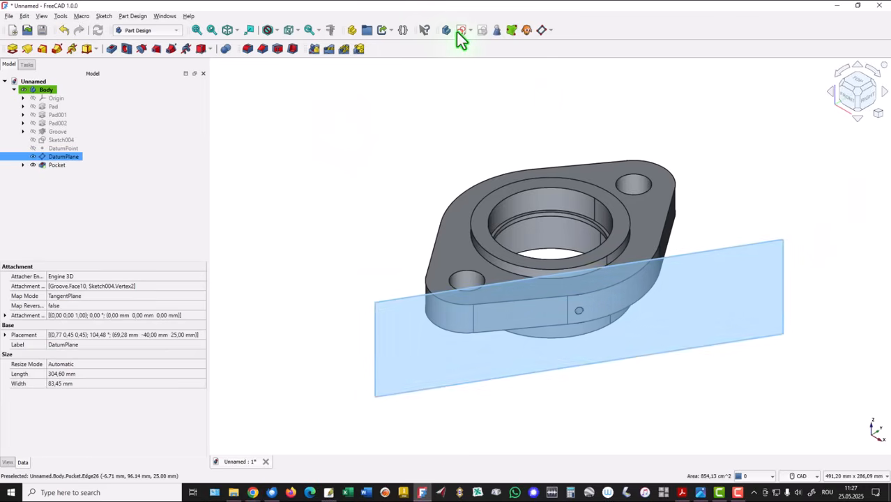
click(461, 30)
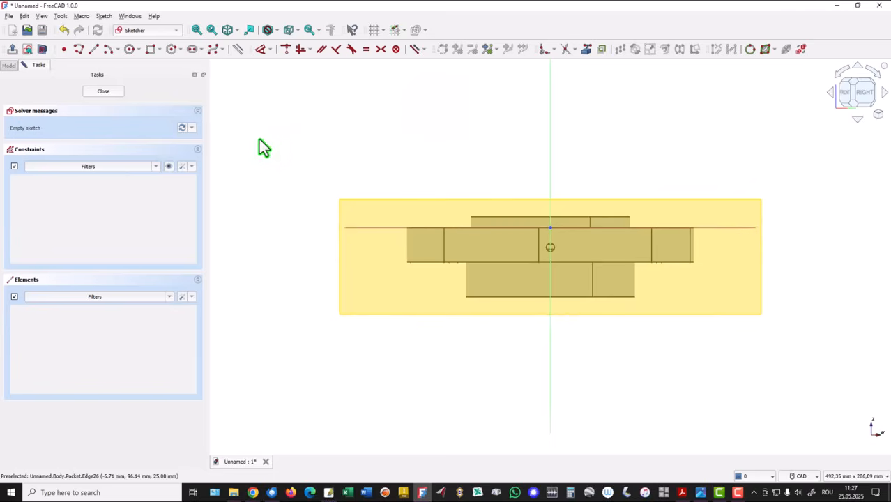
click(103, 90)
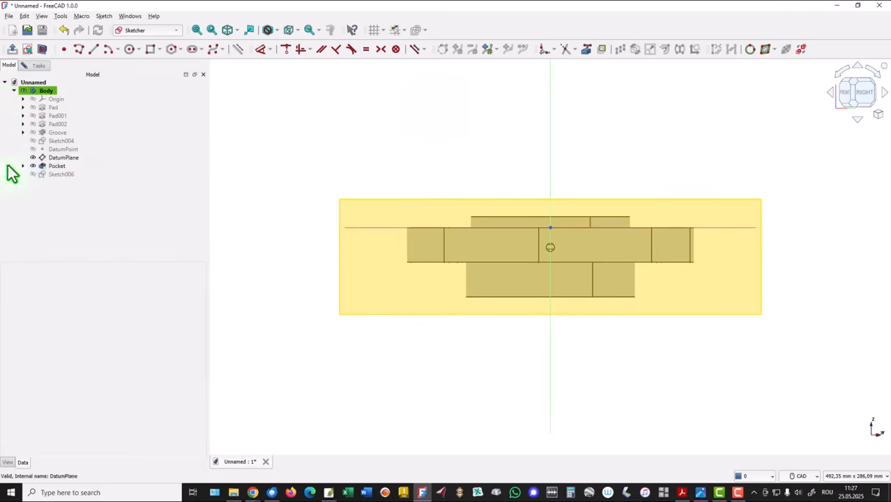
click(64, 157)
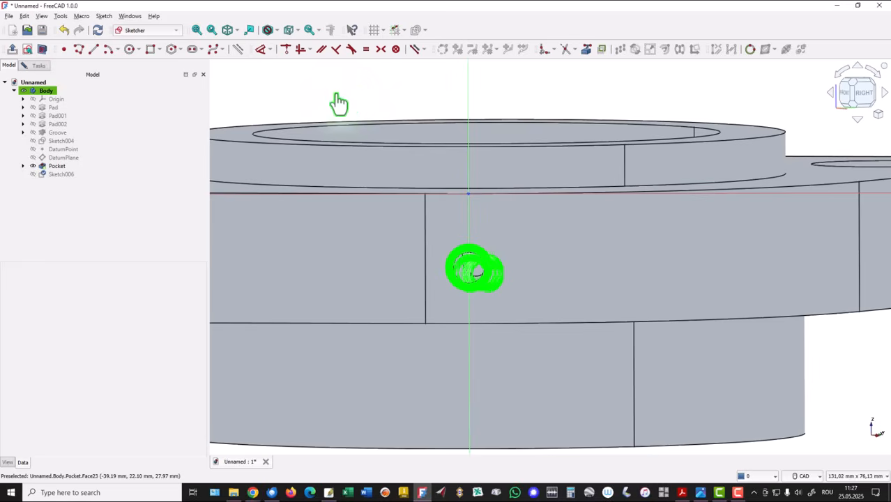
mouse_move(342, 103)
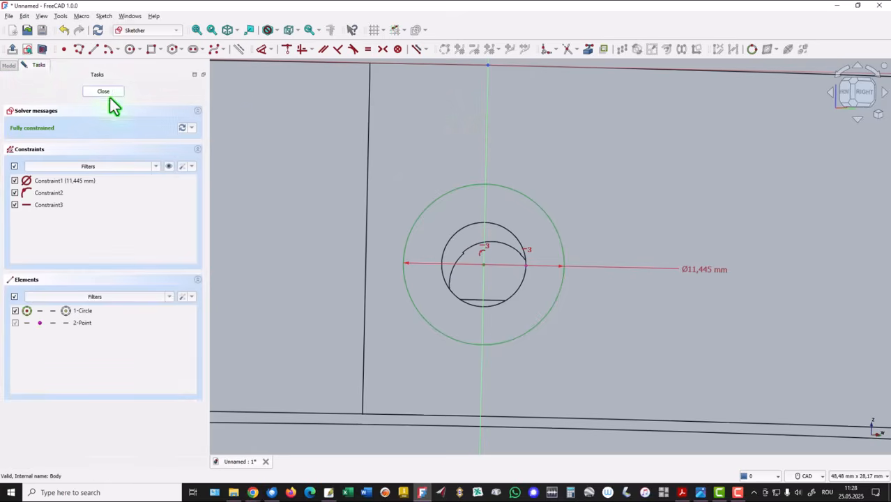
click(103, 91)
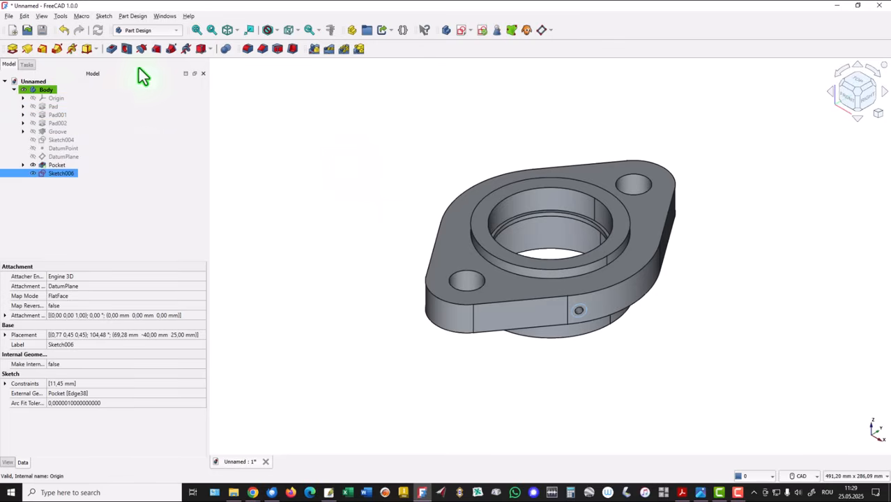
mouse_move(127, 48)
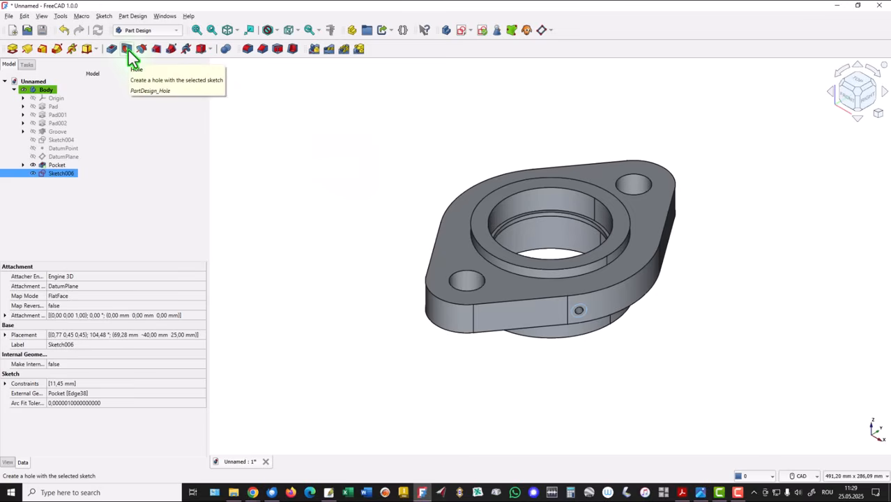
Add a Ø11.445 mm, 18 mm deep Hole from Sketch006 at the radial port
click(128, 48)
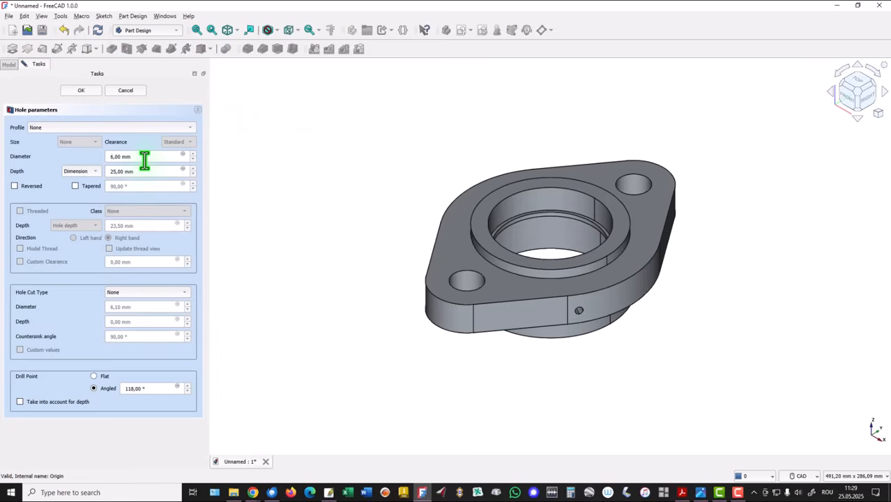
text(11,445)
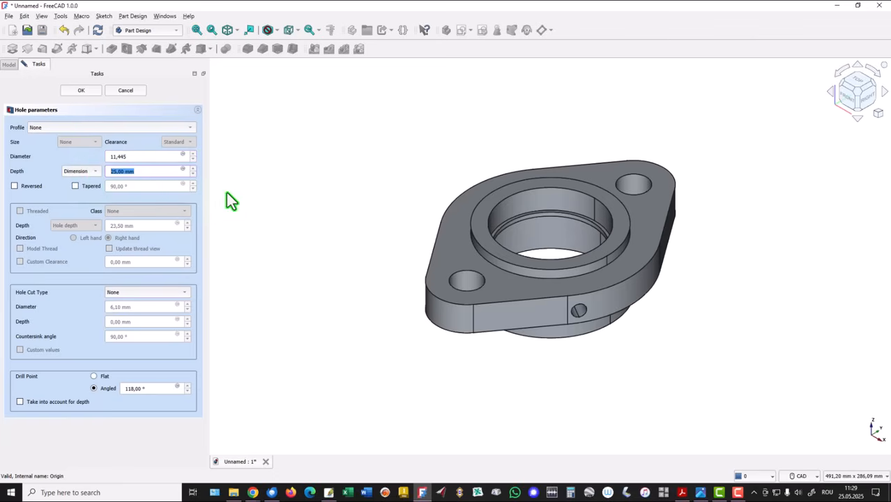
text(18)
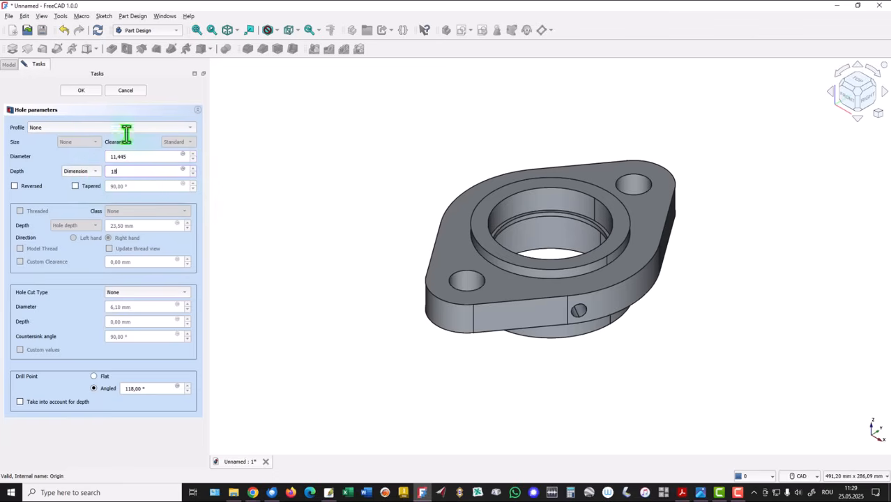
click(81, 90)
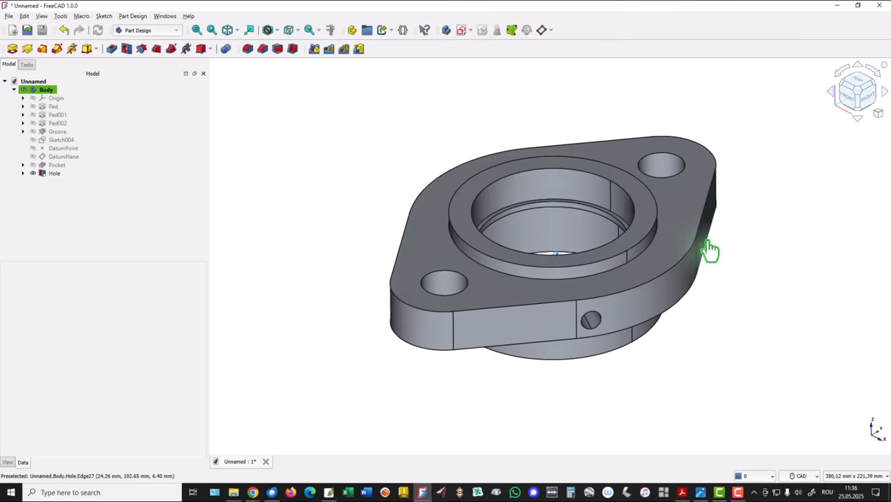
scroll(up, 3)
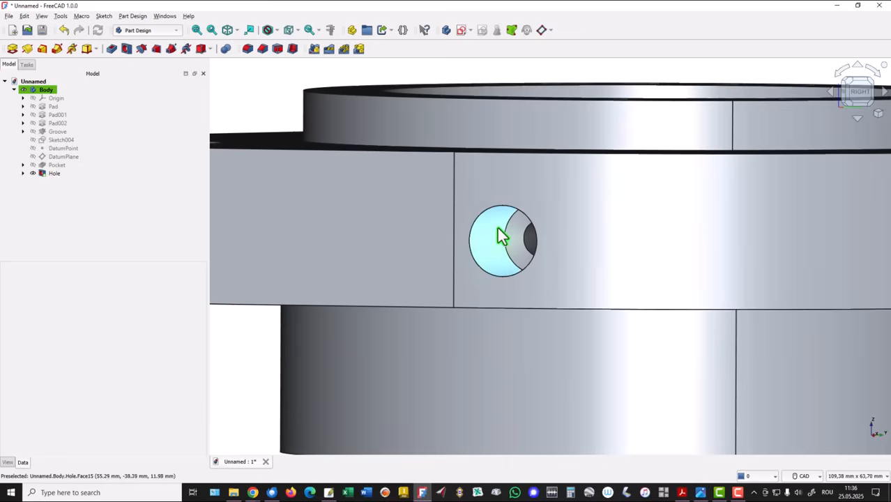
mouse_move(503, 241)
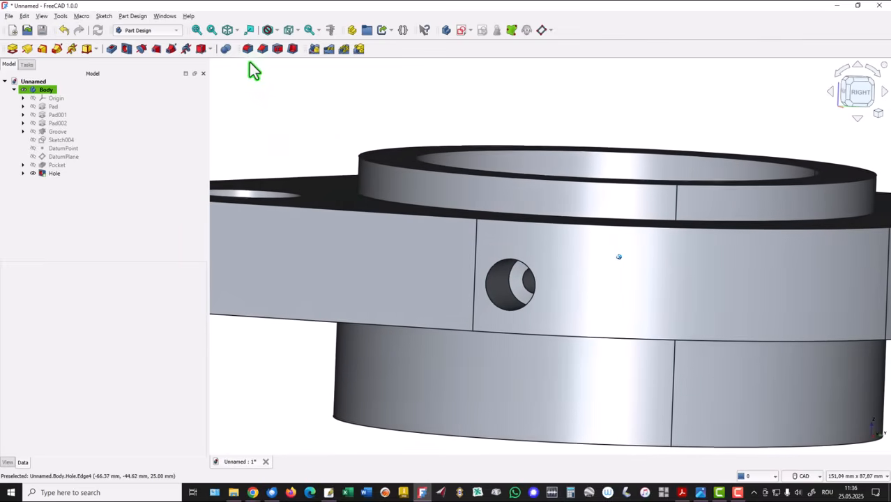
click(197, 30)
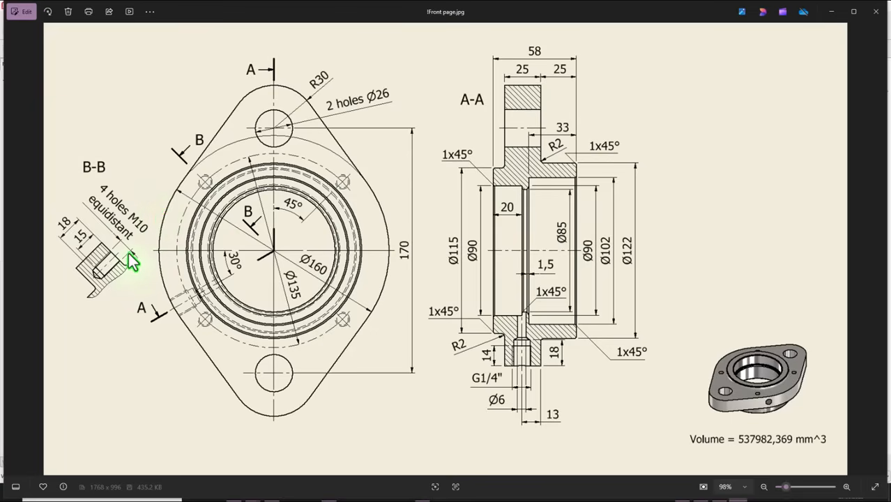
mouse_move(115, 202)
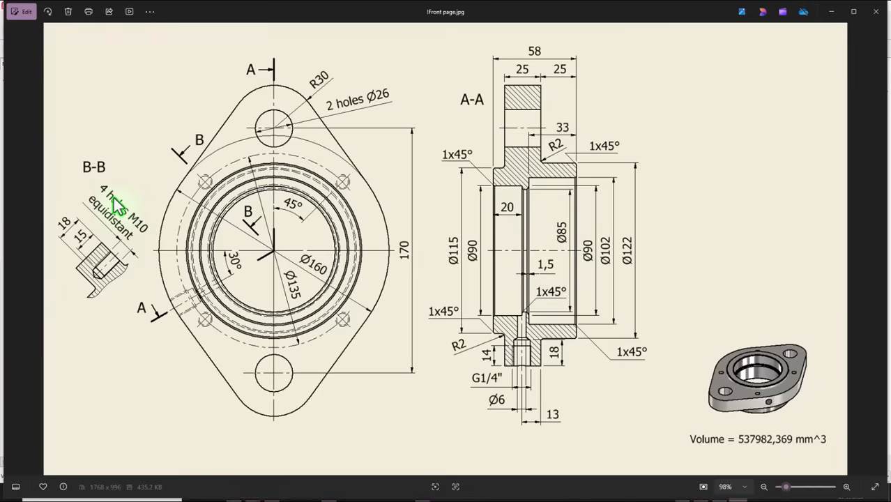
mouse_move(143, 241)
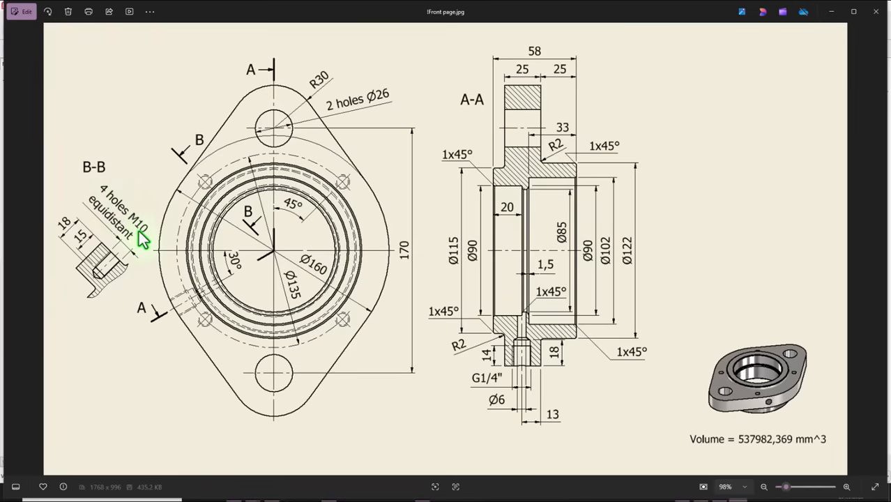
mouse_move(80, 230)
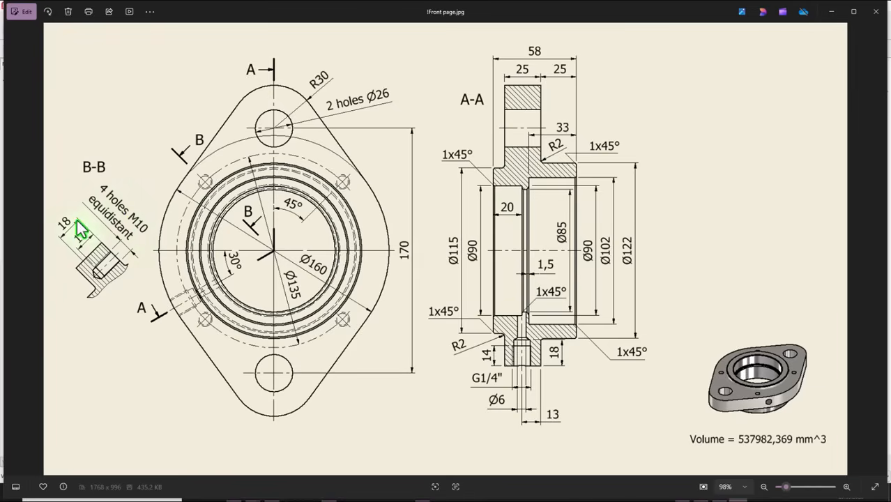
mouse_move(69, 236)
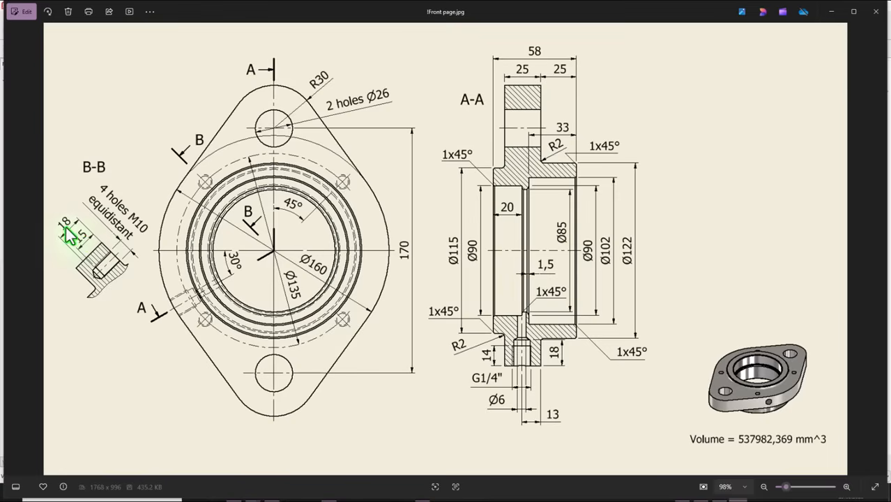
mouse_move(84, 247)
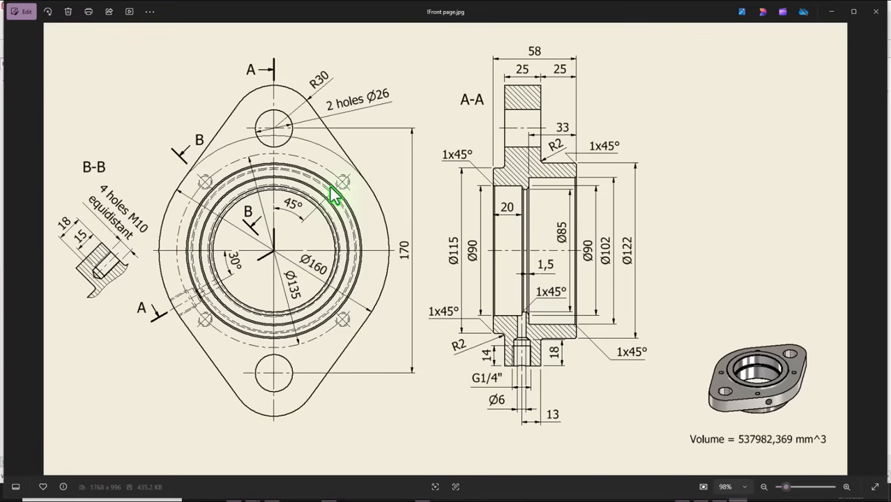
mouse_move(293, 213)
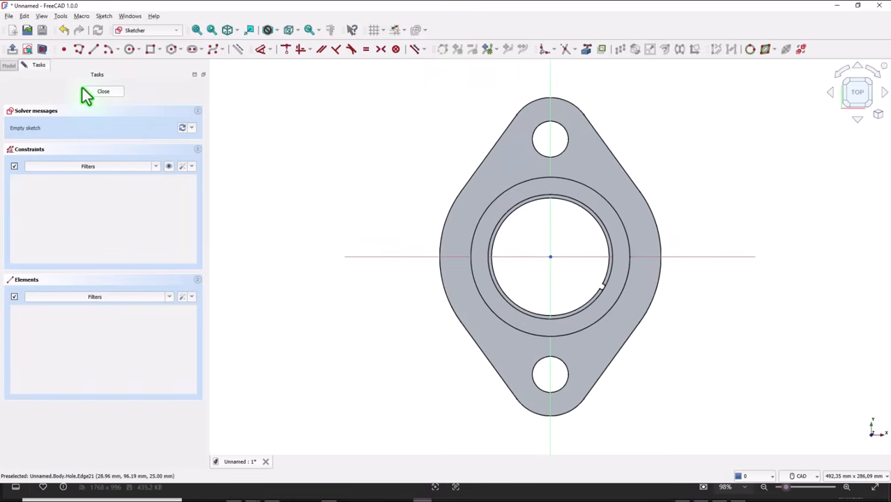
Sketch a 135/2 mm line at 45° from the origin with a circle at its end
click(78, 48)
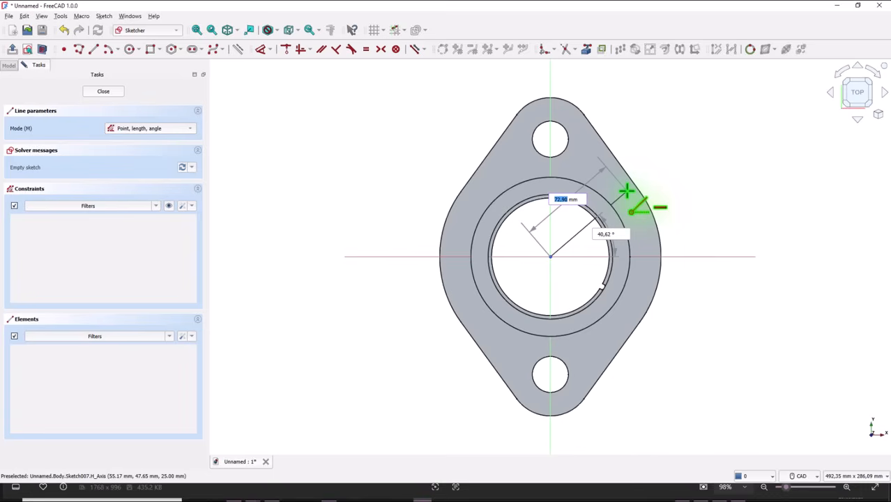
text(135/)
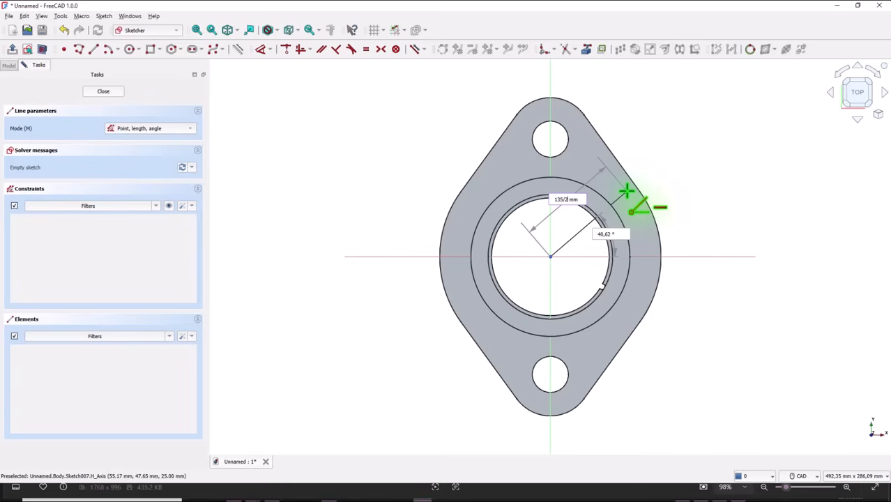
key(Tab)
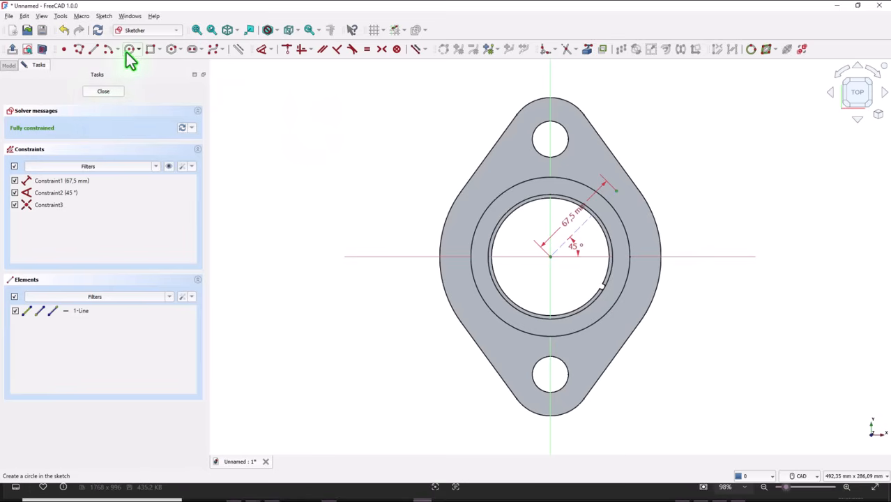
click(130, 49)
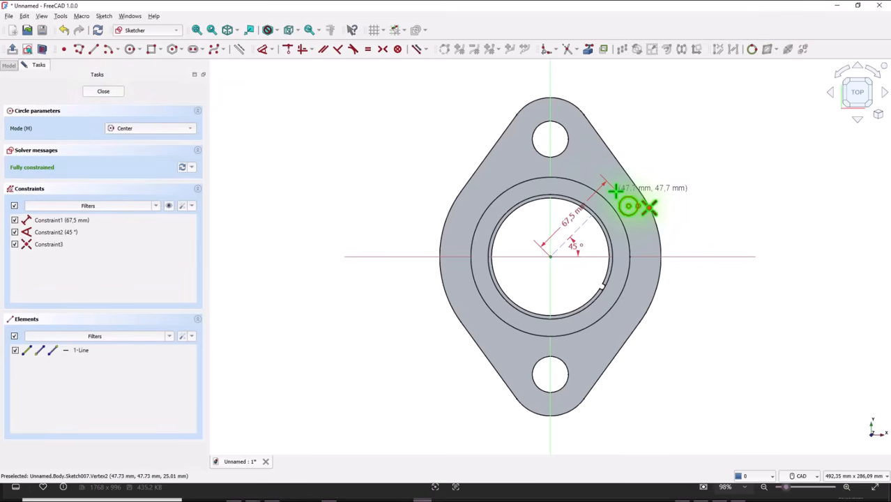
click(628, 205)
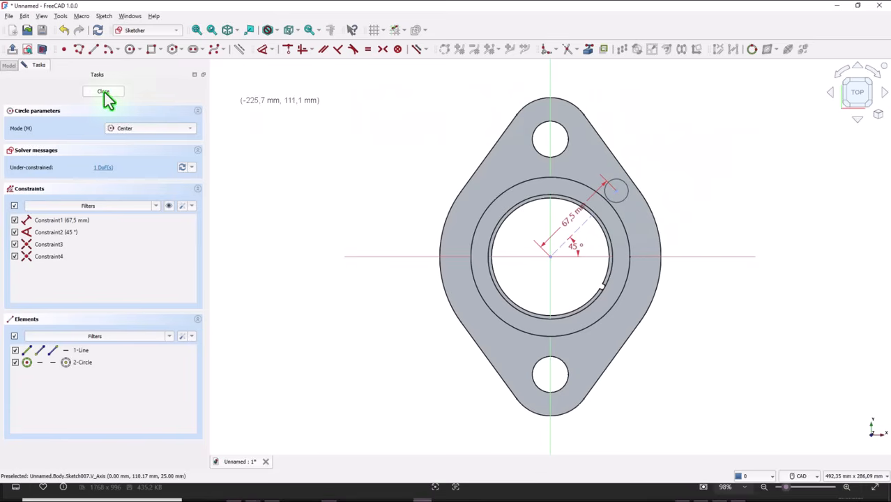
click(103, 91)
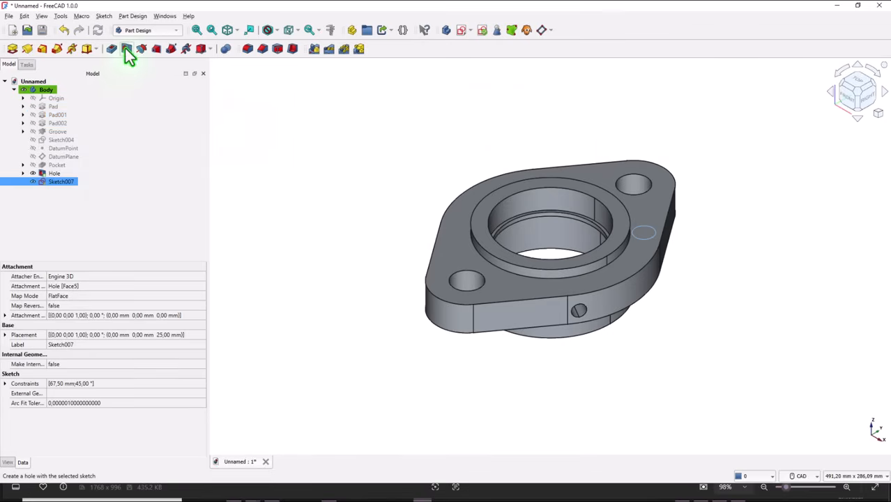
Cut an ISO metric regular M10 threaded hole, 18 mm deep with 15 mm thread depth
click(127, 48)
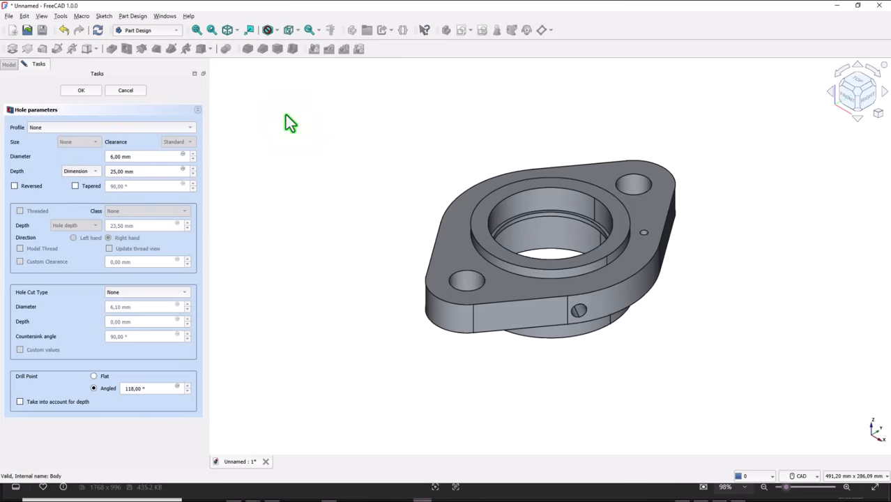
click(111, 127)
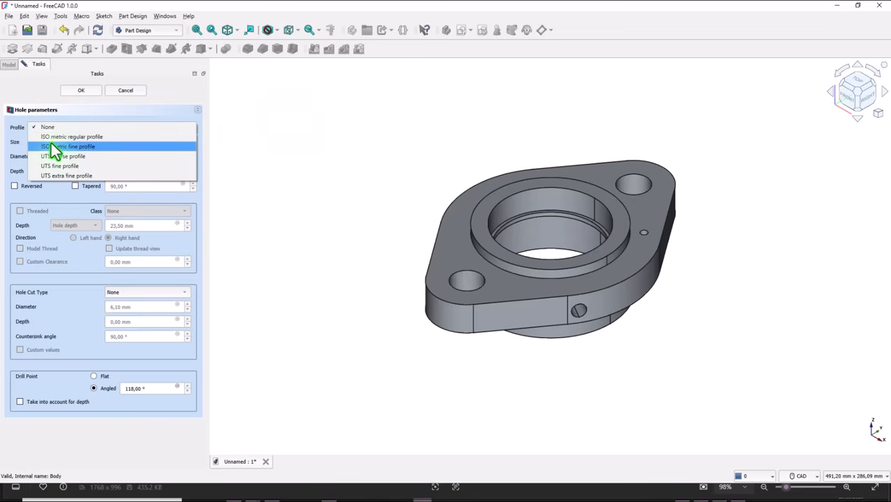
mouse_move(56, 136)
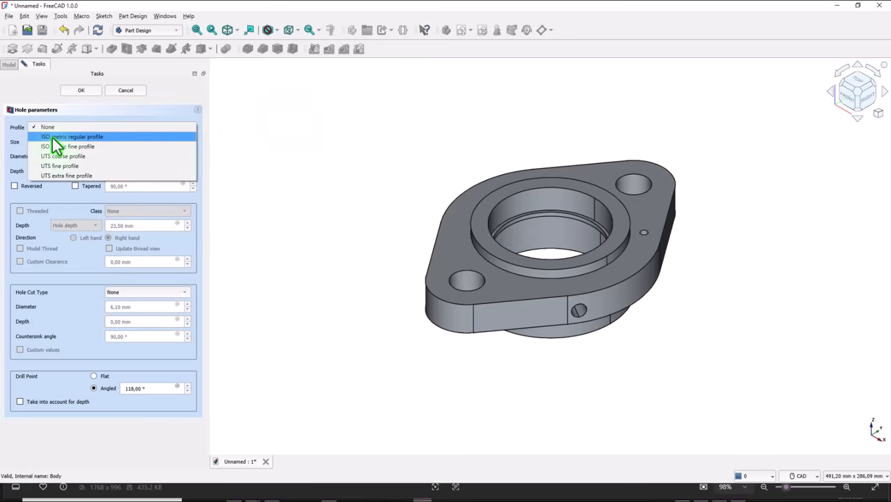
click(73, 136)
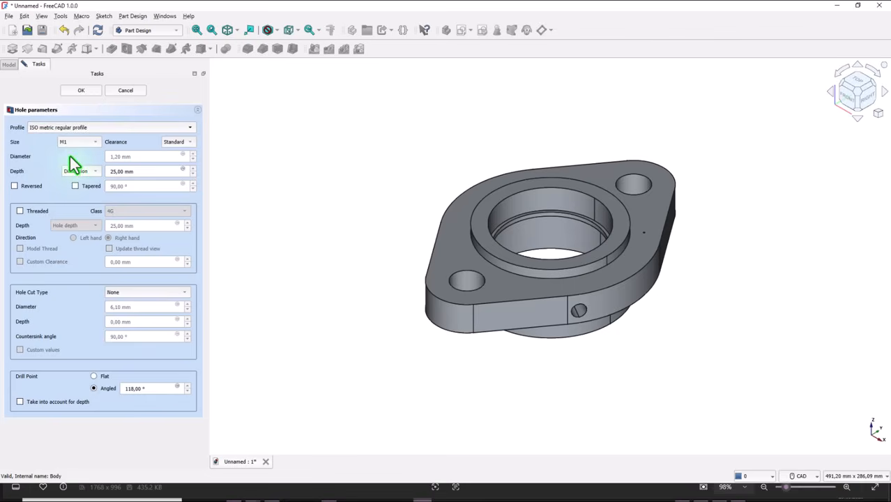
click(94, 142)
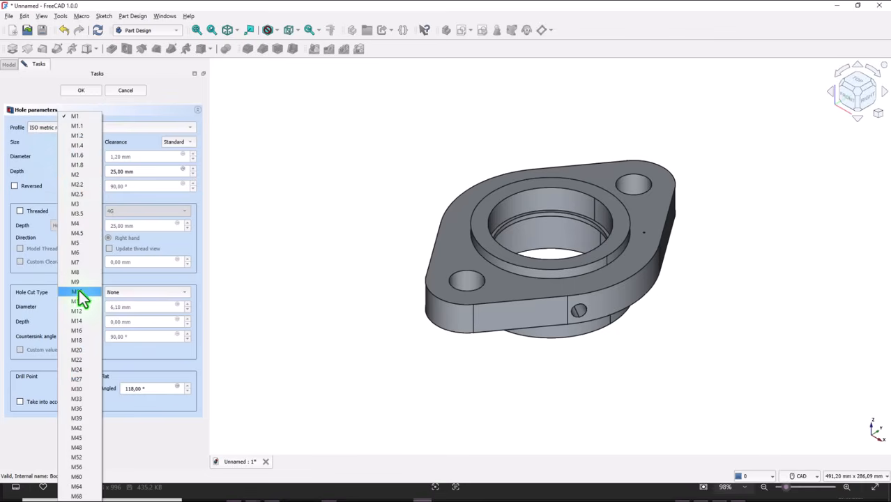
click(75, 302)
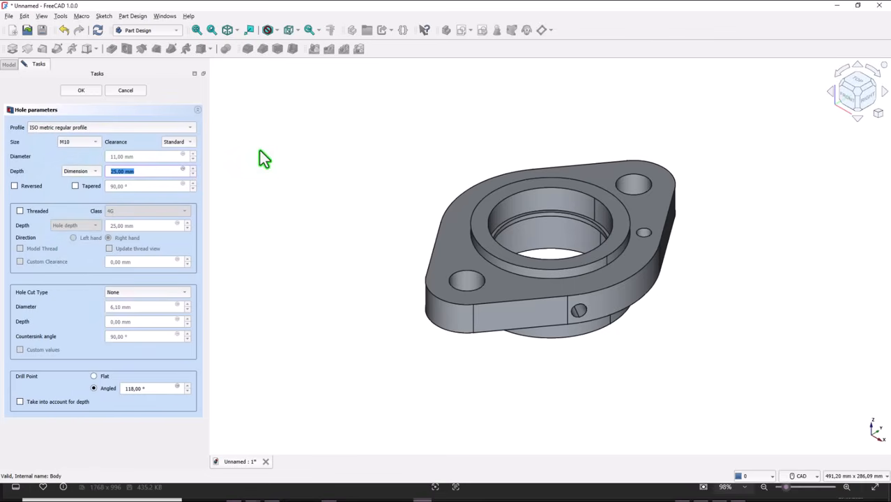
text(1)
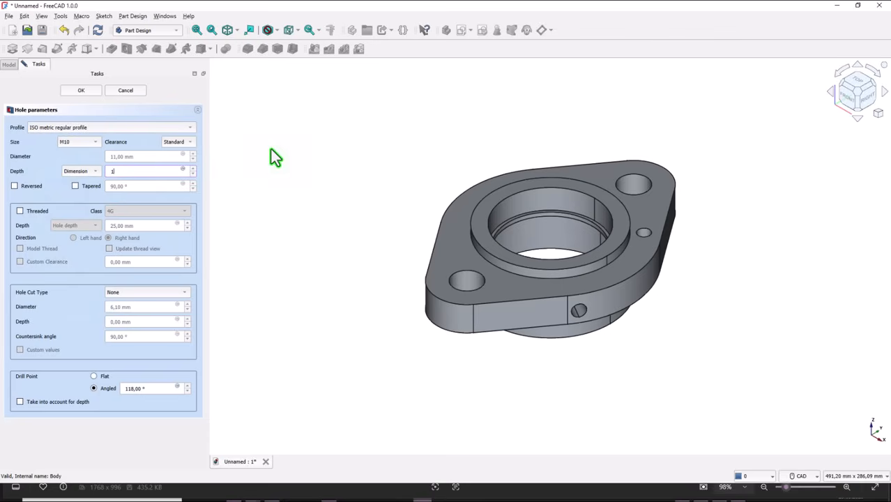
text(18)
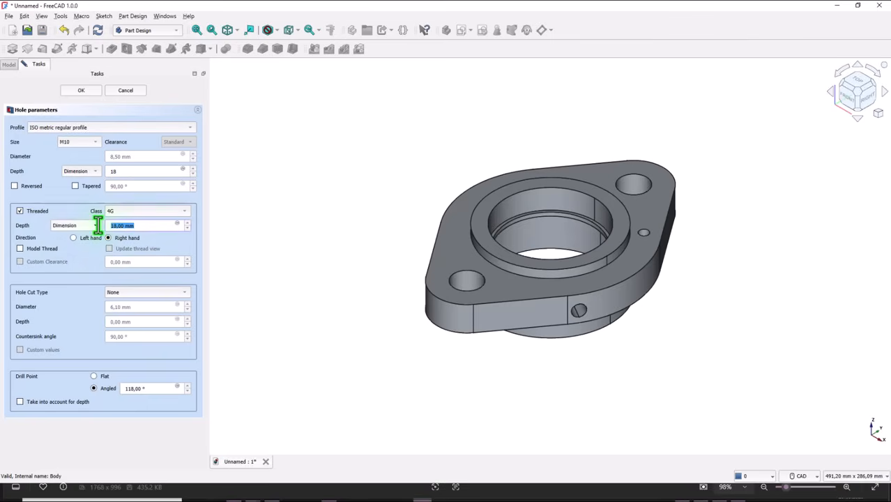
text(15)
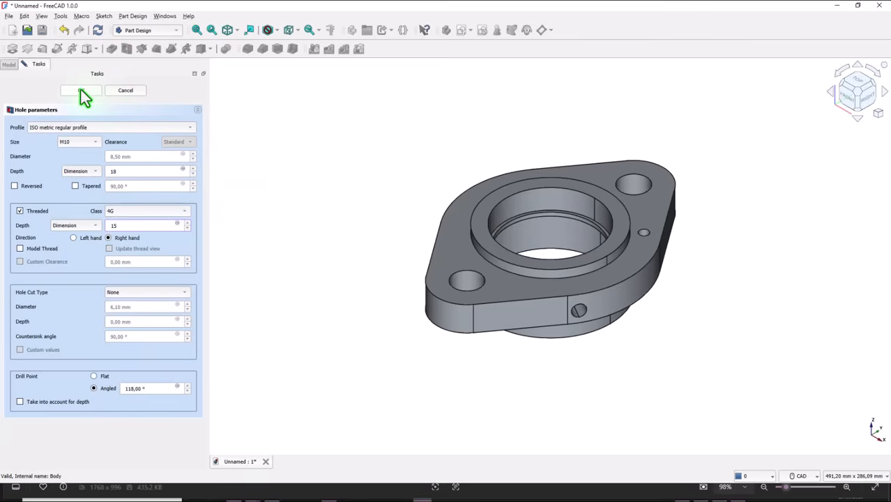
click(81, 90)
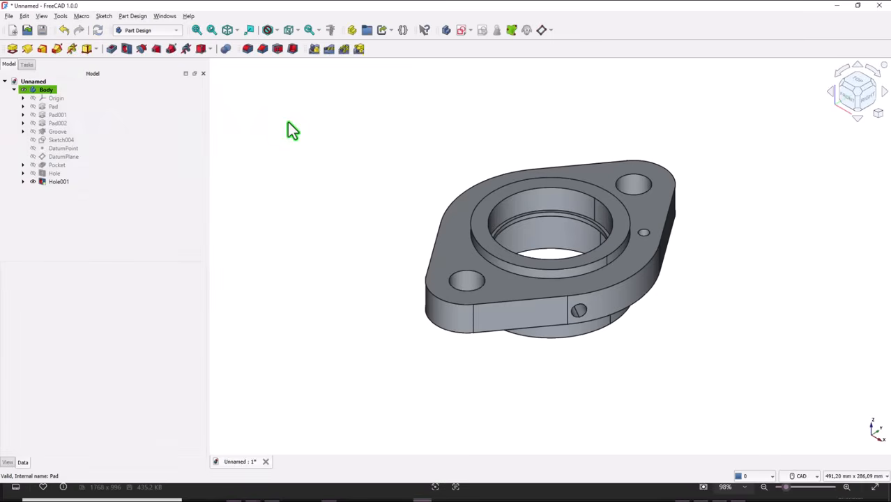
mouse_move(687, 235)
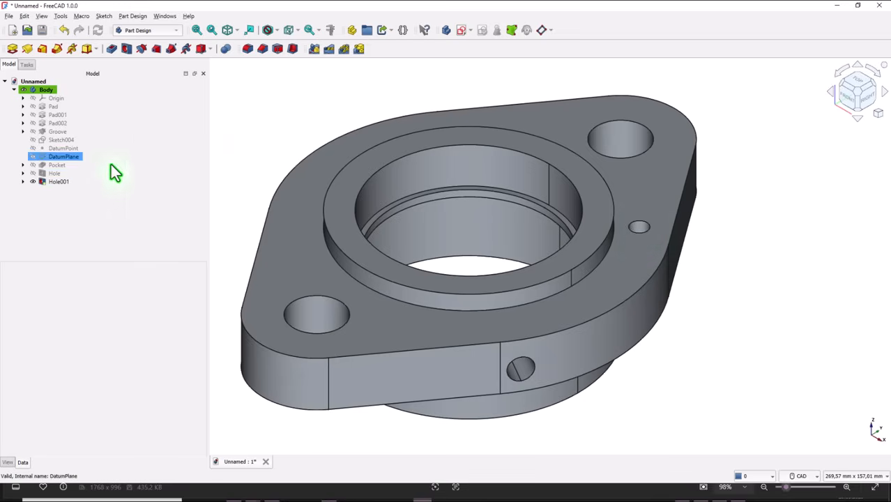
Edit Hole001 and enable Model Thread to show thread grooves
click(58, 181)
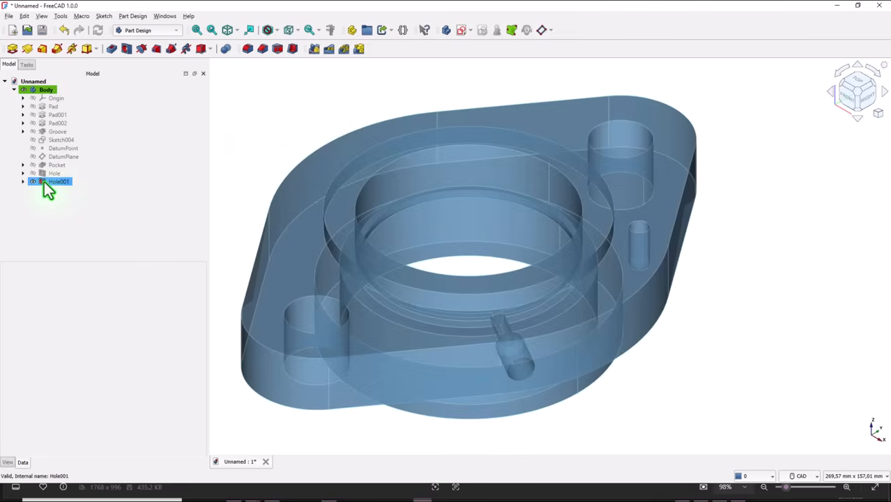
double_click(59, 182)
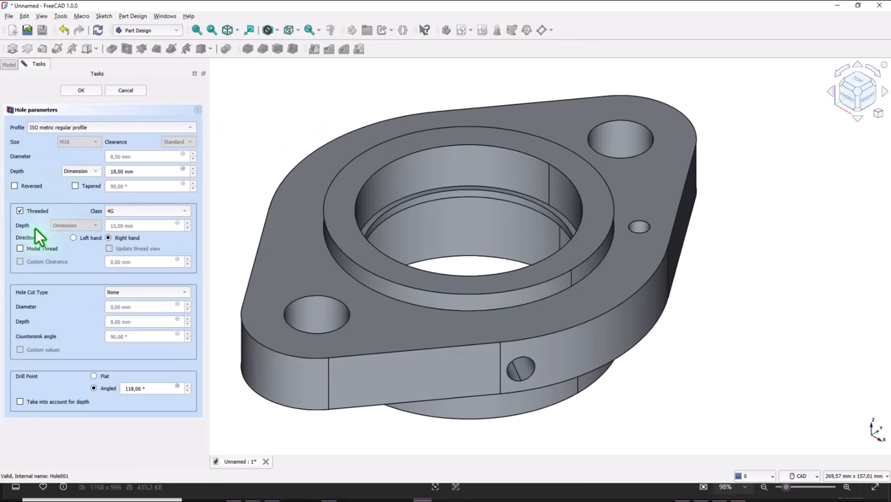
click(19, 249)
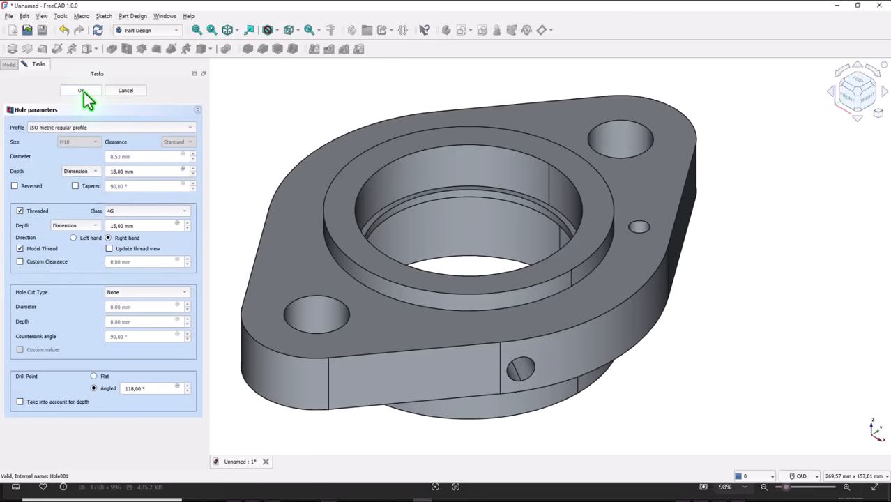
click(81, 90)
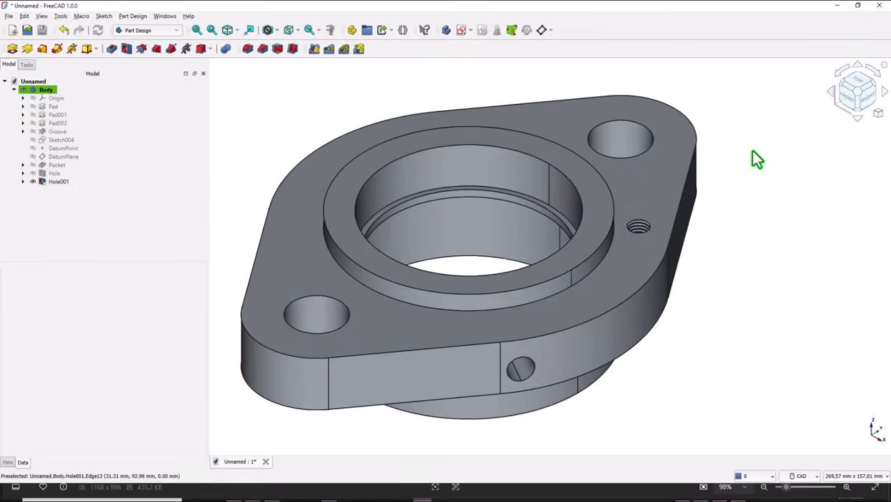
mouse_move(420, 89)
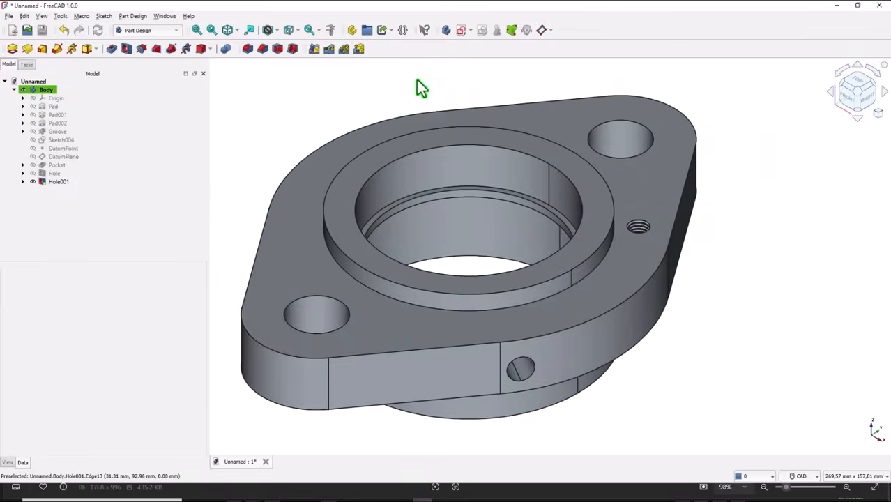
mouse_move(369, 94)
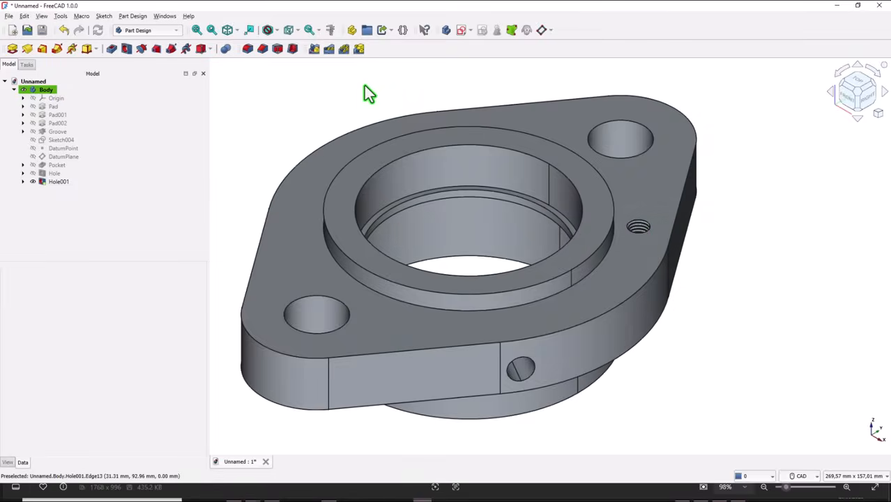
mouse_move(233, 66)
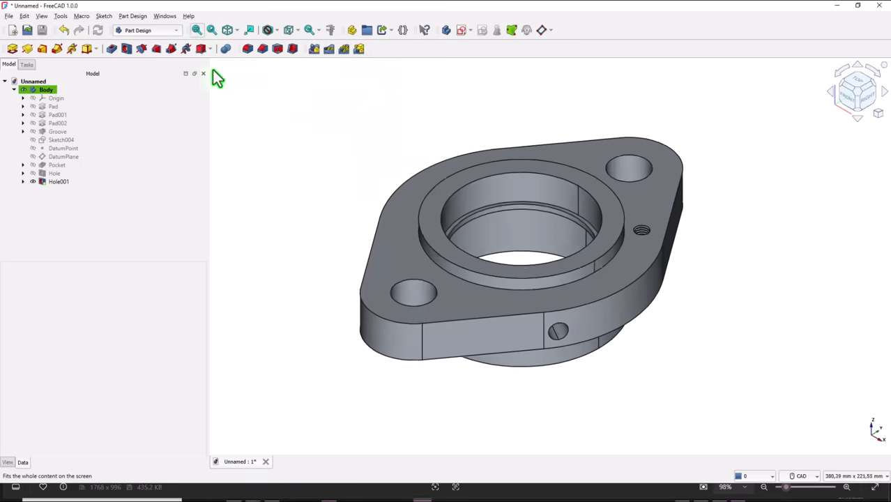
Polar-pattern Hole001 with 4 occurrences over 360° around the bore axis
click(59, 181)
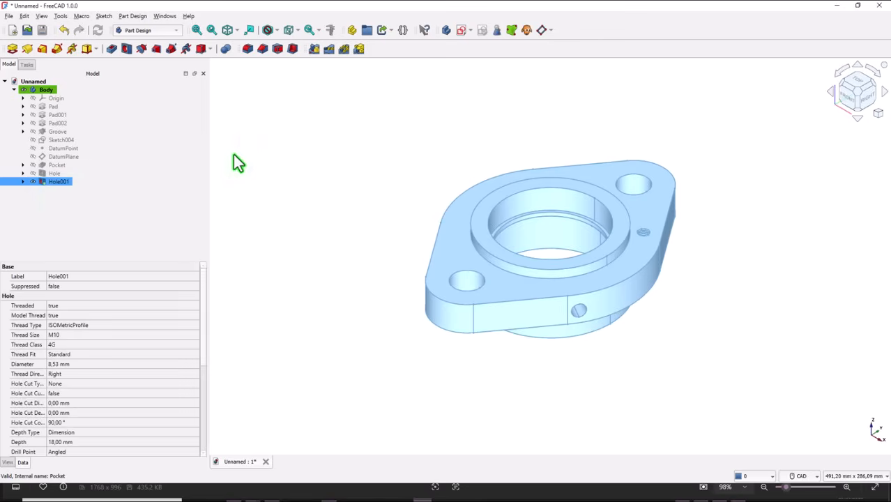
mouse_move(331, 76)
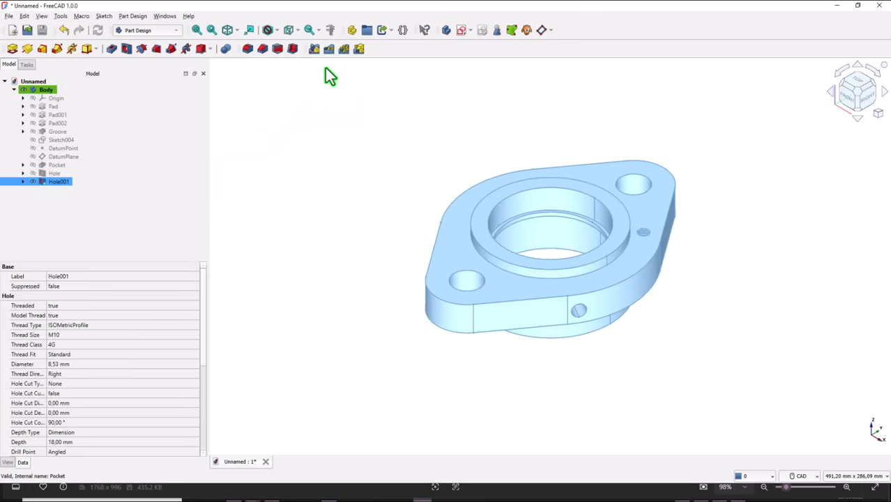
mouse_move(344, 49)
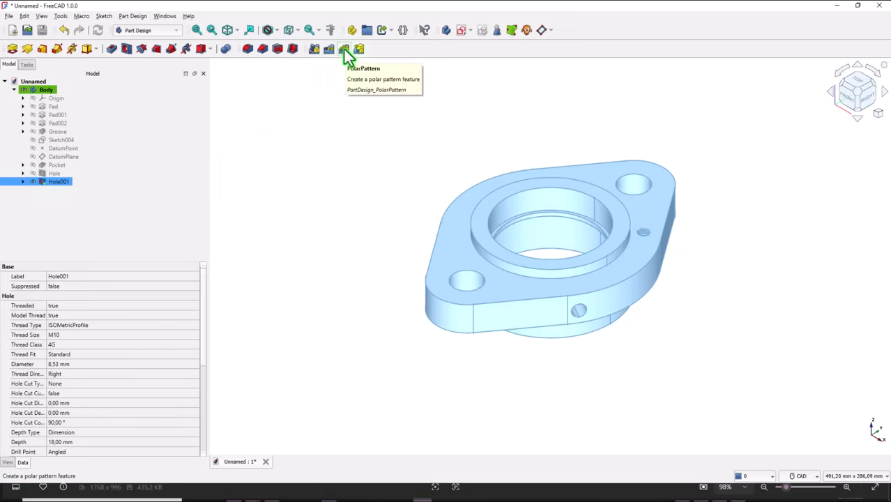
click(344, 48)
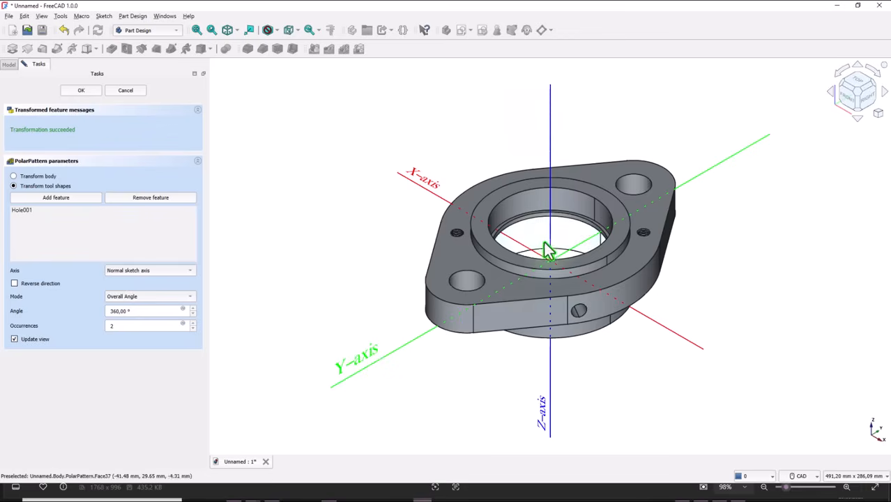
mouse_move(498, 138)
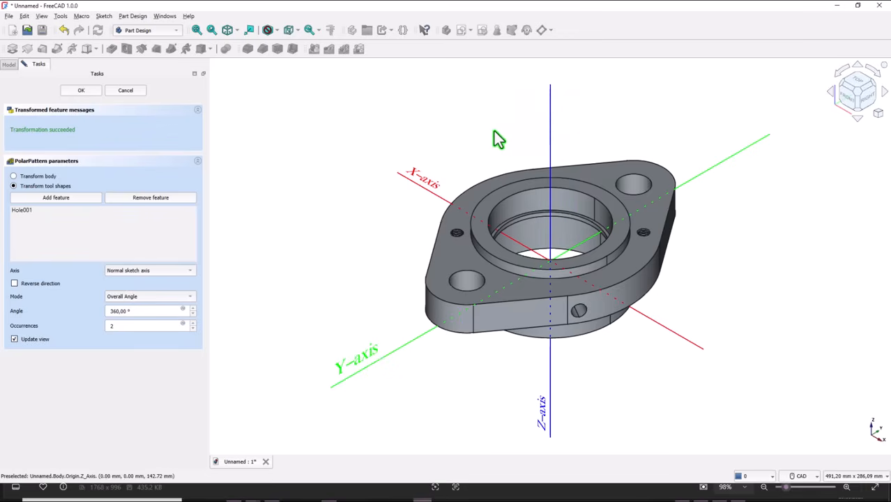
mouse_move(453, 237)
text(4)
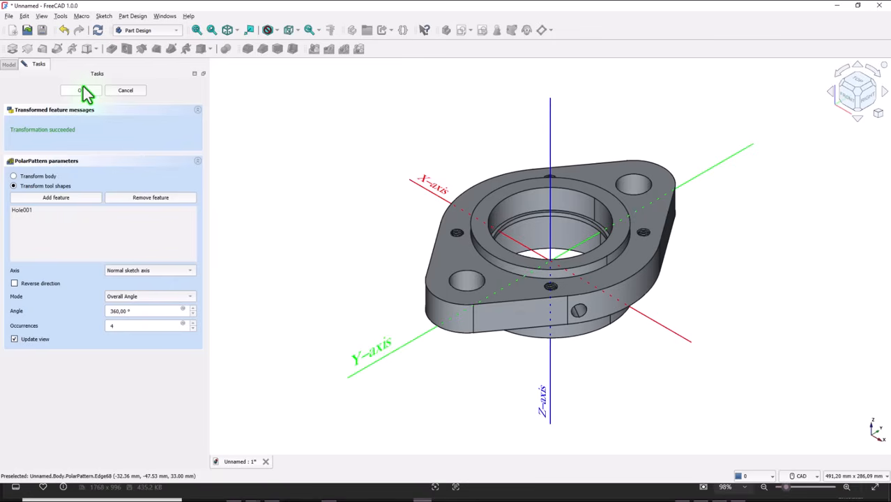
mouse_move(275, 115)
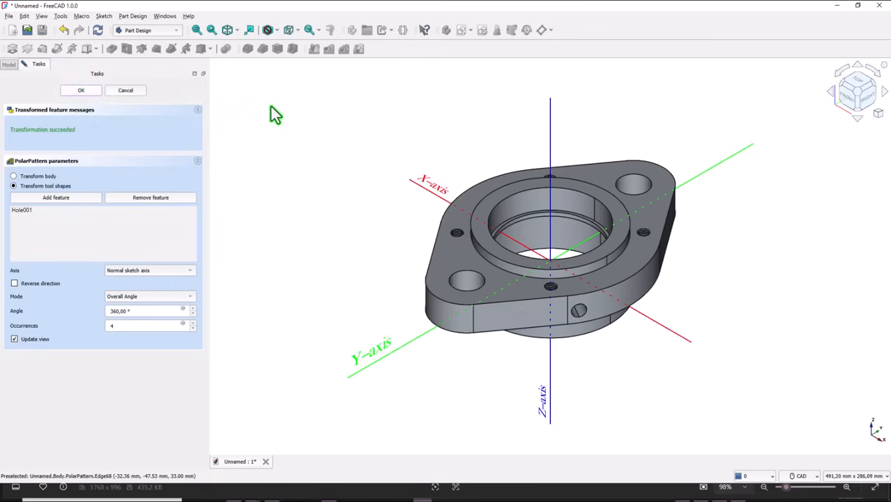
click(81, 90)
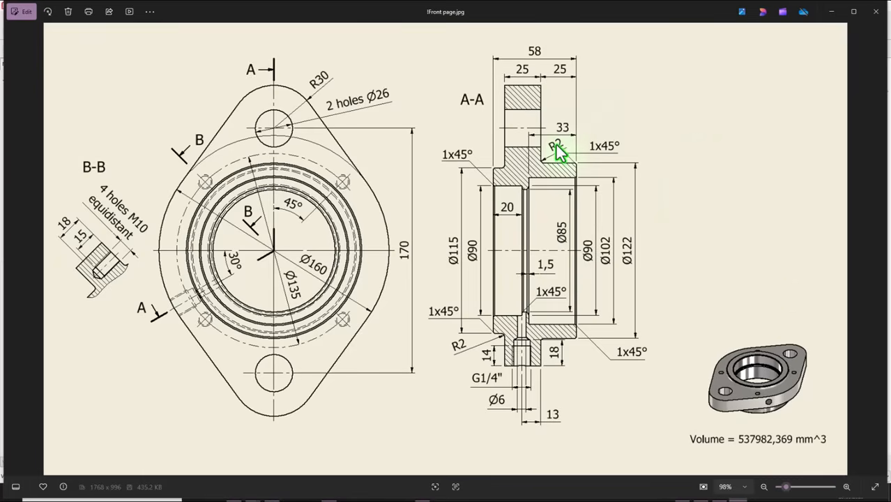
mouse_move(477, 348)
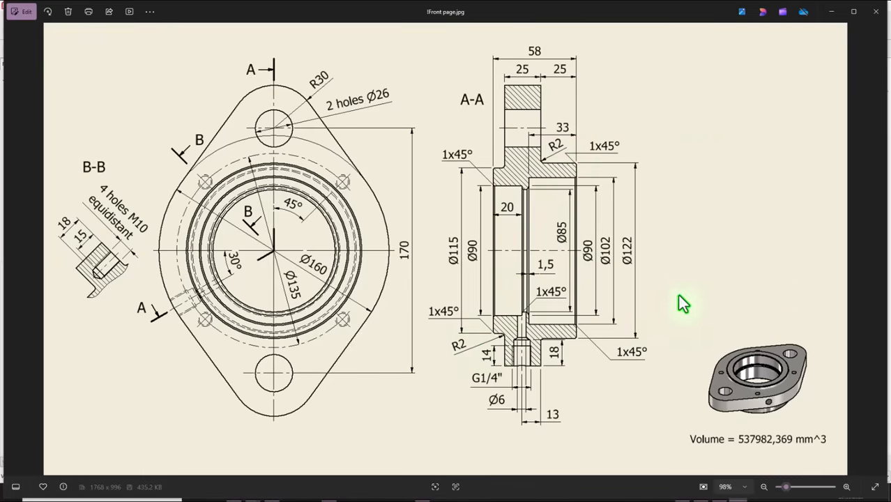
mouse_move(453, 328)
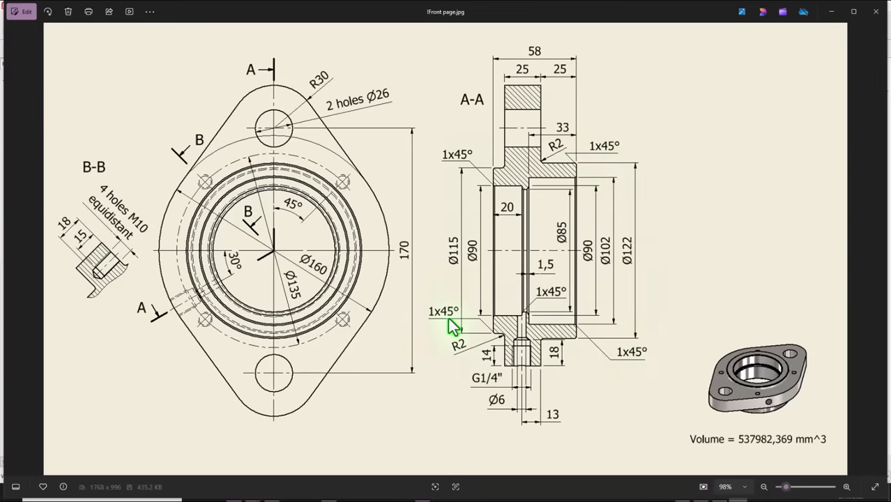
mouse_move(436, 325)
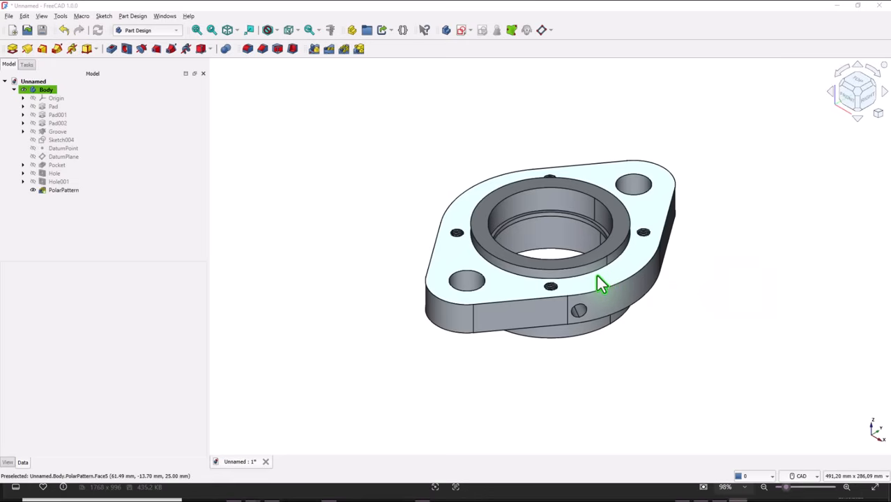
Fillet the two underside edges with a 2 mm radius, then return to isometric view
click(63, 190)
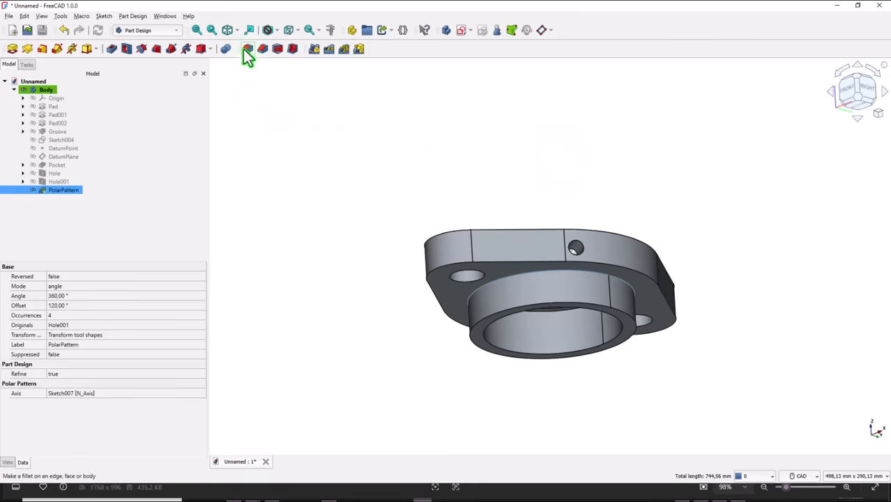
click(248, 49)
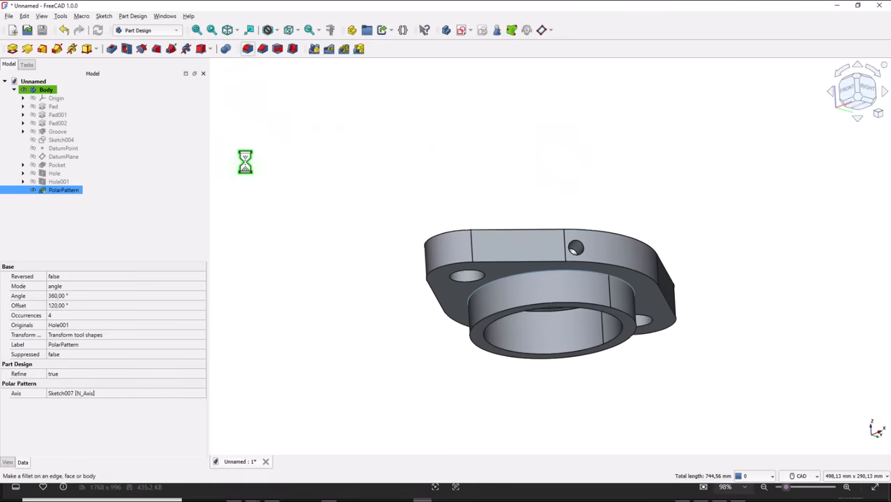
click(314, 48)
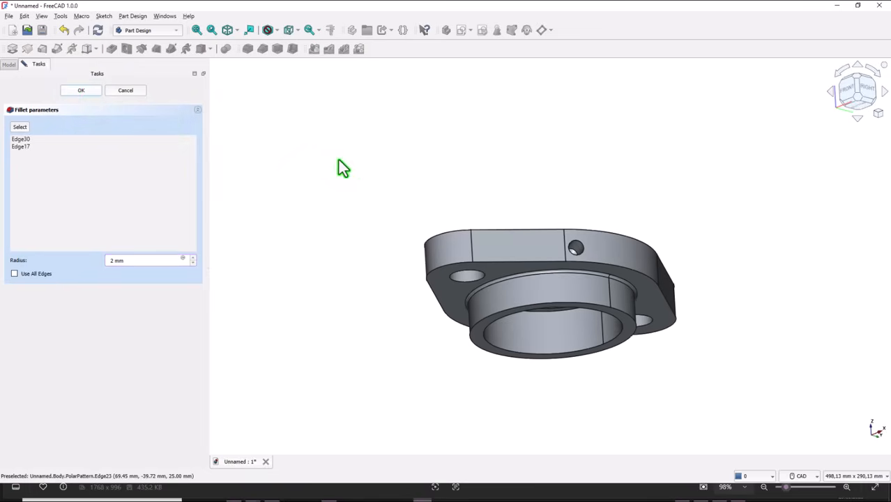
click(81, 90)
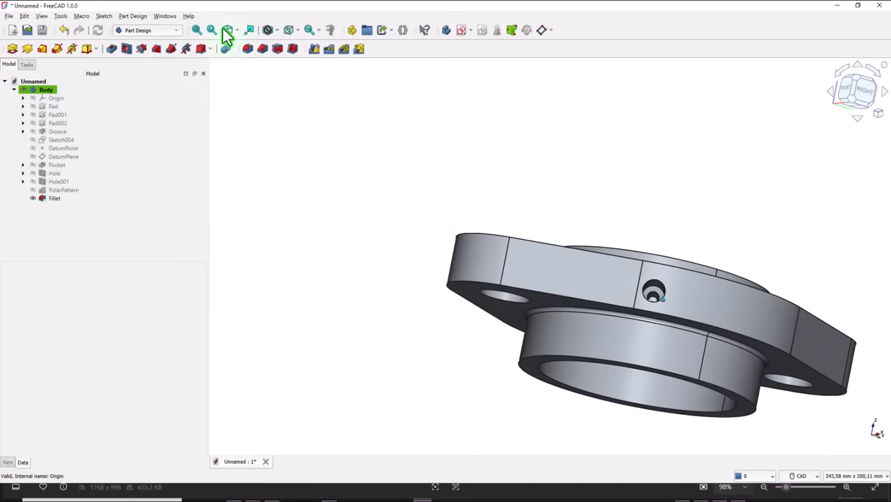
click(227, 30)
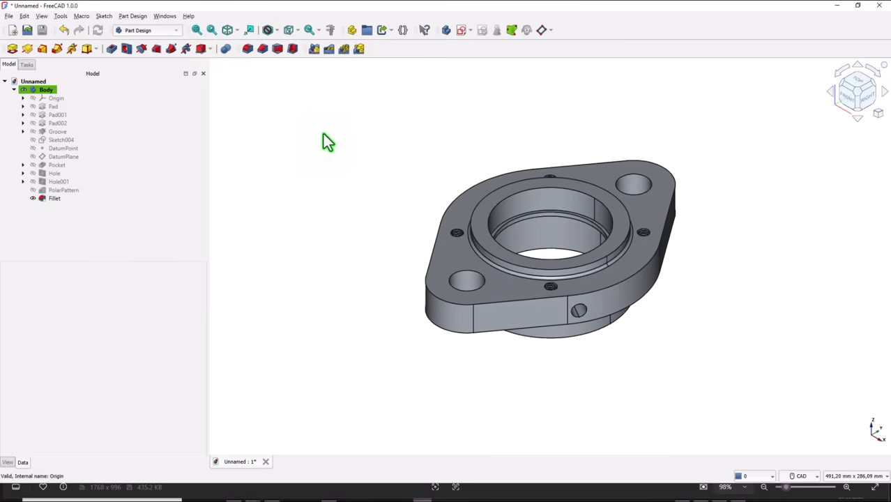
mouse_move(703, 379)
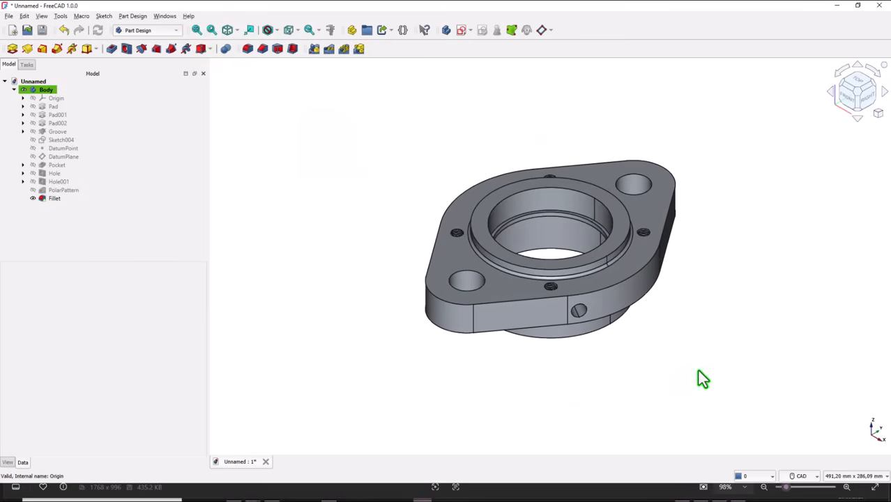
mouse_move(725, 173)
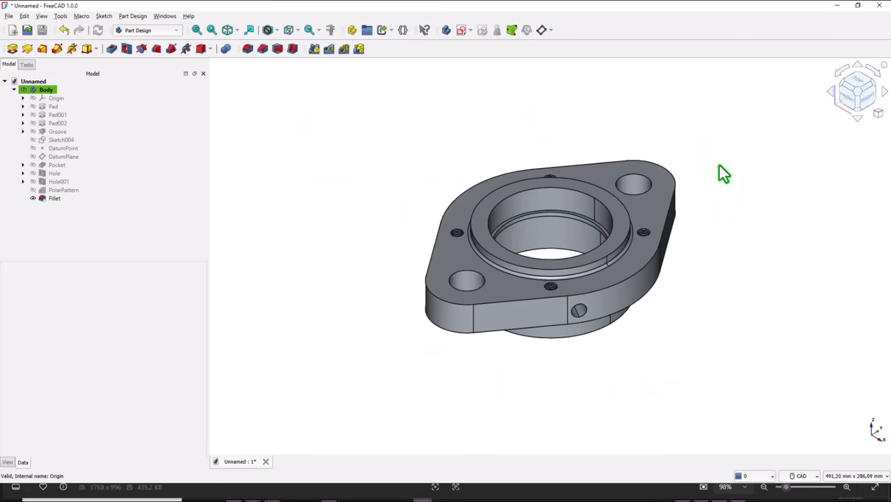
mouse_move(646, 237)
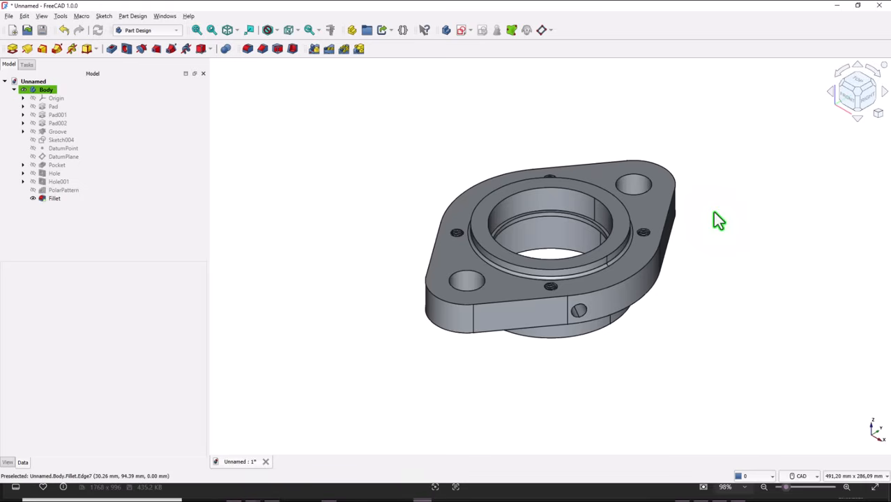
mouse_move(392, 146)
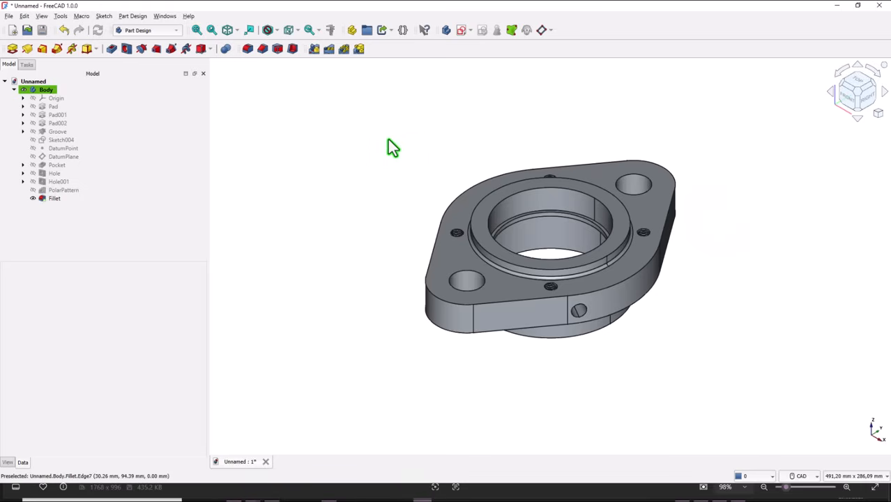
mouse_move(354, 135)
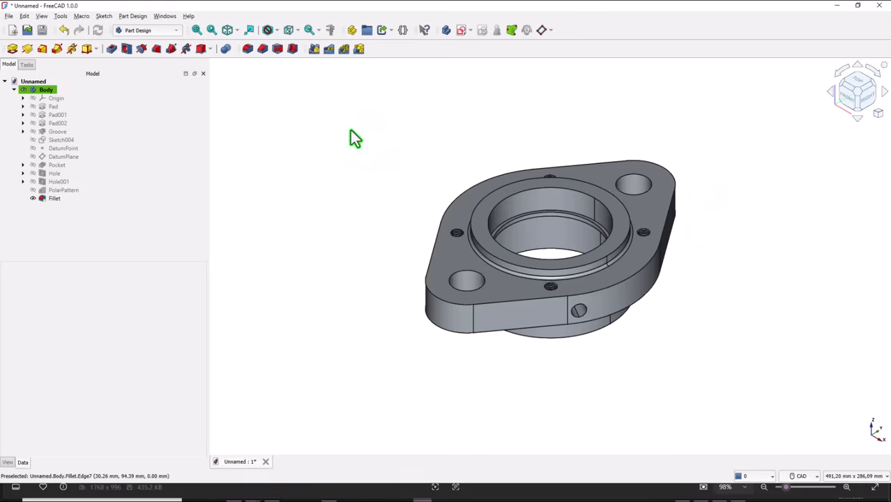
mouse_move(480, 250)
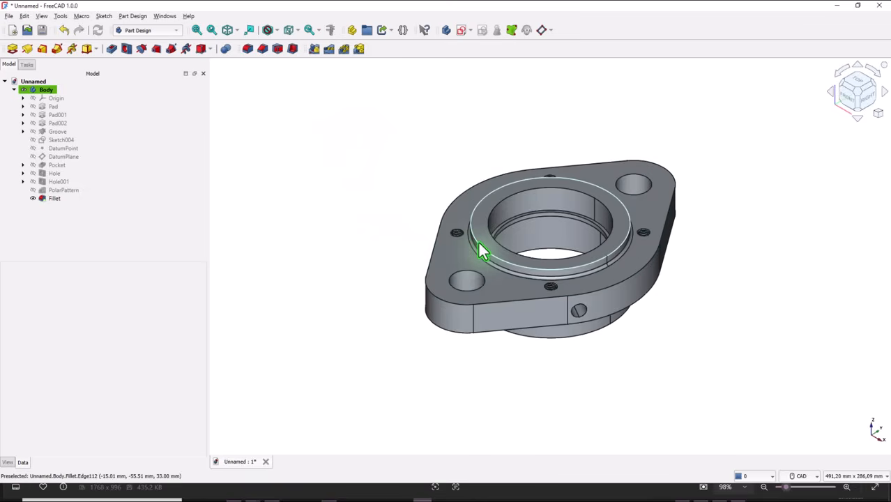
Select the outer top edge of the boss for chamfering
click(54, 198)
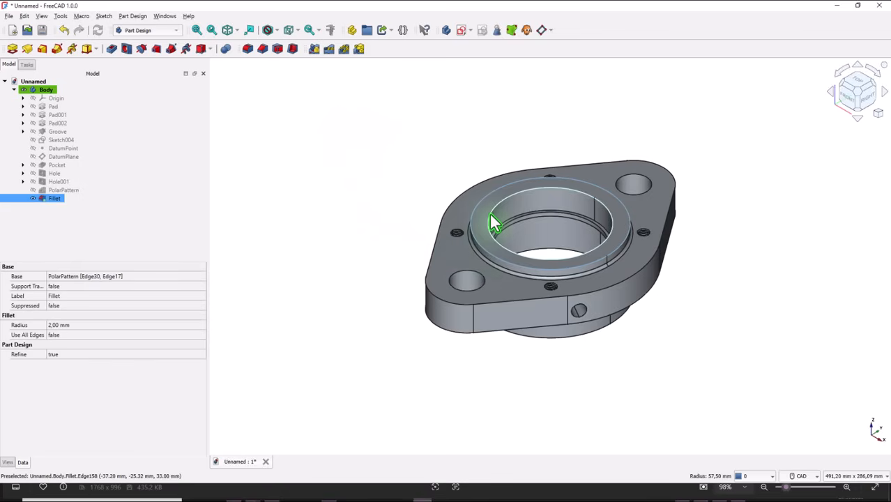
mouse_move(544, 256)
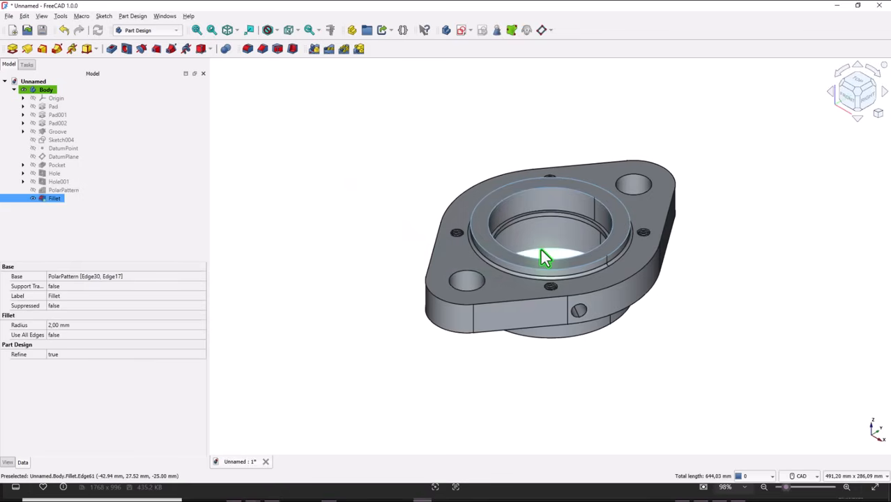
mouse_move(571, 349)
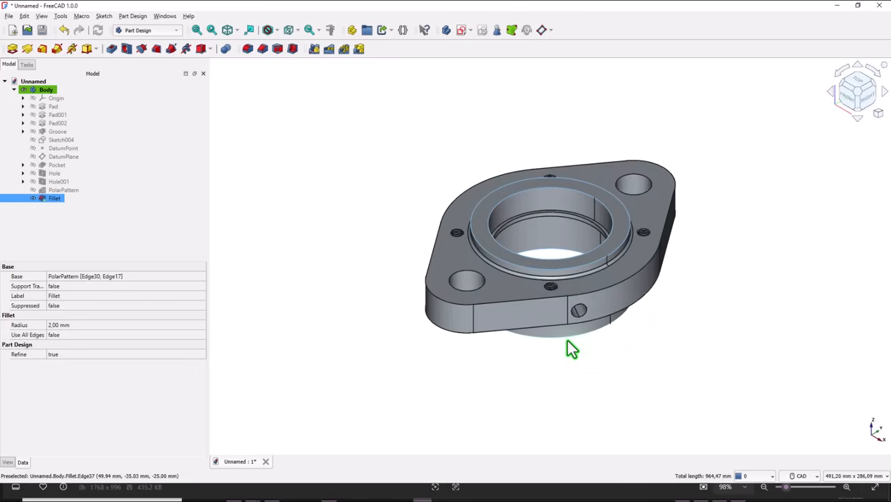
mouse_move(683, 348)
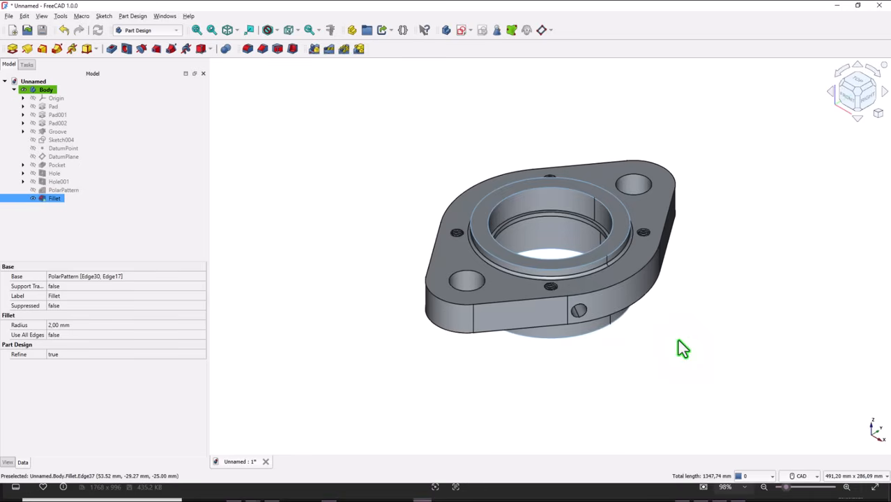
mouse_move(250, 91)
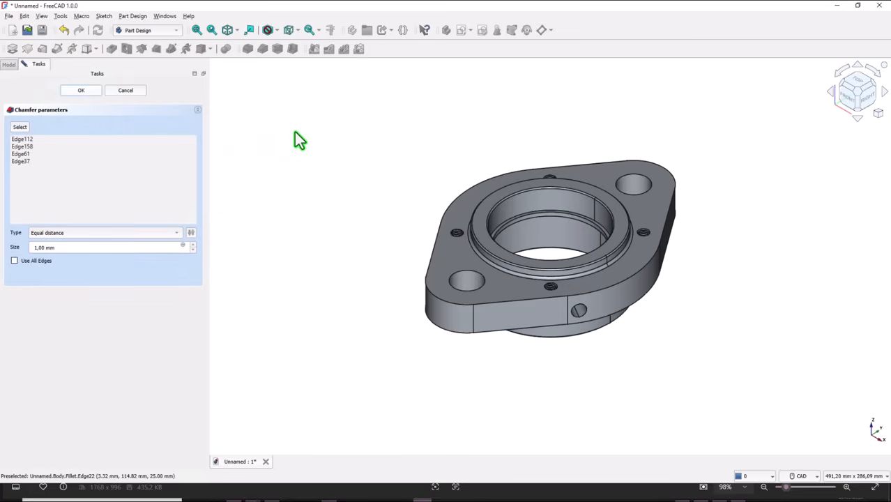
Accept the 1 mm equal-distance chamfer on the four boss and bore edges
click(81, 90)
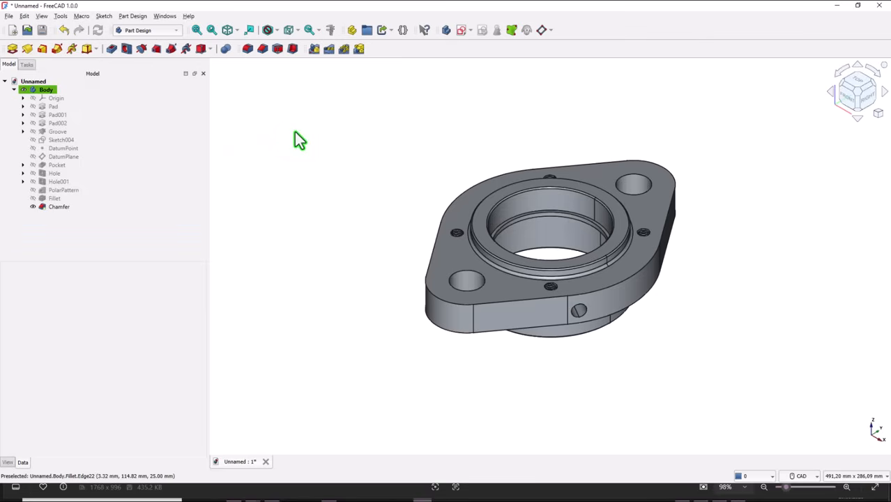
mouse_move(337, 158)
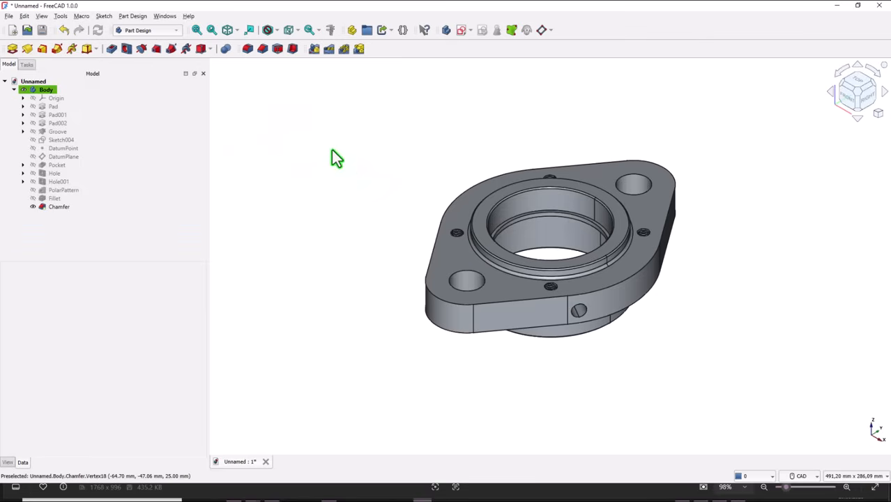
mouse_move(319, 151)
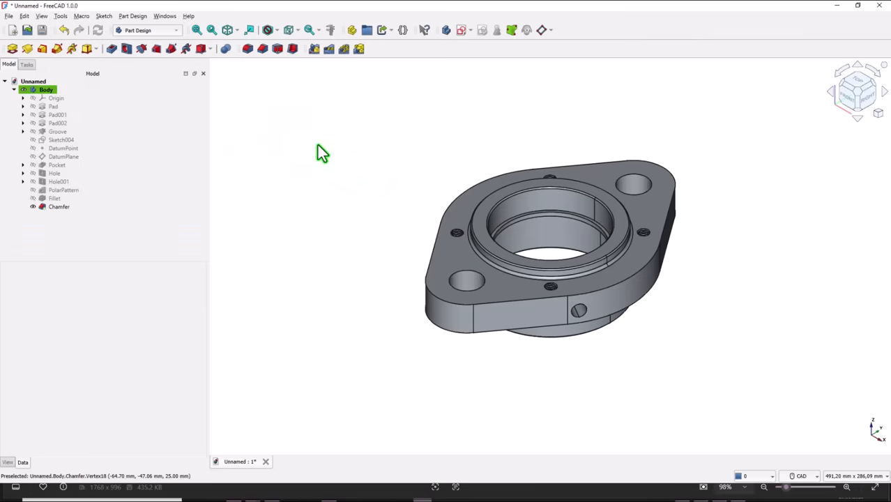
mouse_move(357, 180)
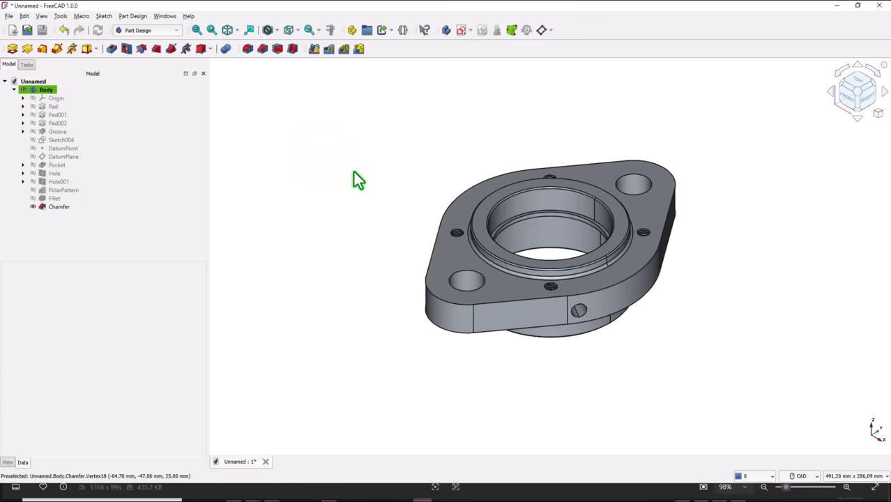
mouse_move(342, 177)
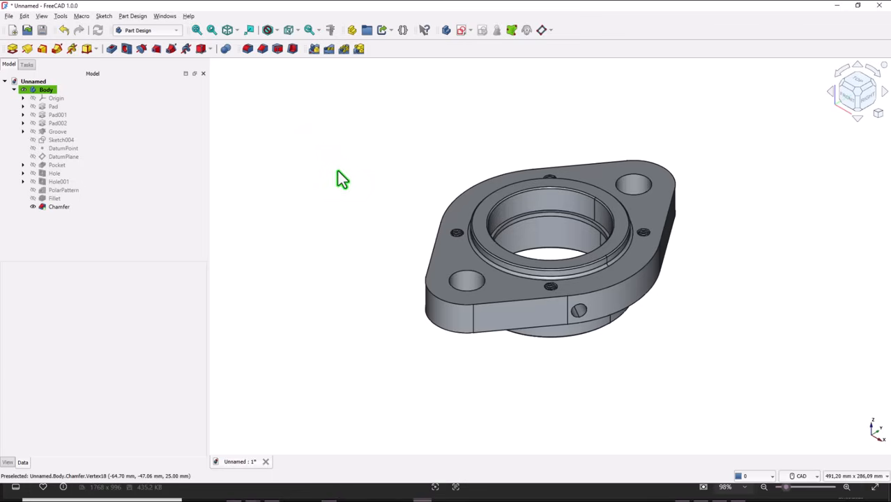